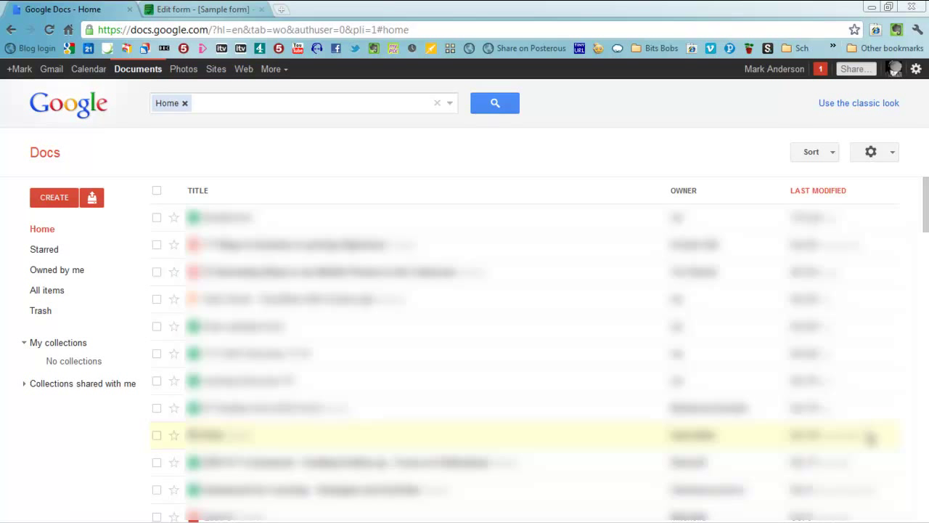
mouse_move(762, 421)
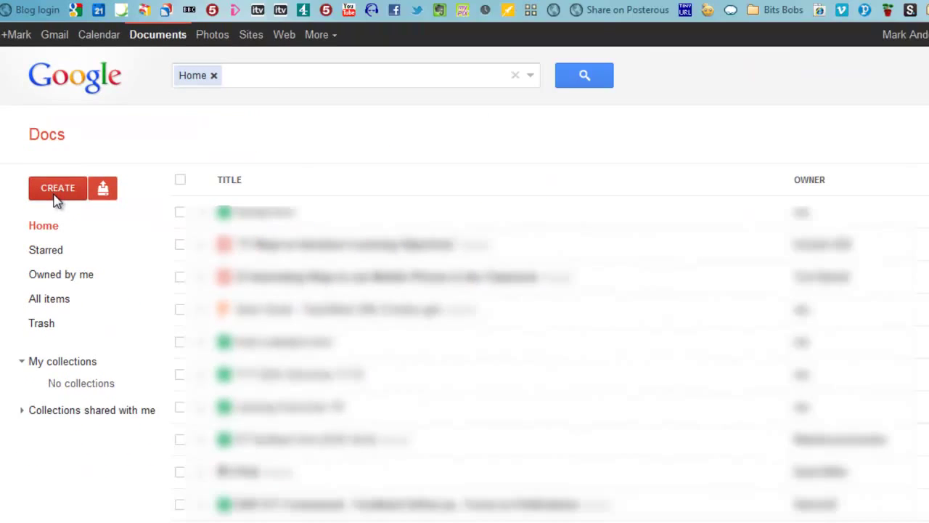
- Create a new blank form from the Google Docs home list
click(58, 188)
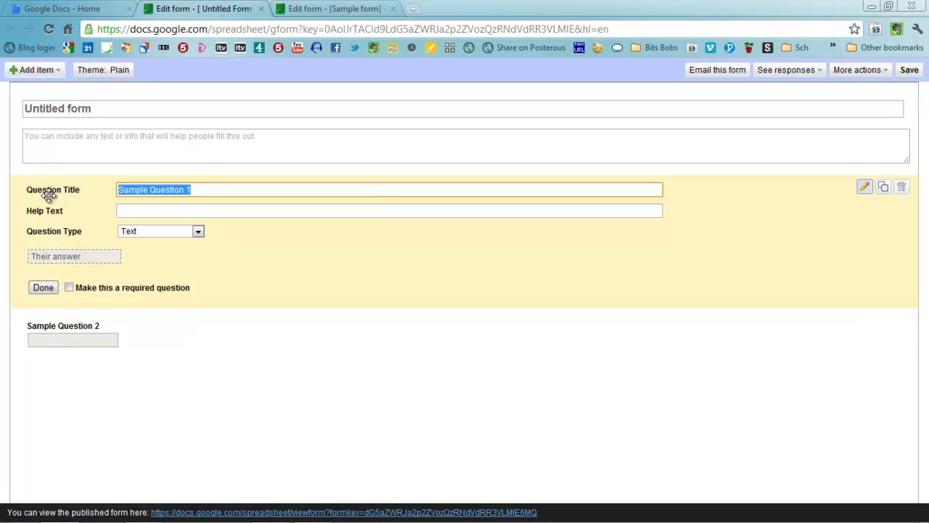
- Title the form 'Sample form 2' with description 'Fill in the questions please'
click(461, 107)
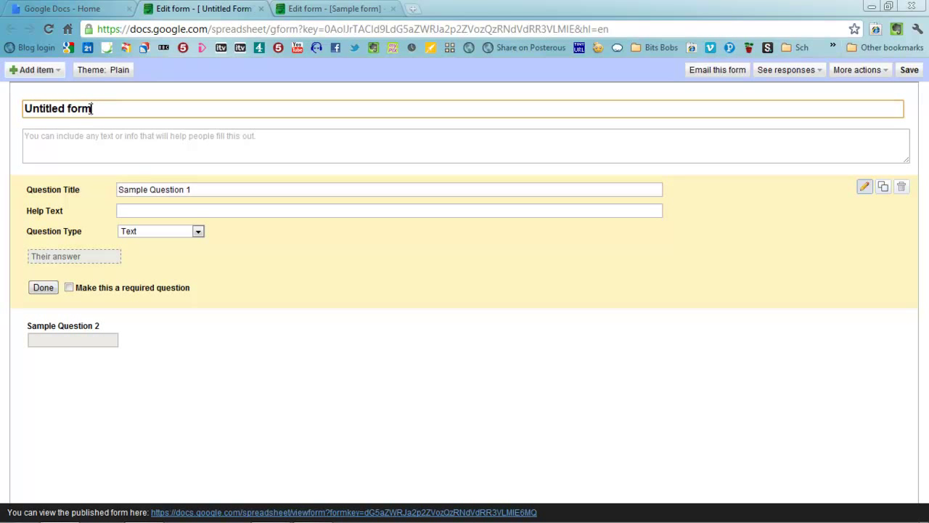
text(Sample)
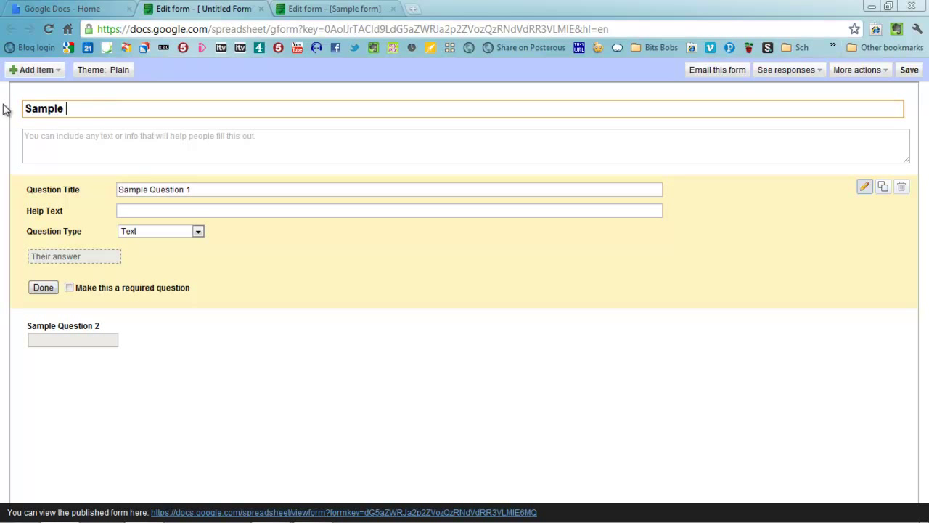
text(form 2)
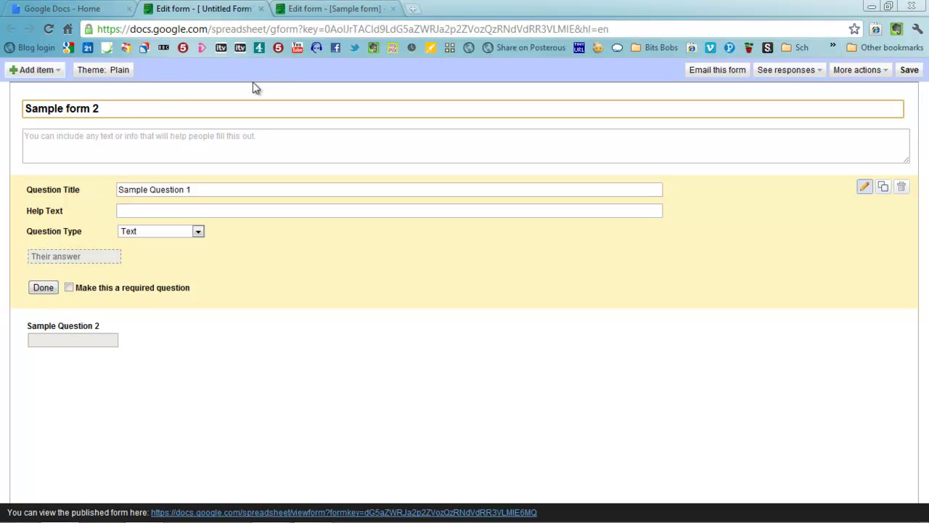
mouse_move(127, 138)
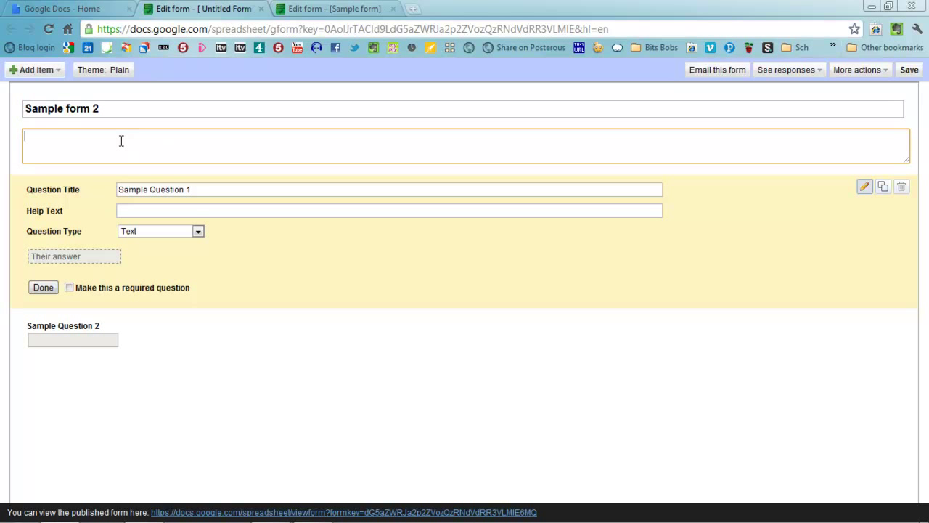
text(Fill in the questions p)
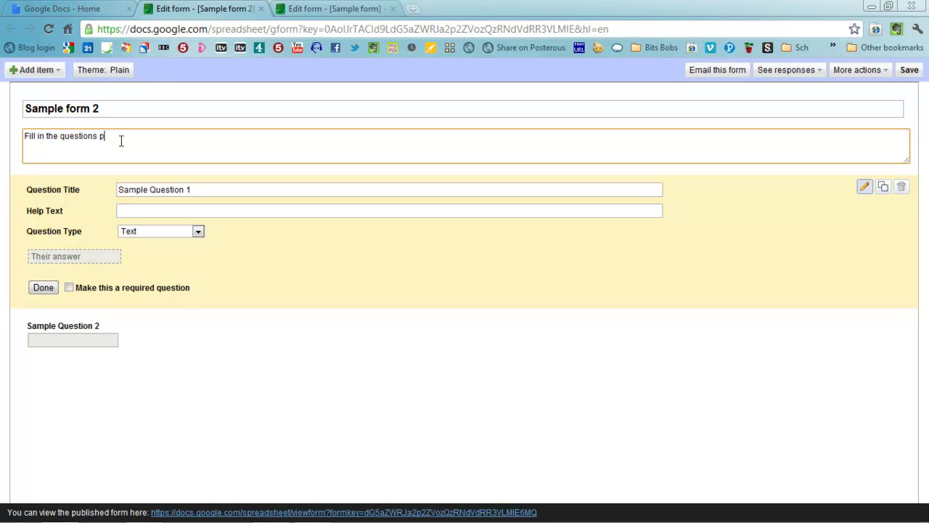
text(lease)
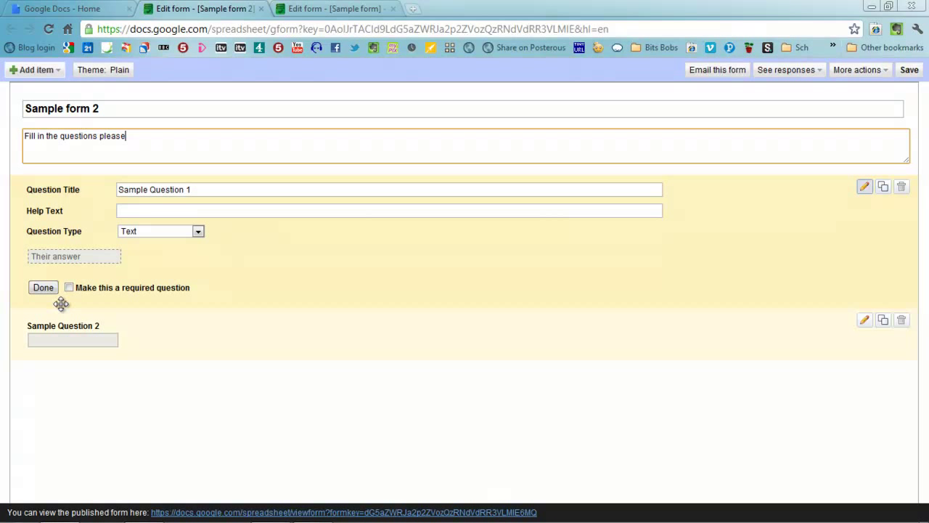
mouse_move(78, 193)
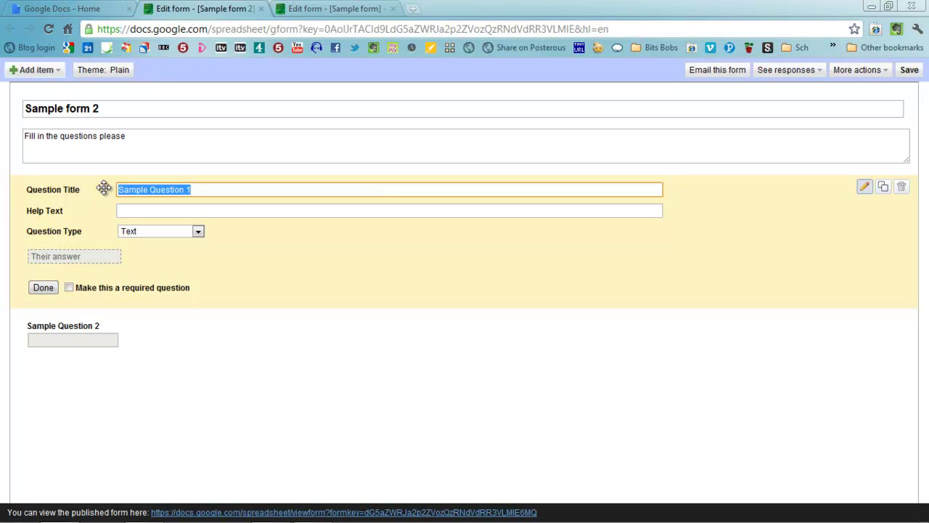
- Make question 1 a required 'Name' question with help text 'Please enter your name'
text(Name)
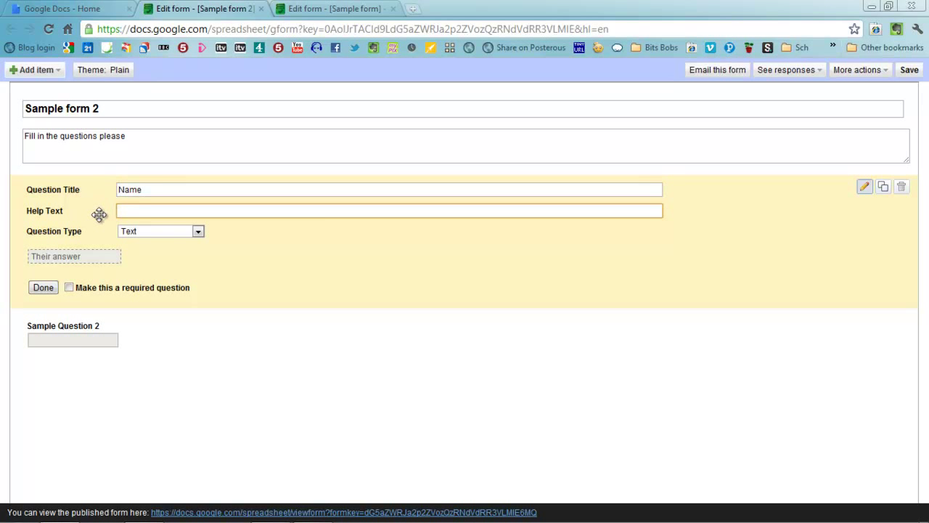
click(389, 211)
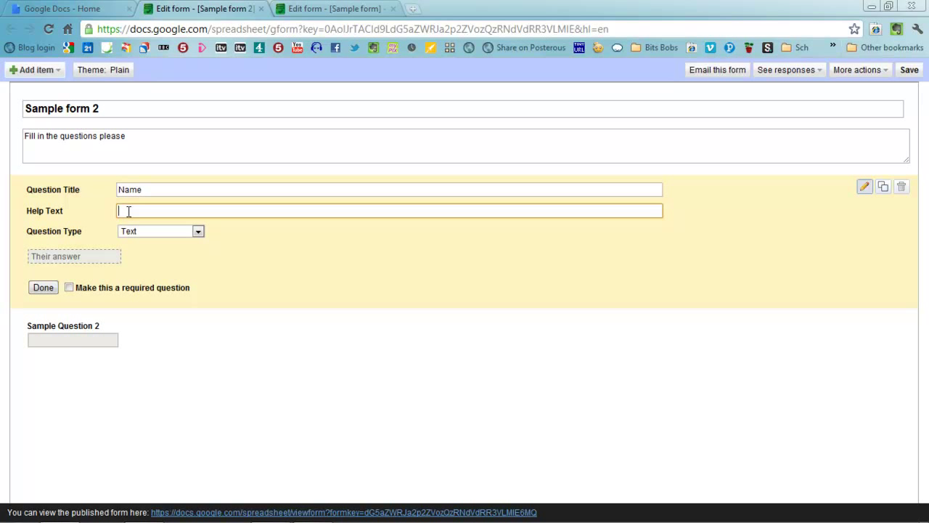
text(Pl)
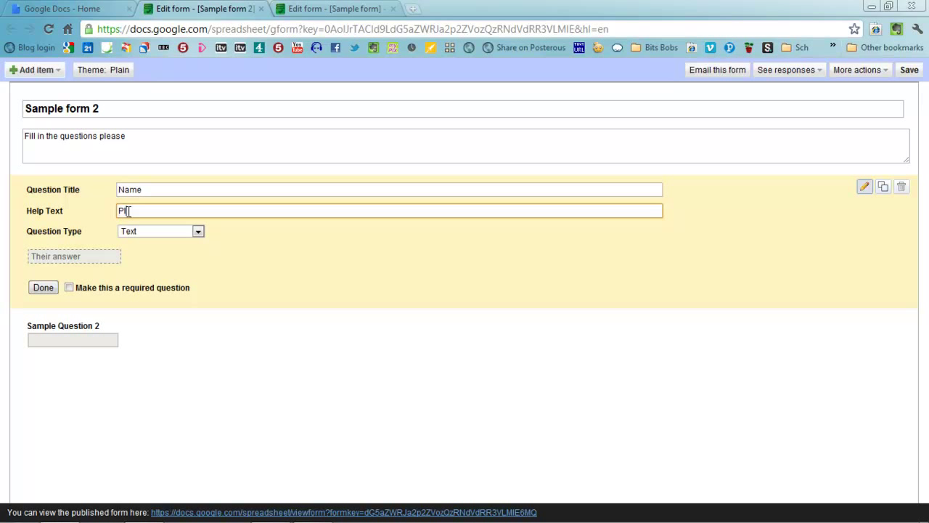
text(Please enter your name)
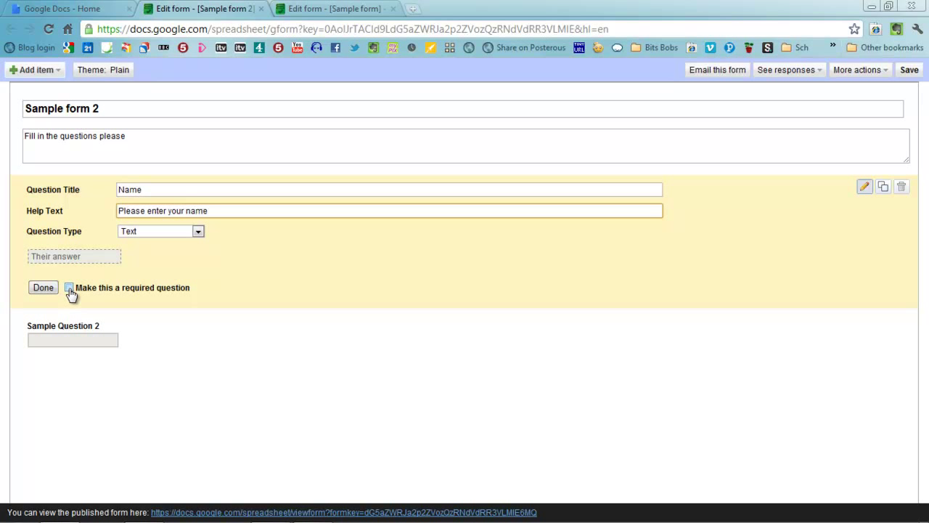
click(69, 287)
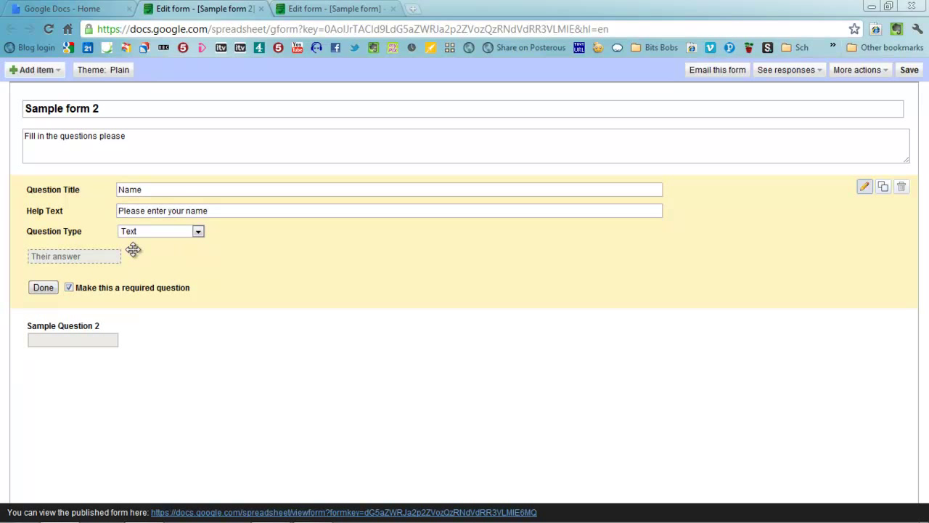
mouse_move(131, 293)
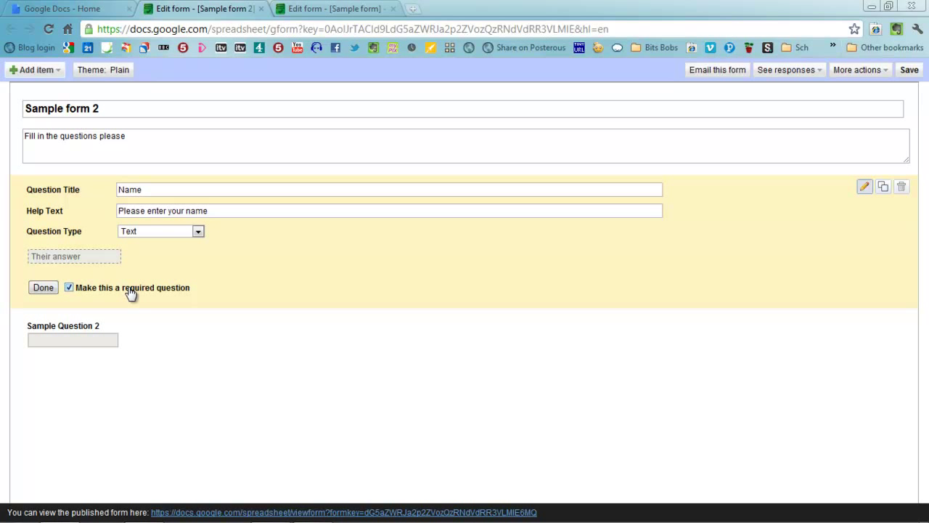
mouse_move(114, 292)
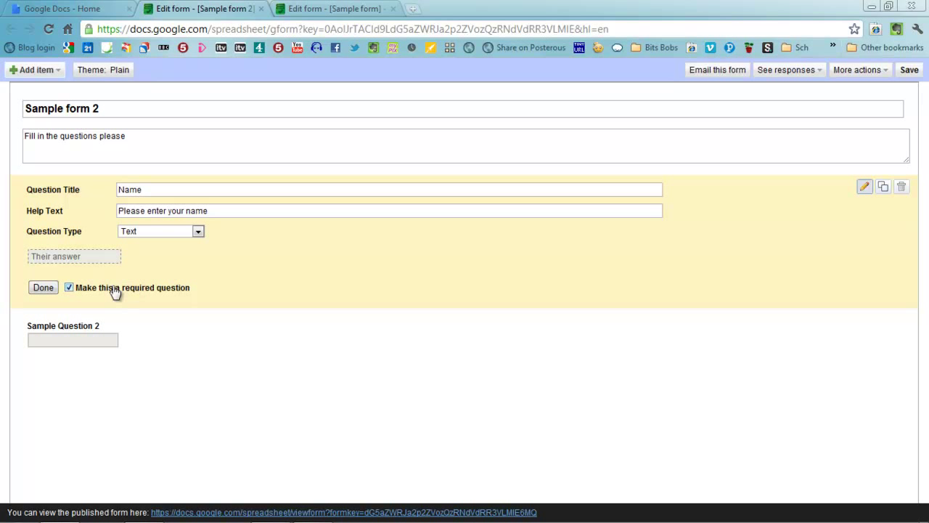
mouse_move(104, 290)
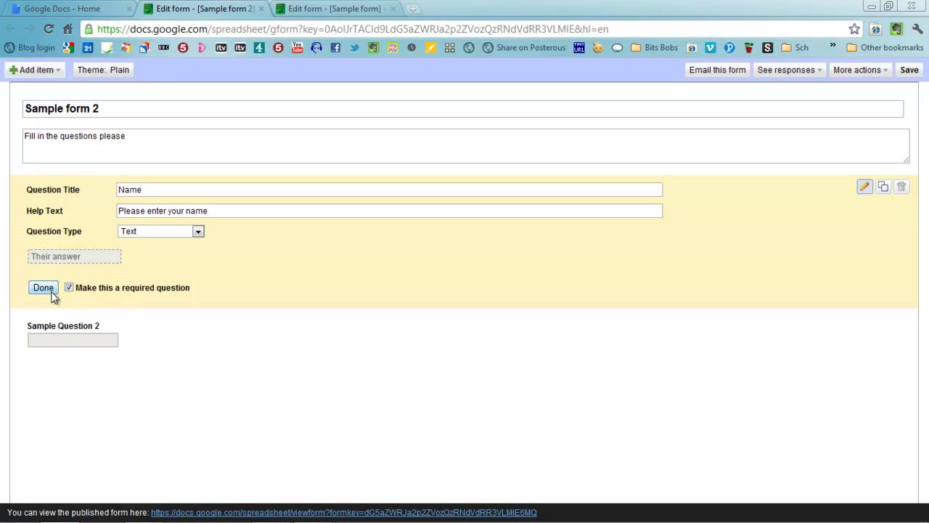
click(43, 287)
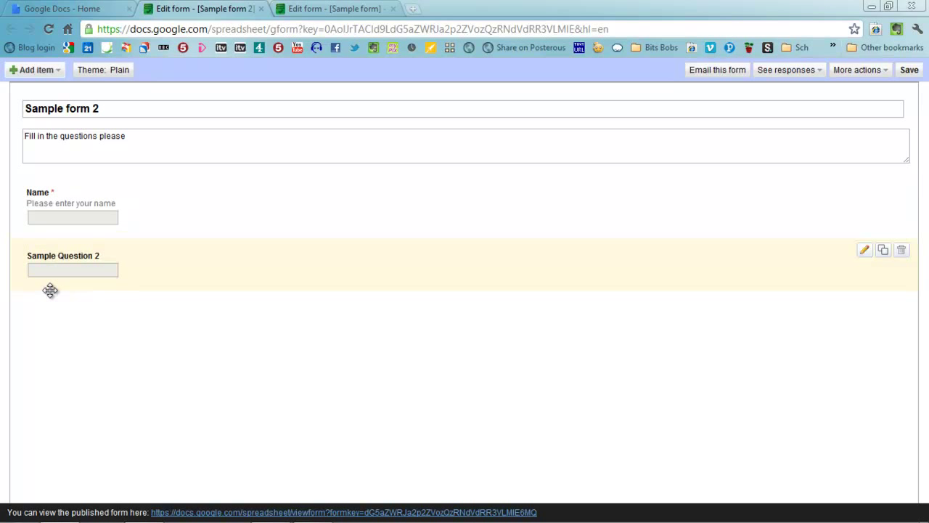
mouse_move(319, 235)
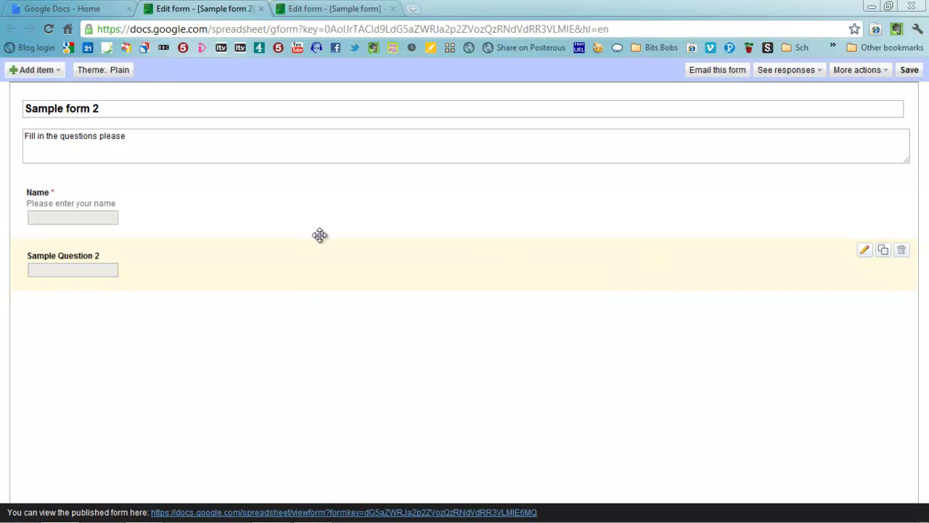
mouse_move(856, 254)
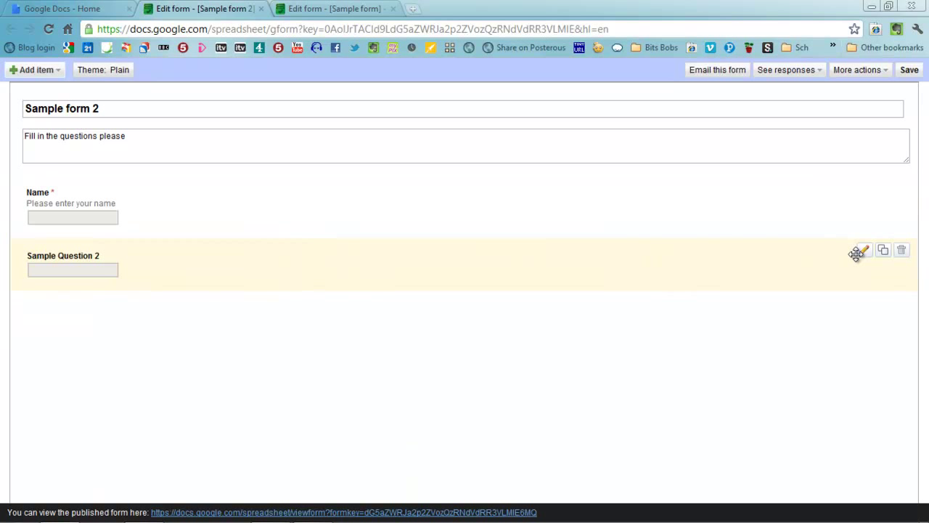
mouse_move(882, 254)
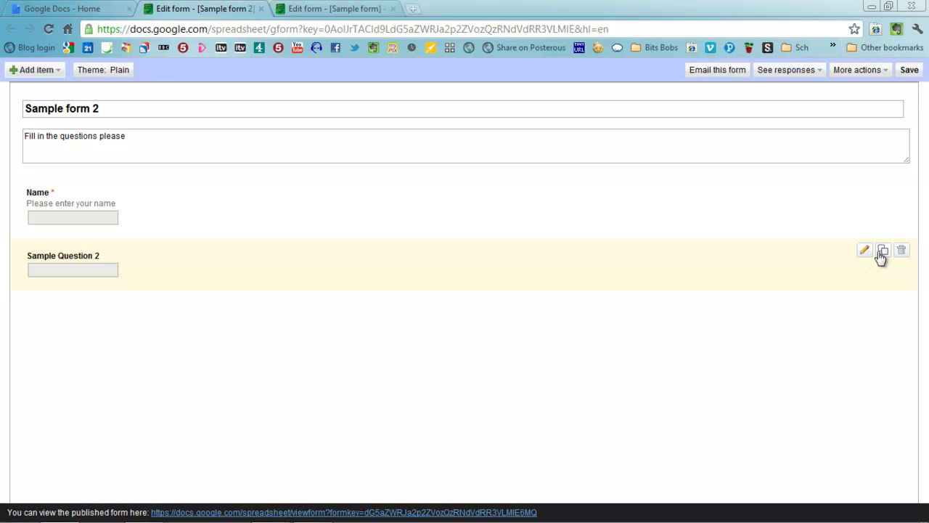
mouse_move(883, 250)
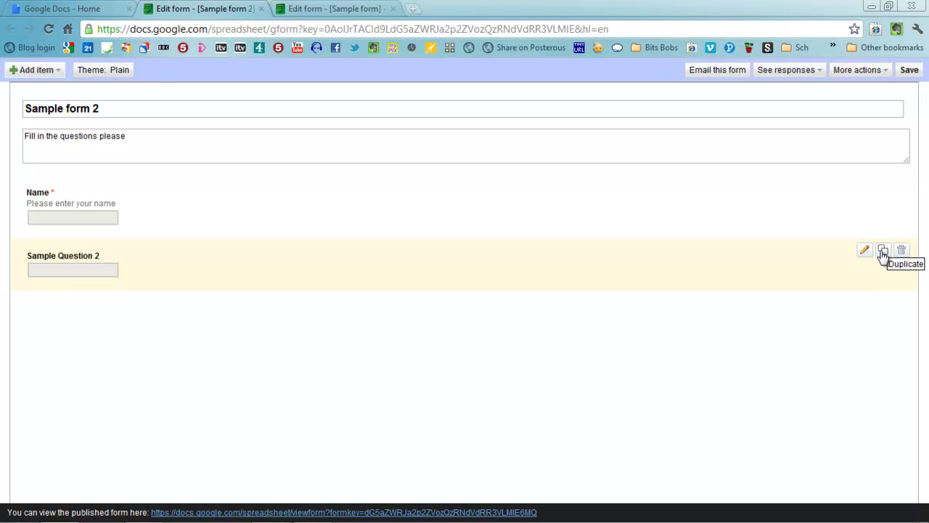
mouse_move(899, 250)
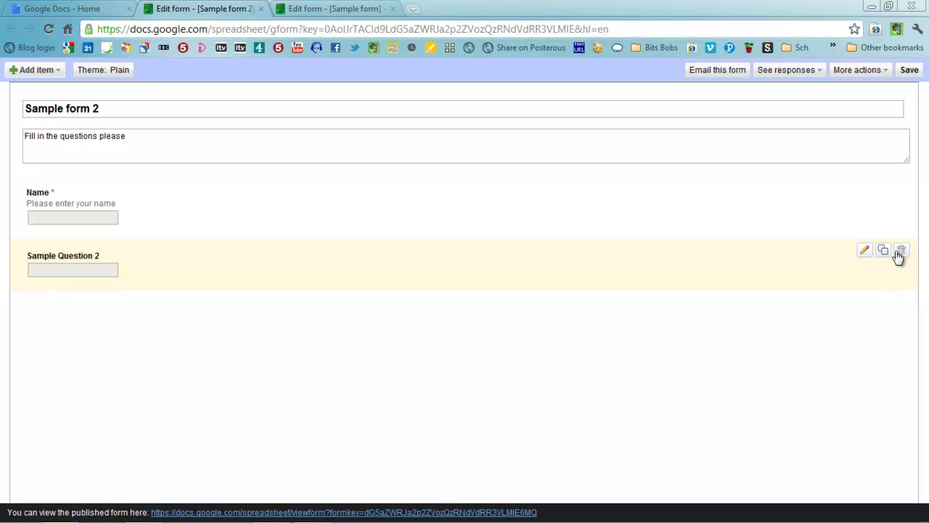
mouse_move(866, 252)
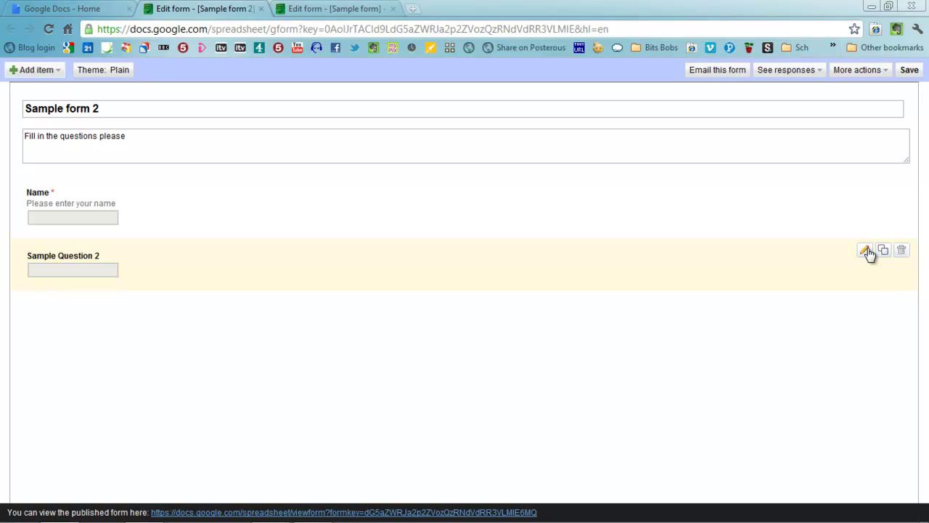
- Make question 2 a paragraph 'Explain what you have learnt today?' with help 'In no more than 140 characters'
click(865, 249)
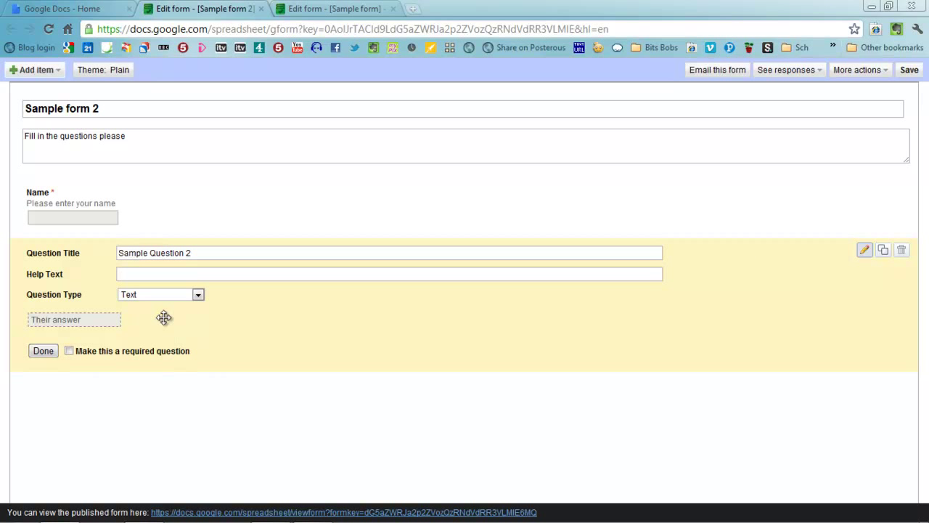
mouse_move(178, 306)
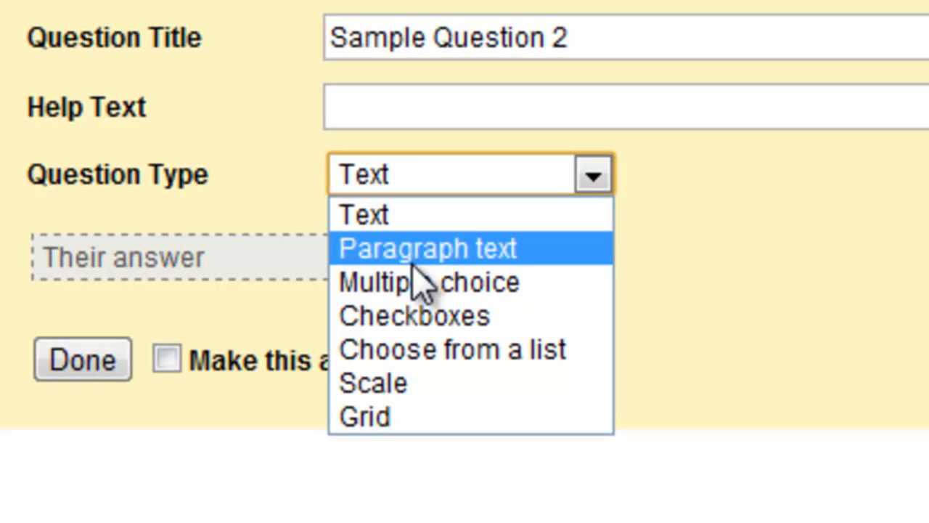
mouse_move(566, 327)
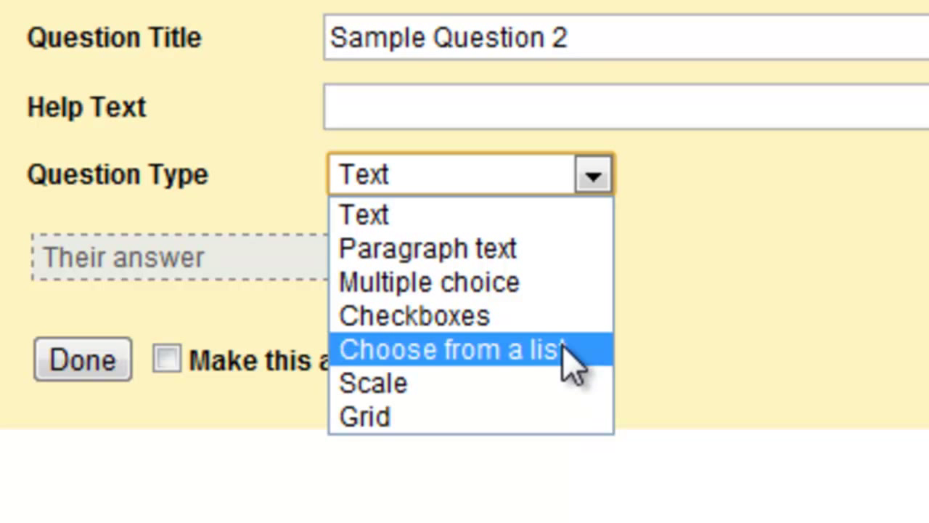
mouse_move(551, 248)
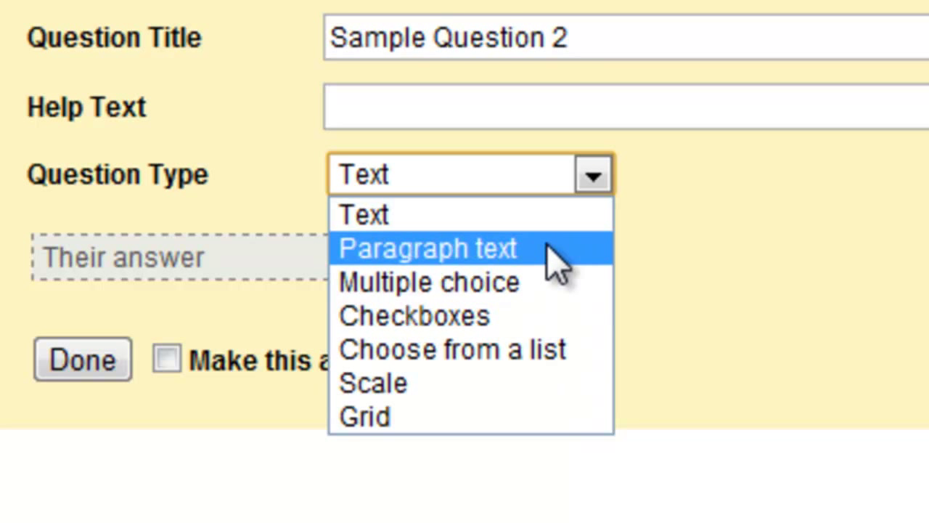
click(427, 247)
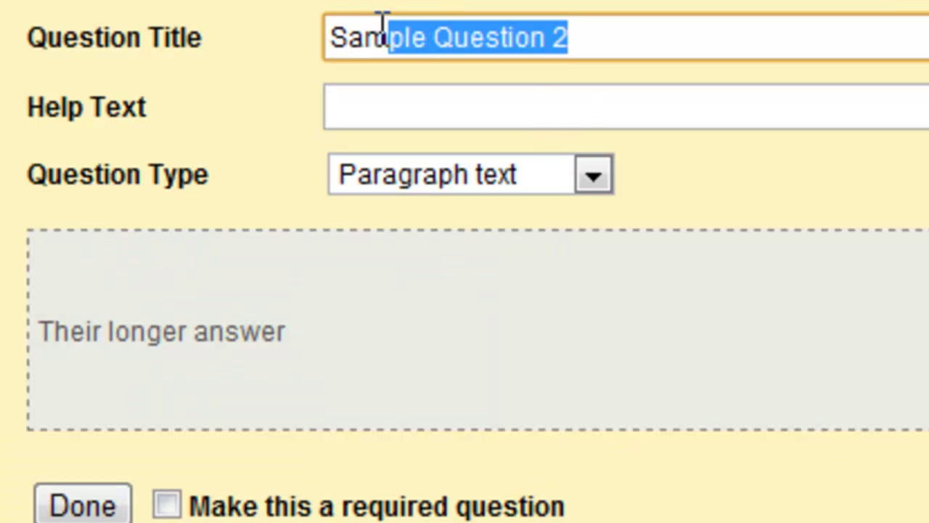
text(Expl)
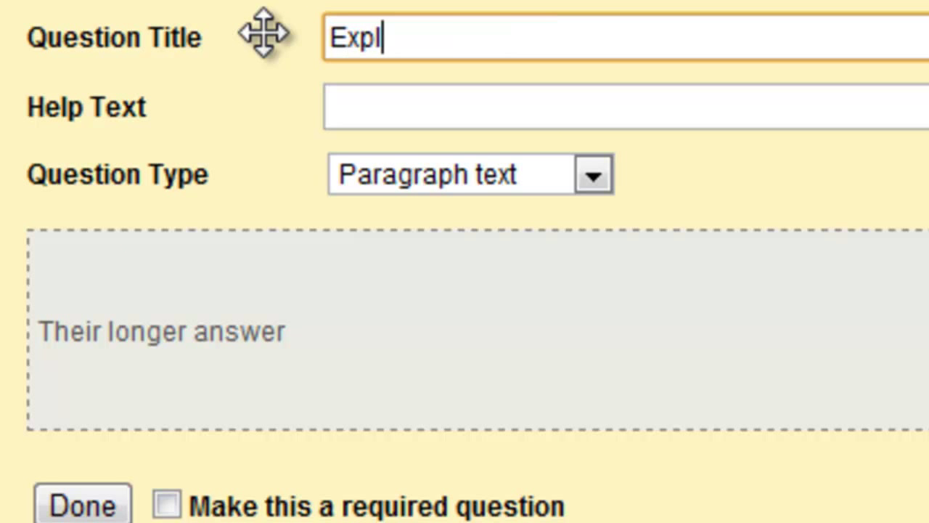
text(ain what you have learnt today?)
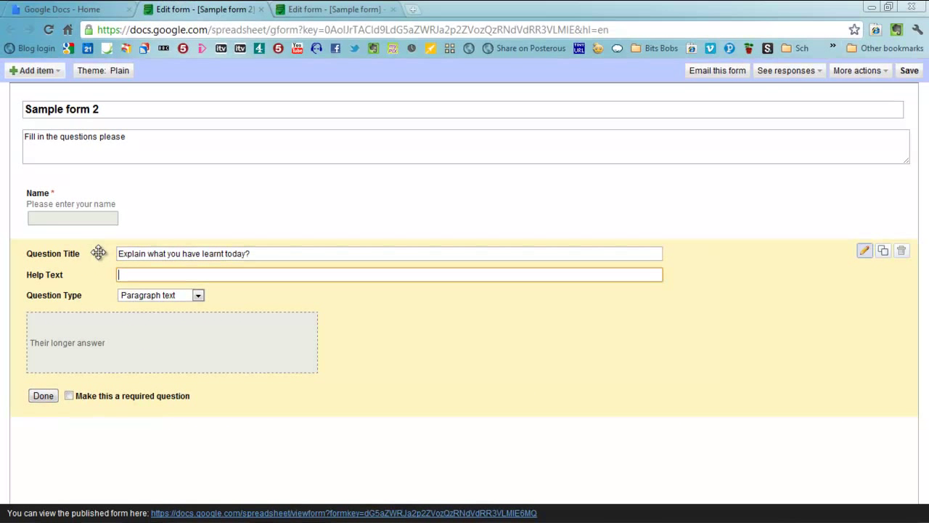
text(In nore)
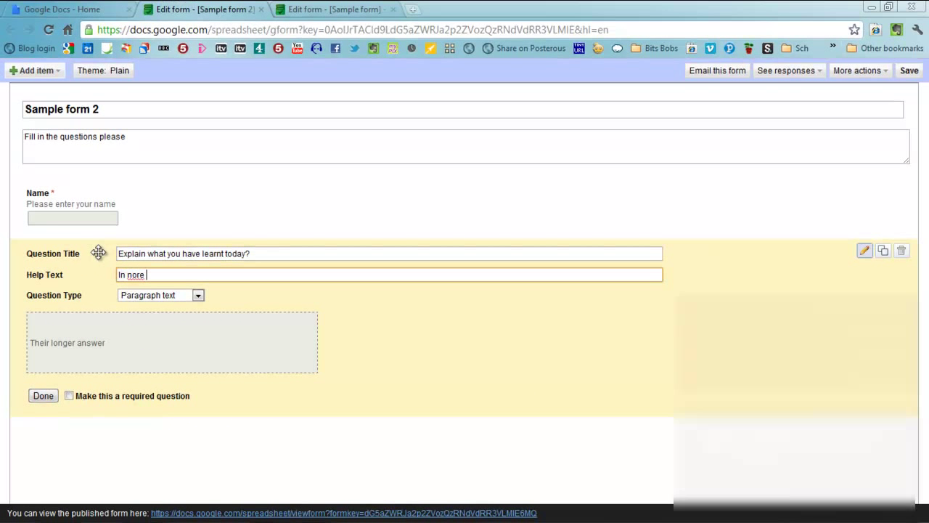
text(o more than 1)
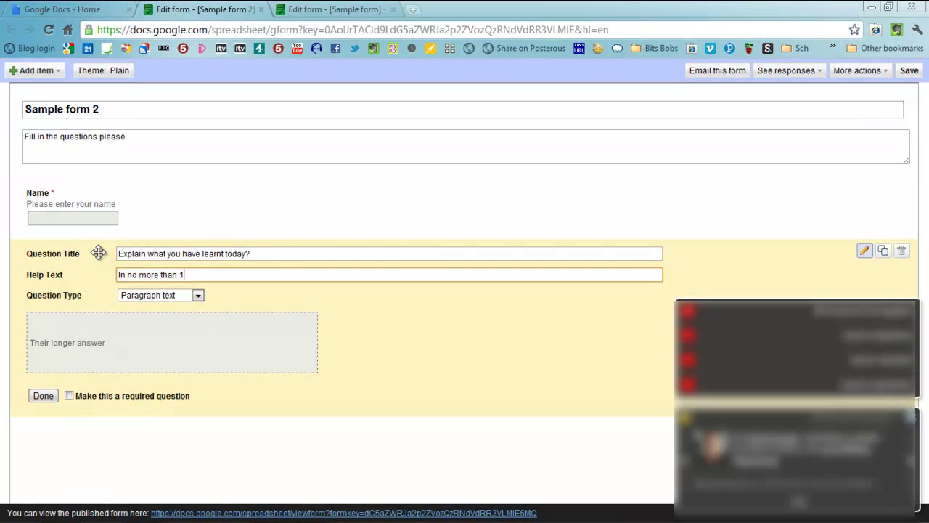
text(40 characters)
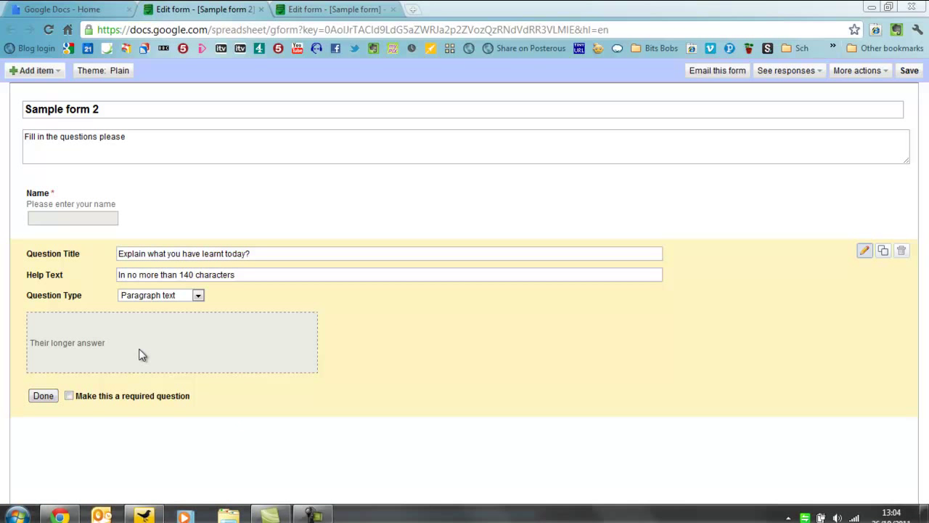
- Mark the learning question required, finish it, and switch to the Sample form editor
click(68, 395)
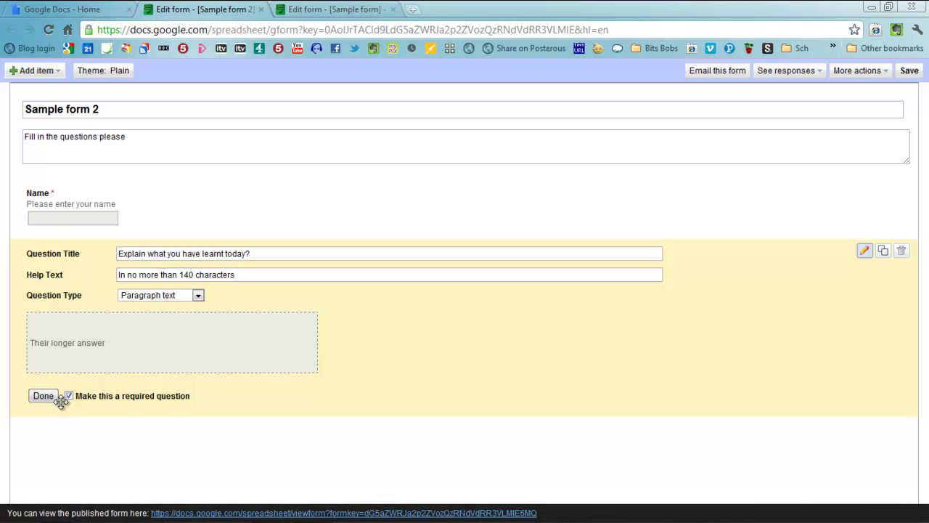
click(44, 395)
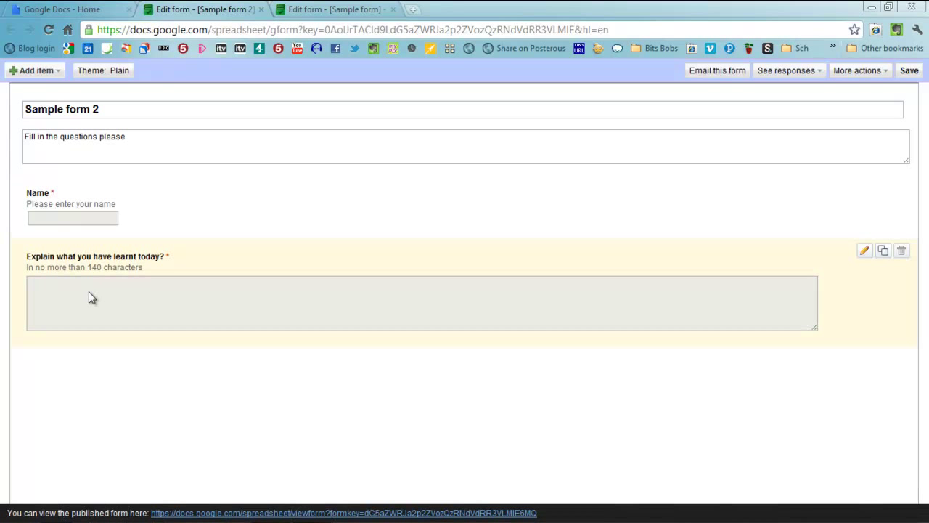
mouse_move(87, 370)
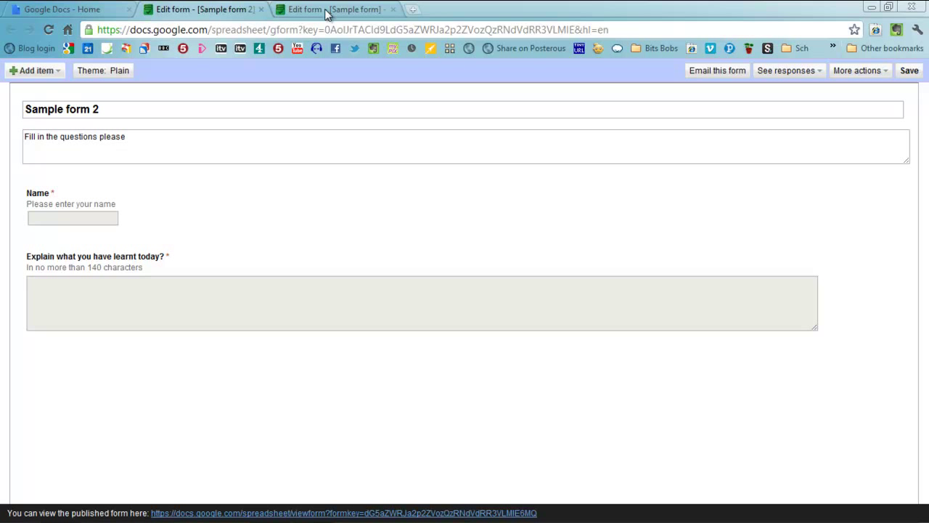
click(334, 9)
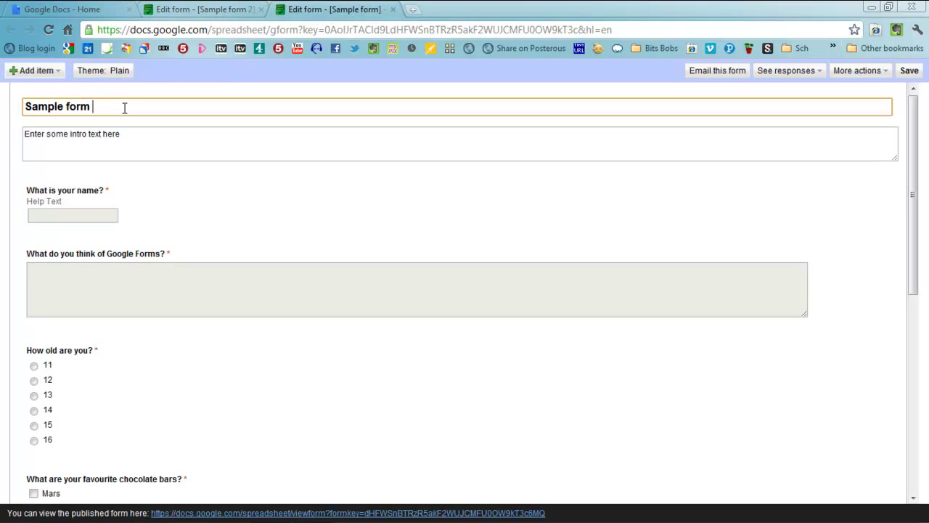
- Append '1' so the form title reads 'Sample form 1'
text(1)
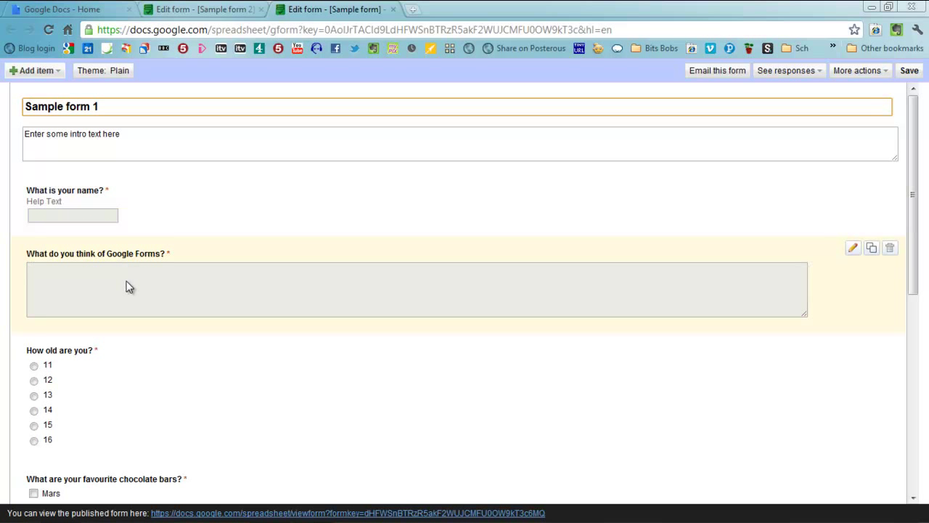
scroll(down, 3)
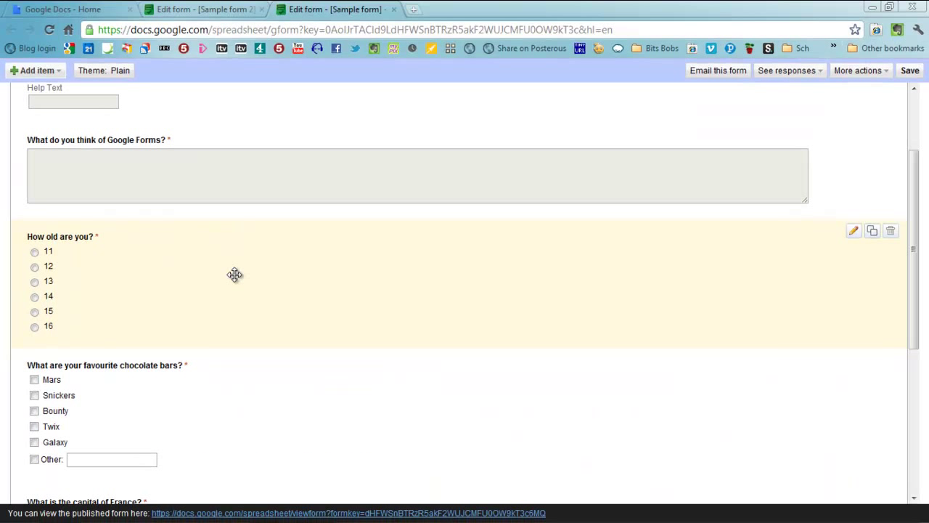
scroll(down, 3)
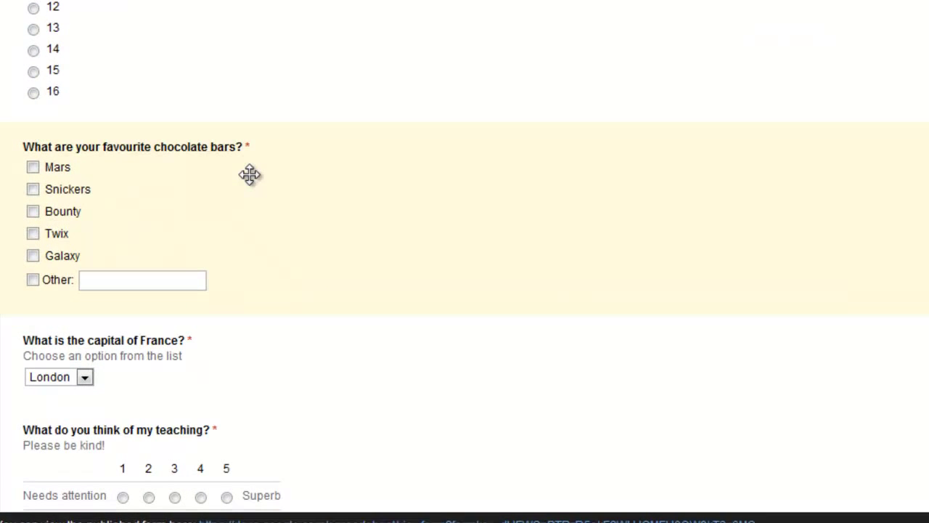
scroll(down, 3)
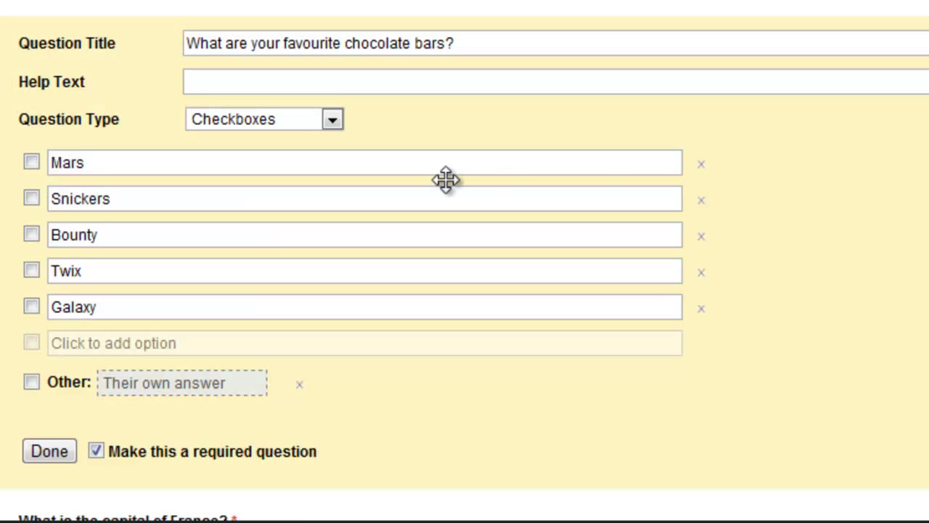
mouse_move(333, 119)
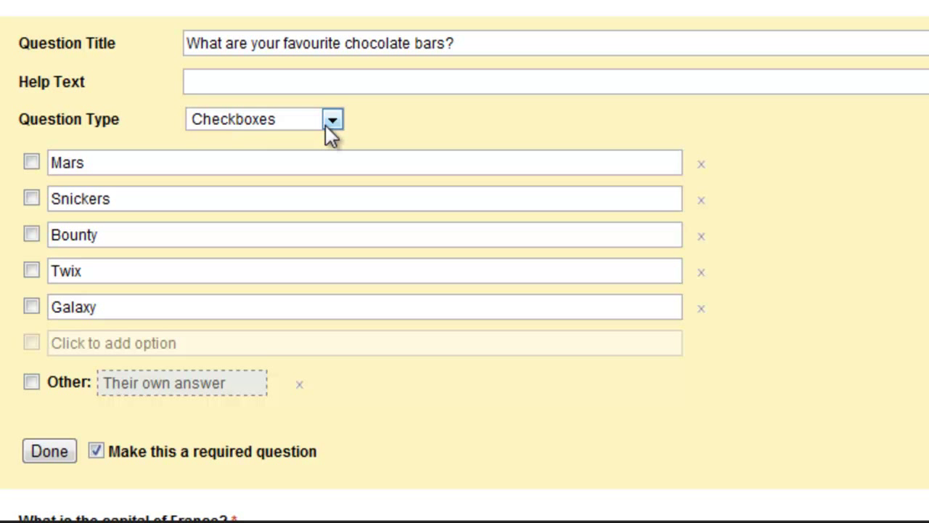
mouse_move(35, 197)
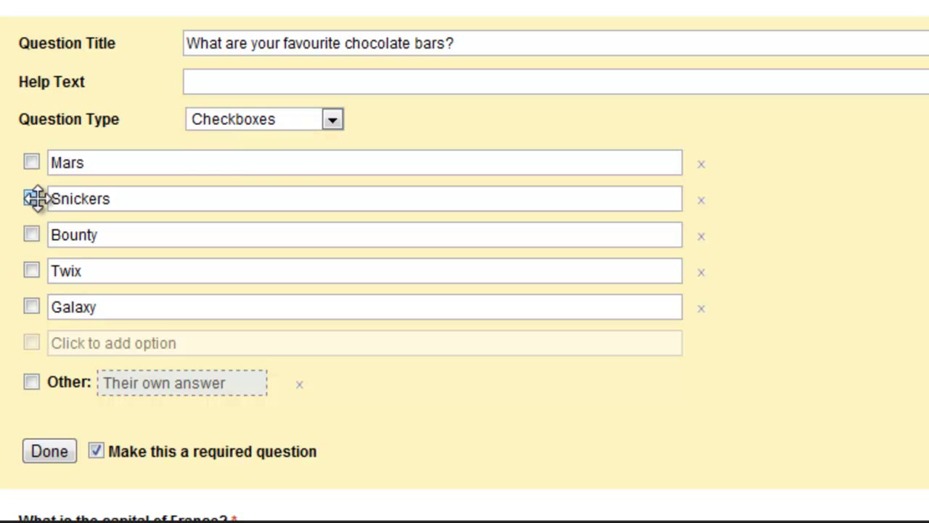
mouse_move(30, 279)
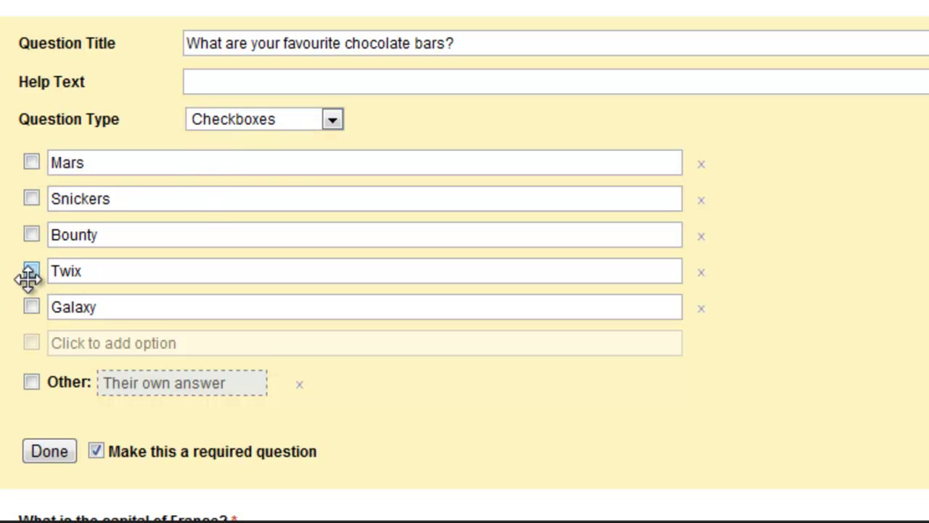
mouse_move(50, 279)
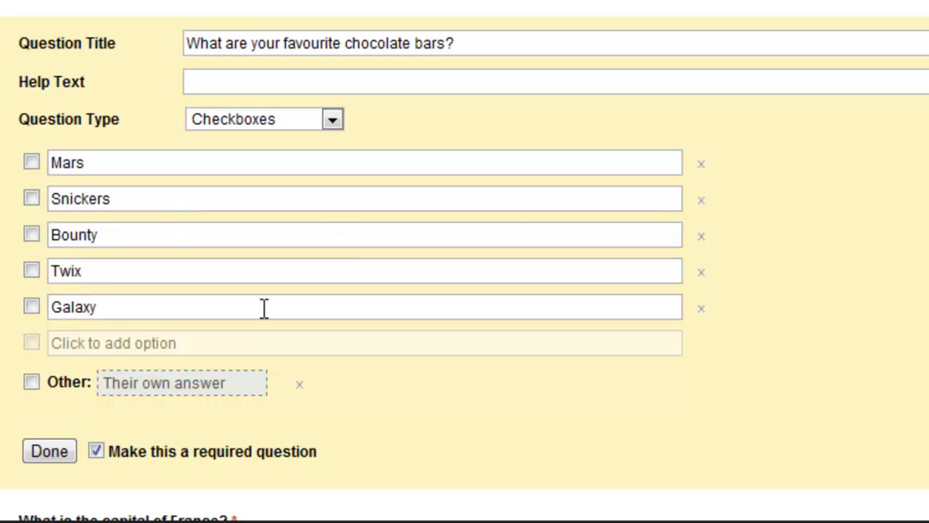
click(49, 450)
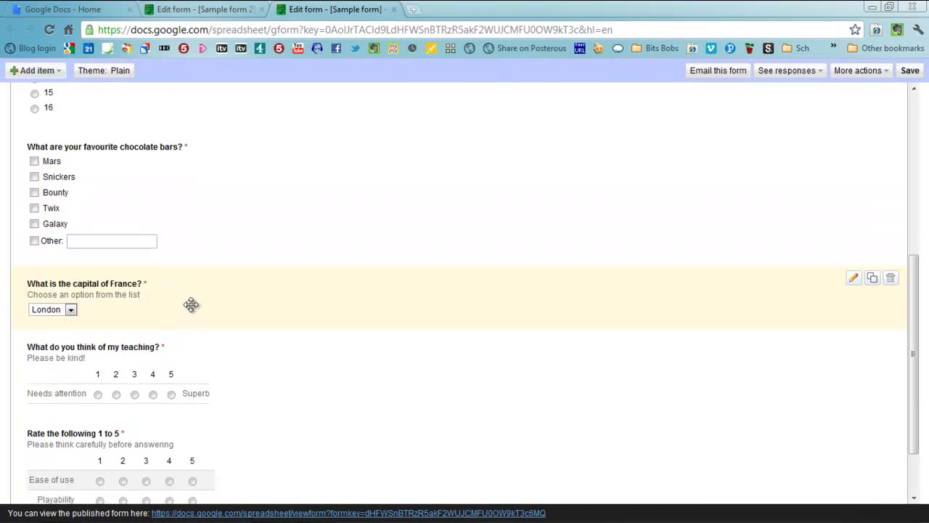
mouse_move(854, 279)
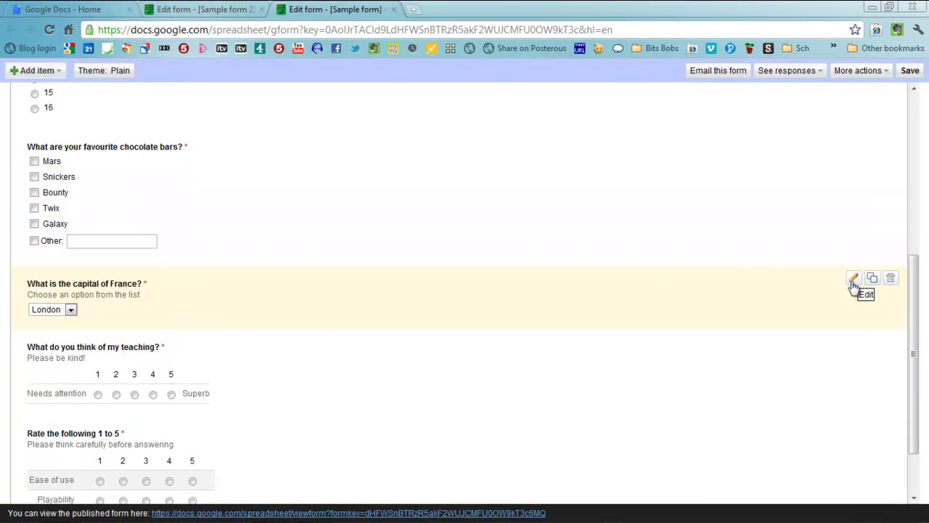
click(854, 279)
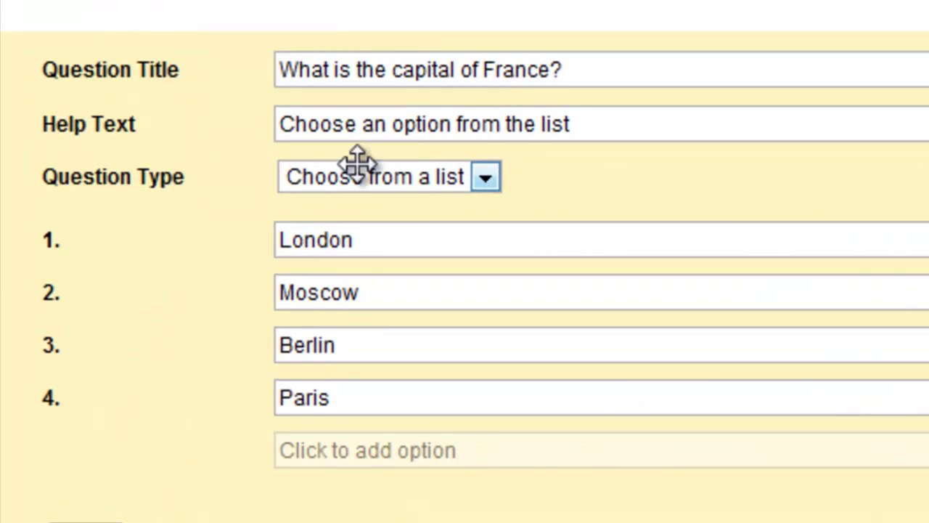
click(485, 177)
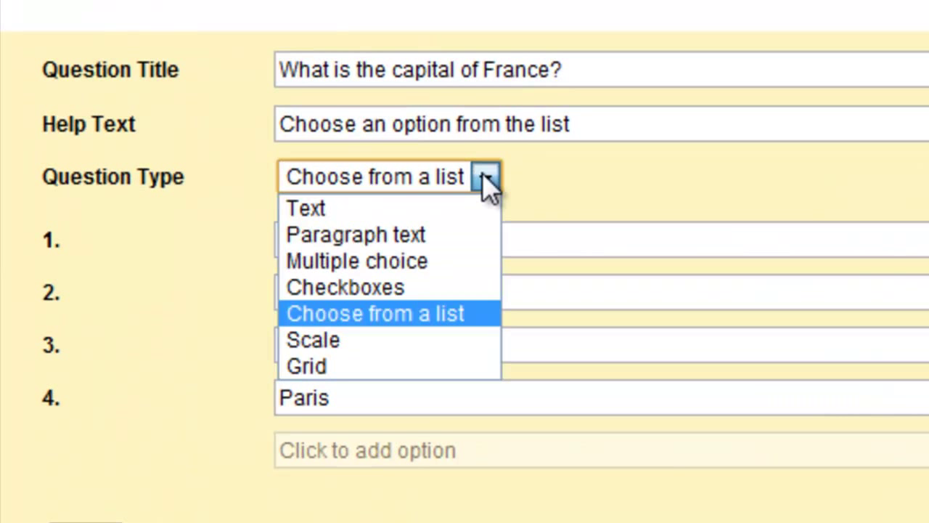
click(375, 314)
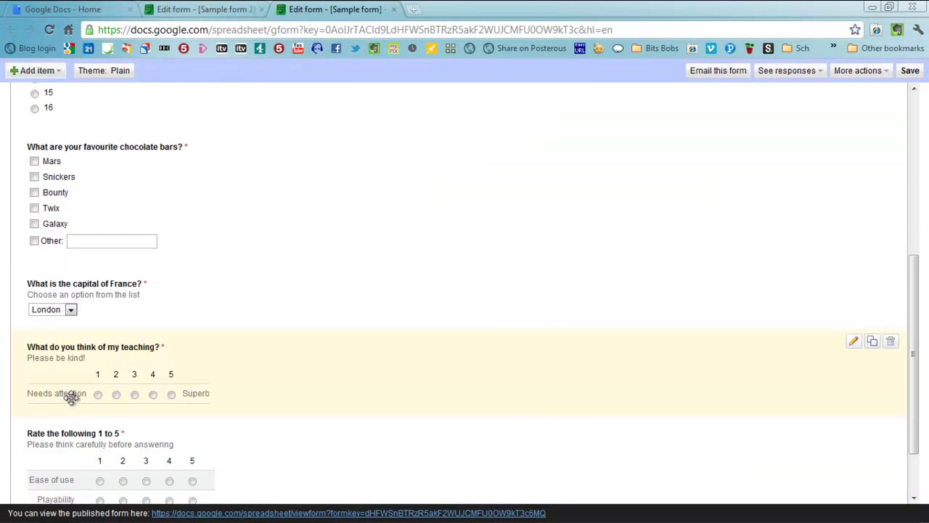
scroll(down, 3)
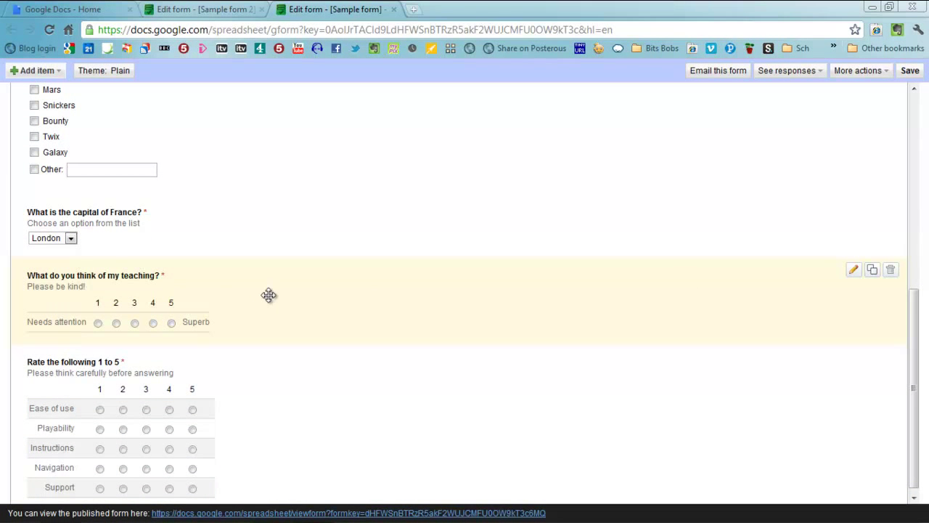
click(853, 269)
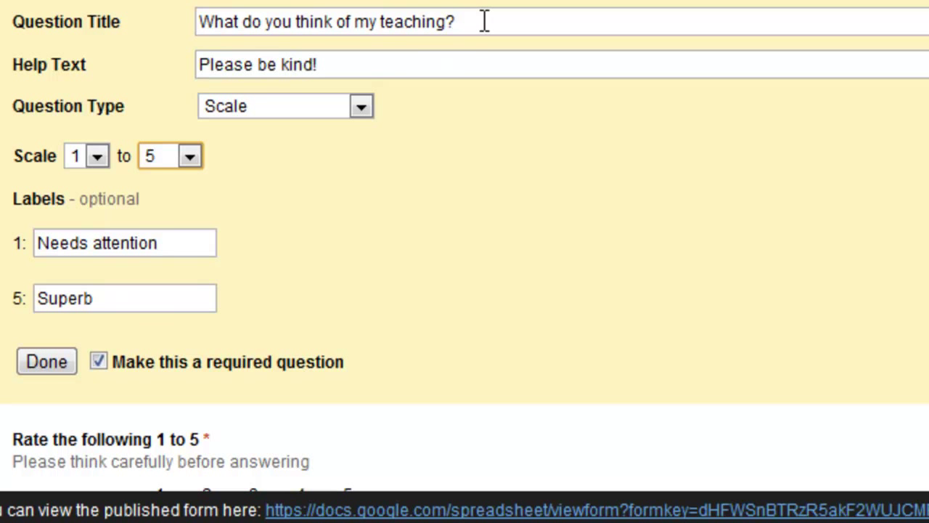
mouse_move(102, 261)
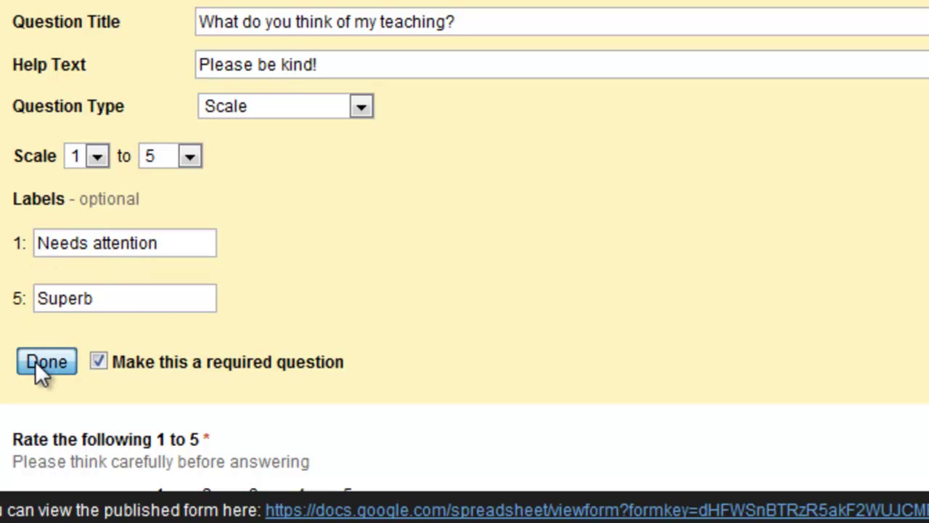
click(47, 361)
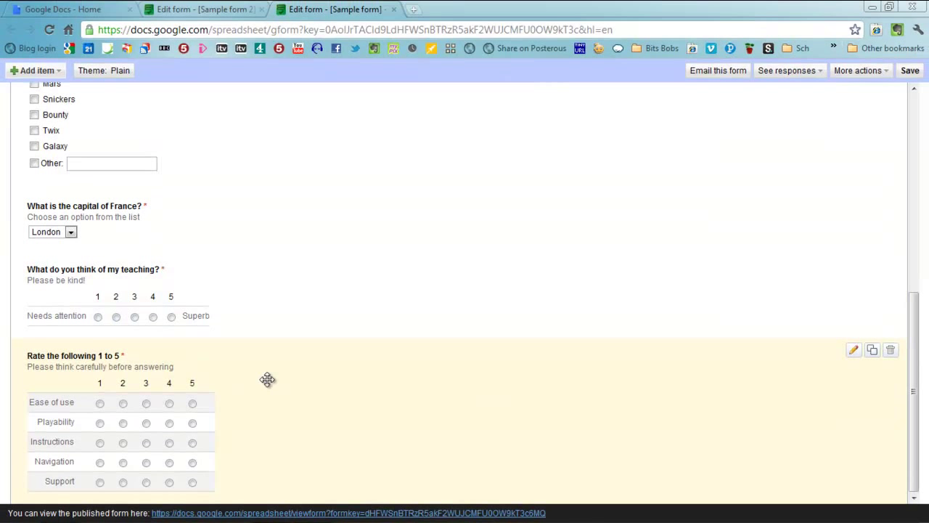
mouse_move(854, 349)
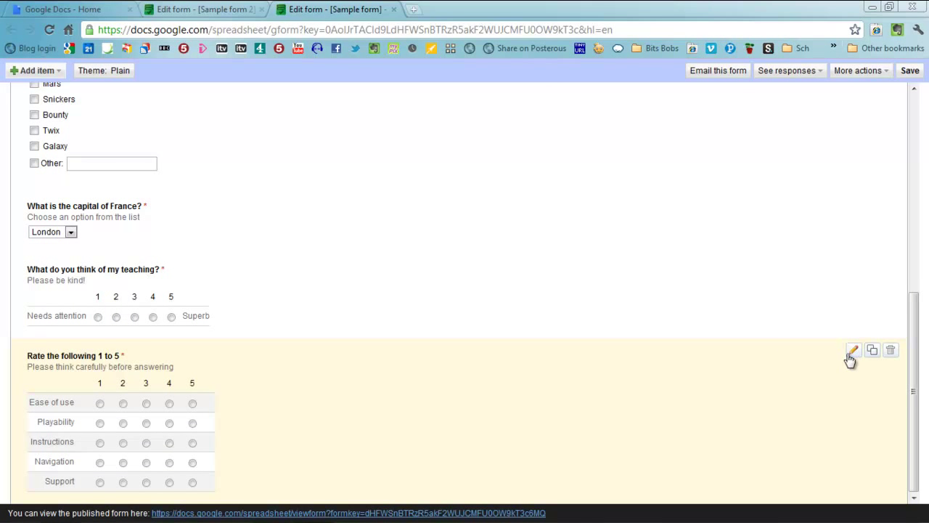
- Review the 'Rate the following 1 to 5' grid question, keeping five rating columns
click(853, 349)
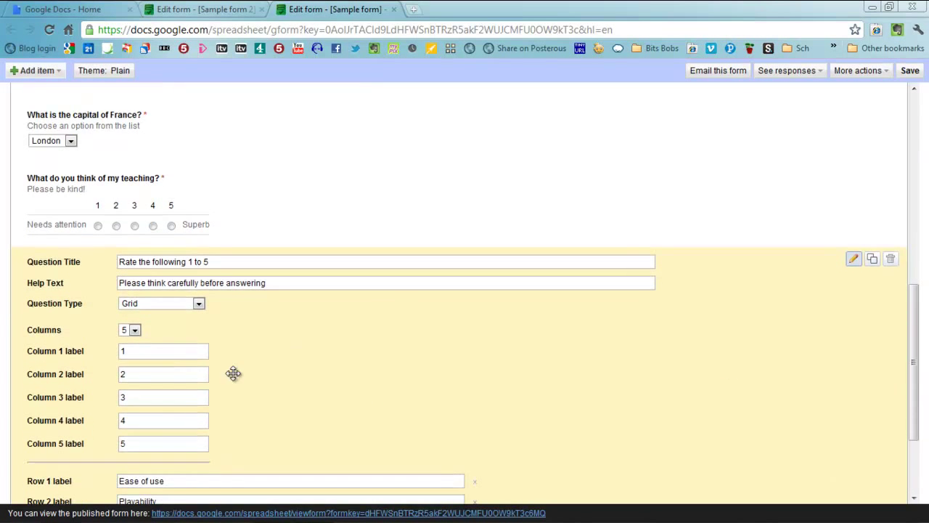
scroll(down, 3)
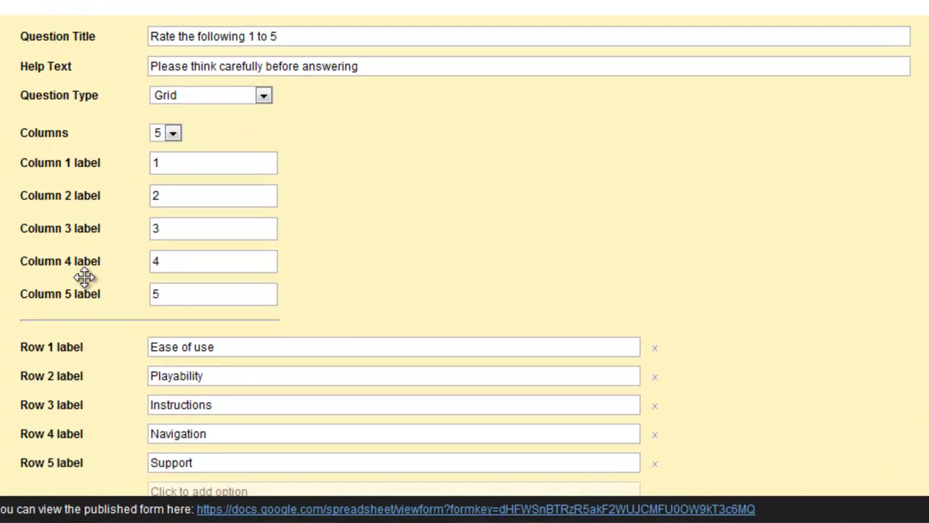
scroll(down, 3)
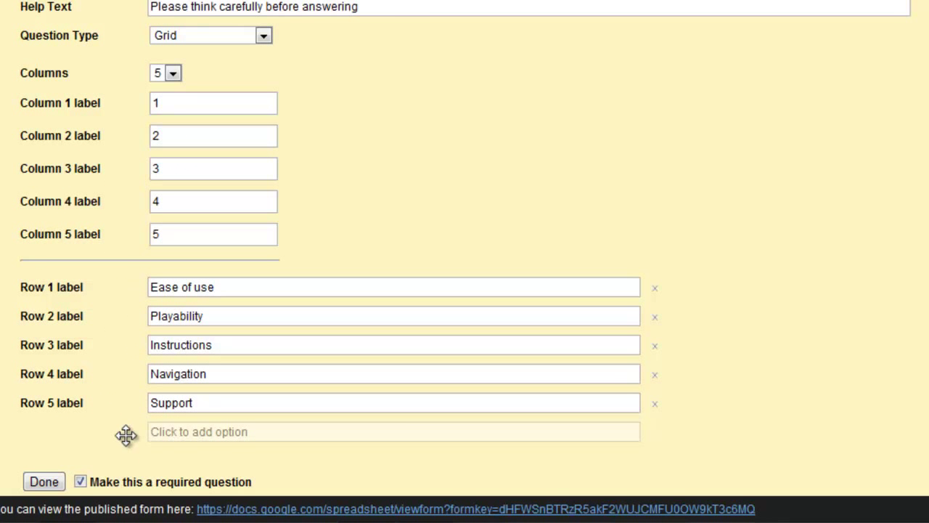
mouse_move(110, 368)
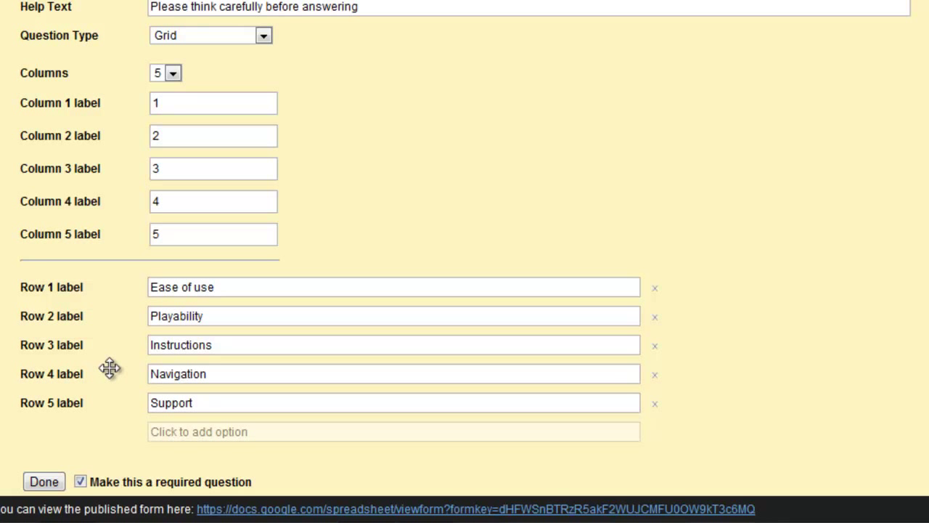
click(172, 72)
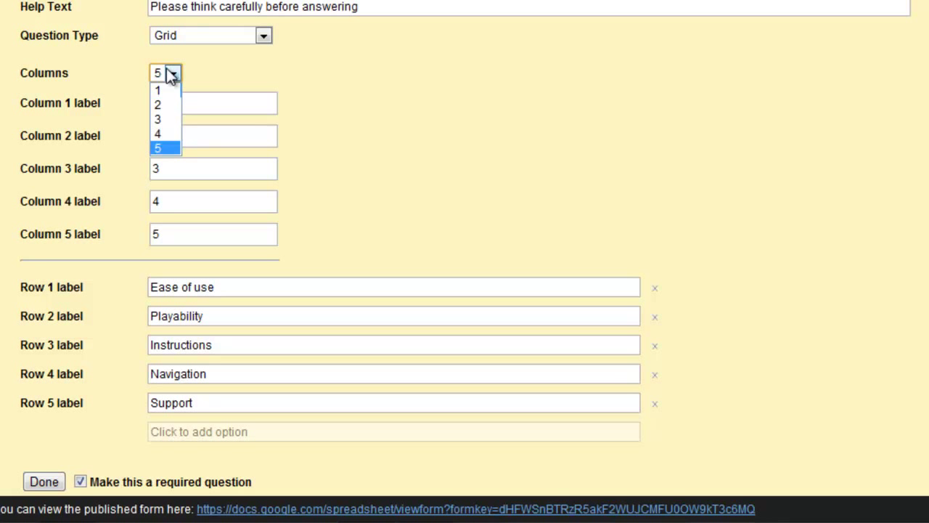
click(157, 148)
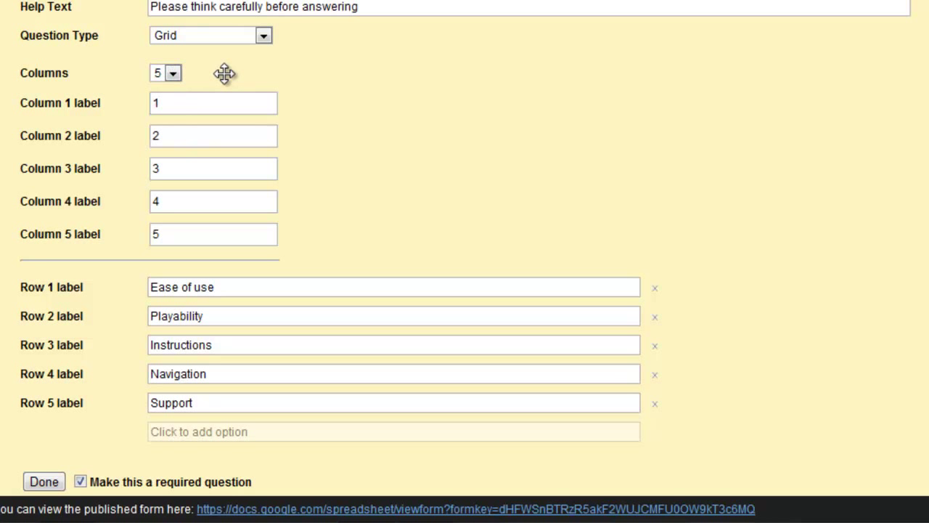
scroll(up, 3)
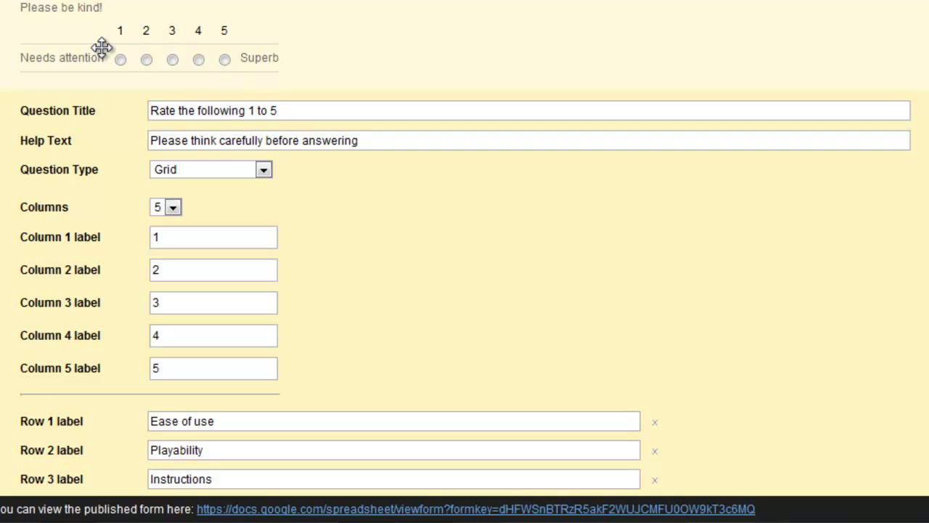
scroll(down, 3)
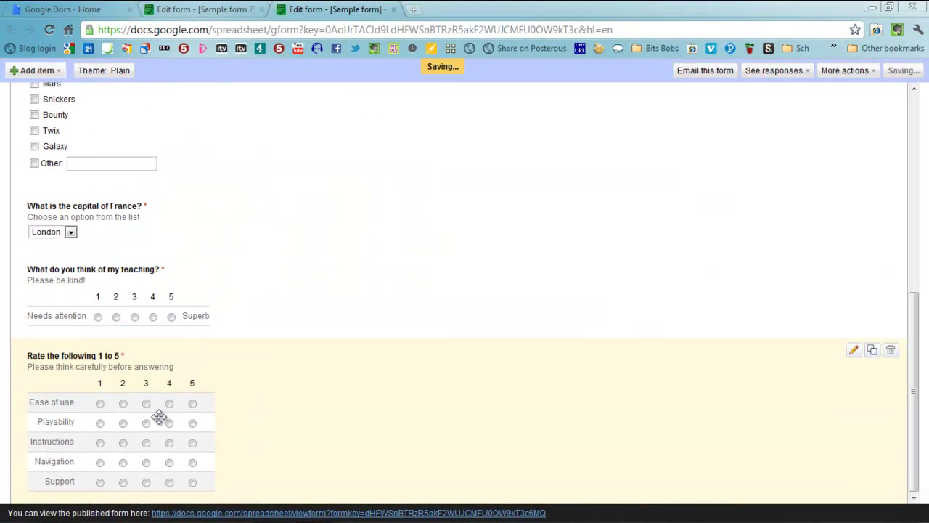
- Open the 'How old are you?' multiple-choice question for editing
scroll(up, 3)
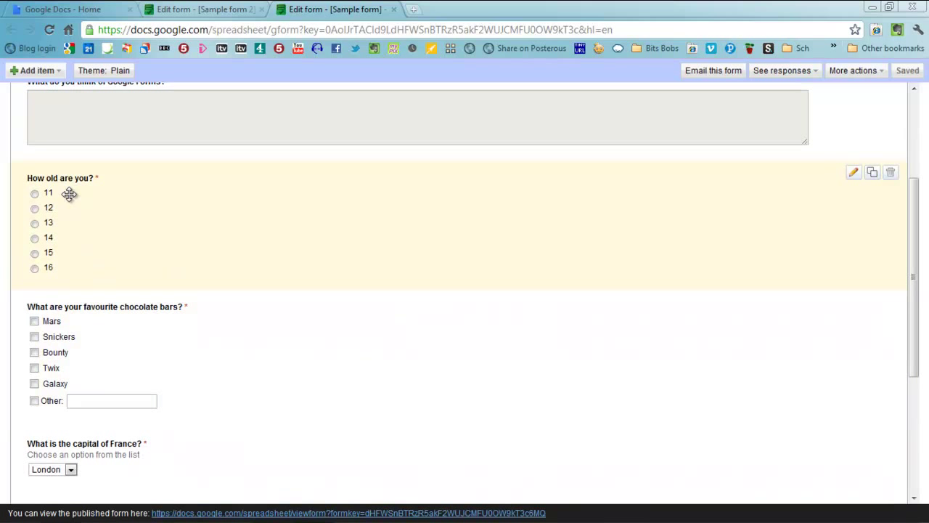
mouse_move(702, 200)
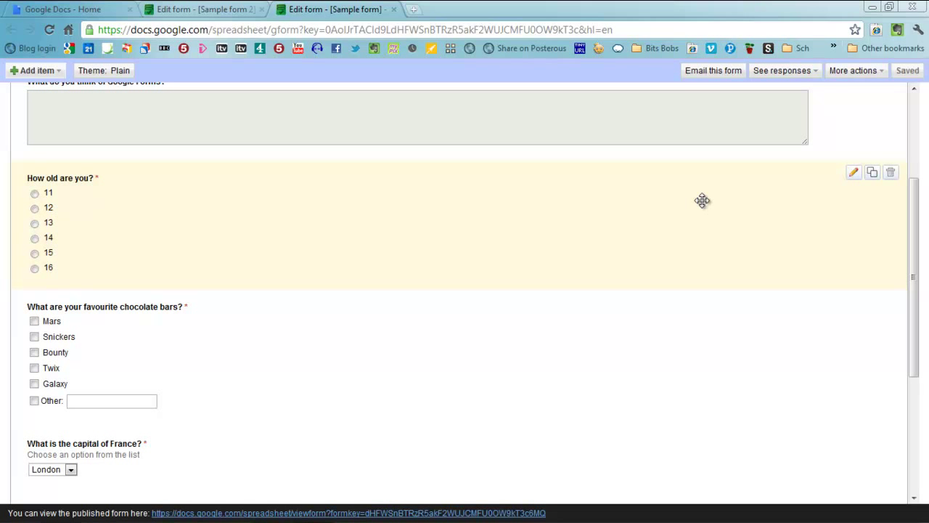
click(854, 171)
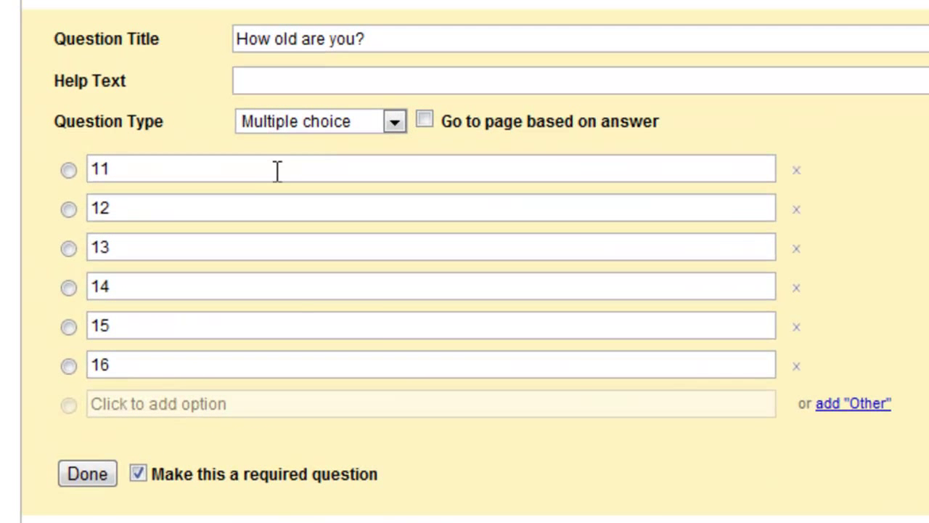
mouse_move(573, 134)
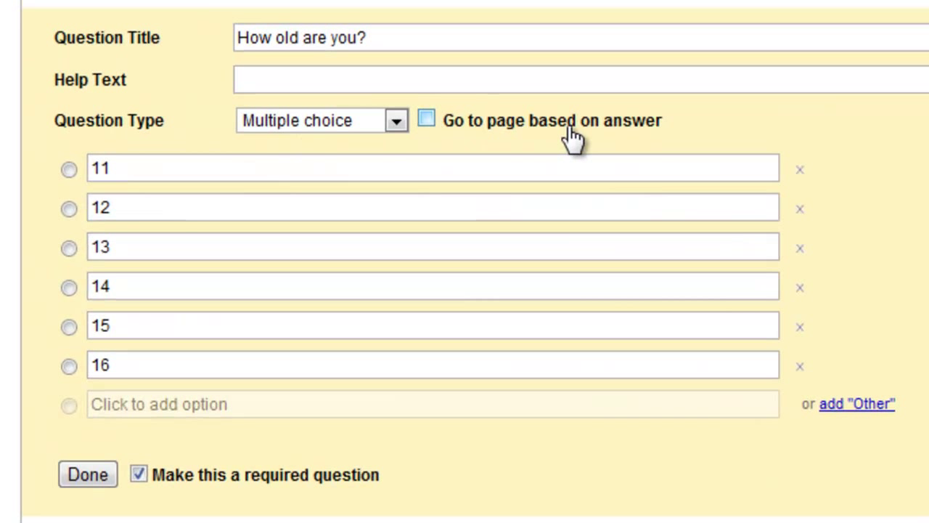
mouse_move(427, 119)
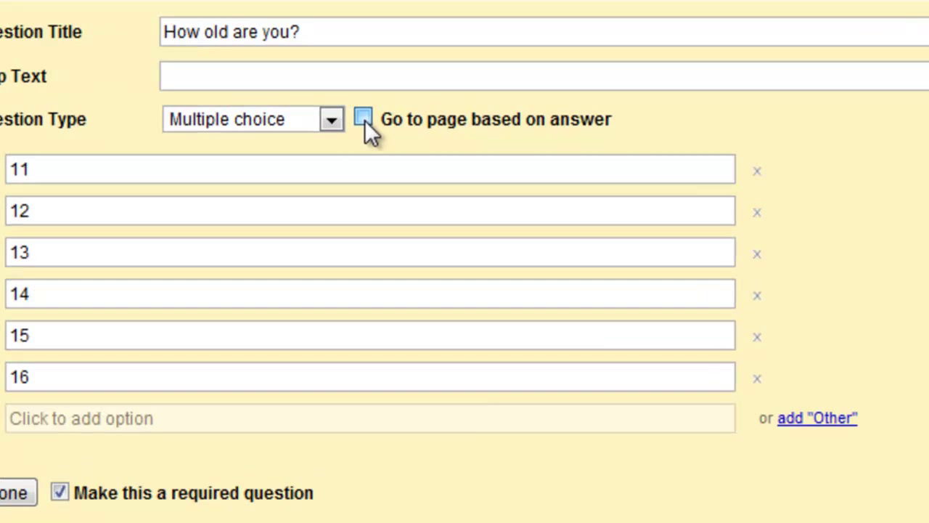
- Enable 'Go to page based on answer' on the age question and accept the page-break warning
click(363, 119)
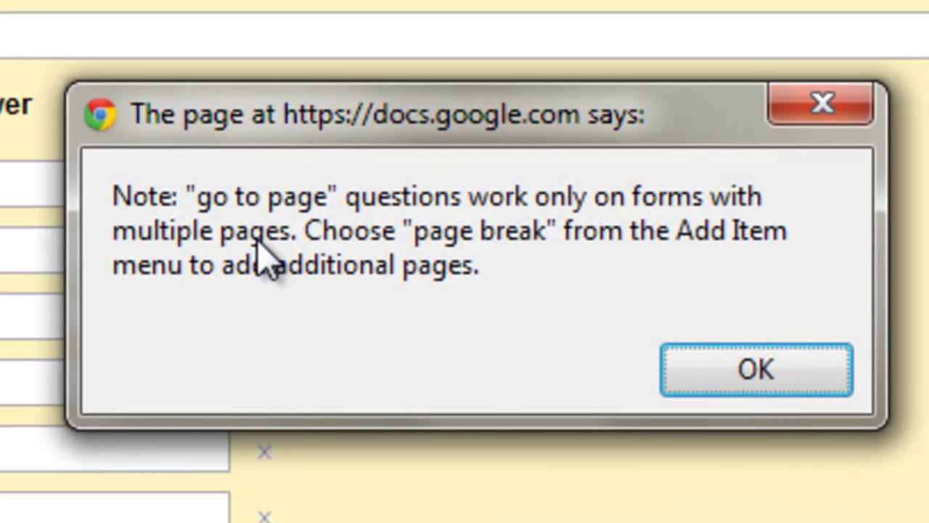
mouse_move(497, 283)
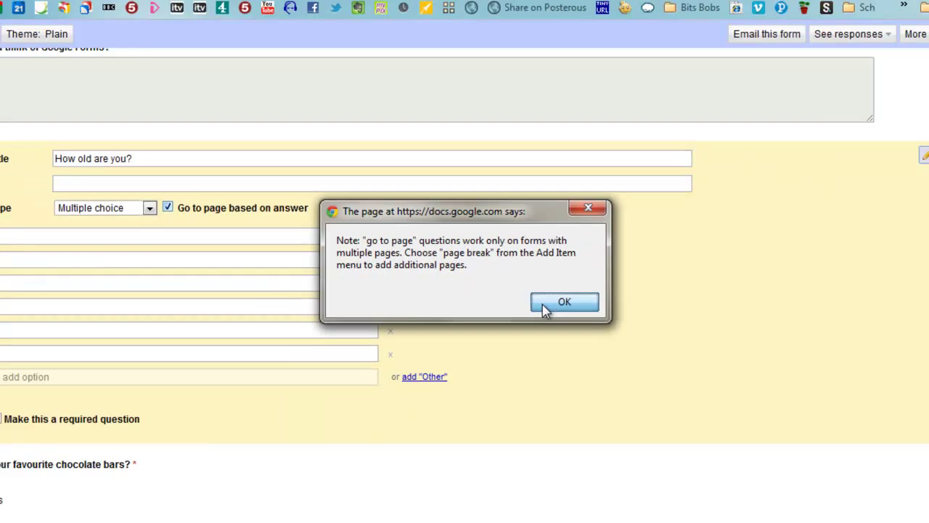
click(563, 300)
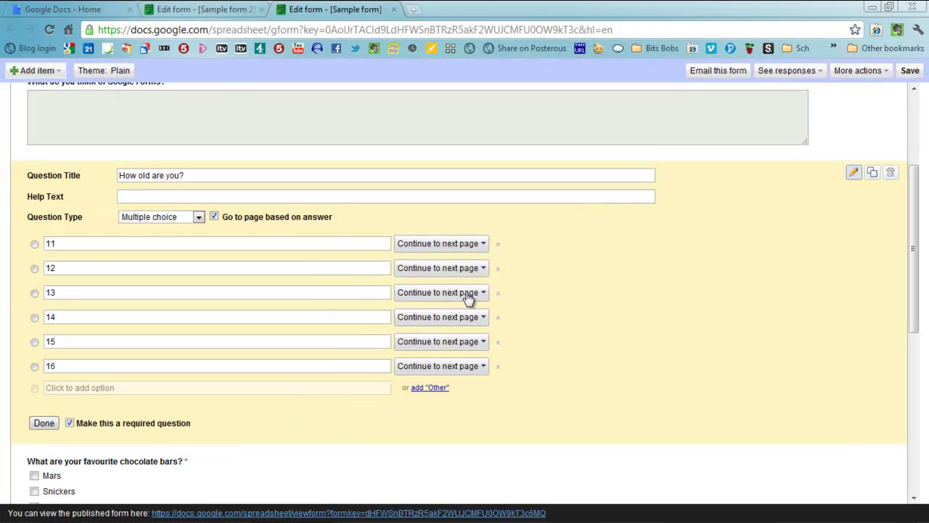
mouse_move(544, 294)
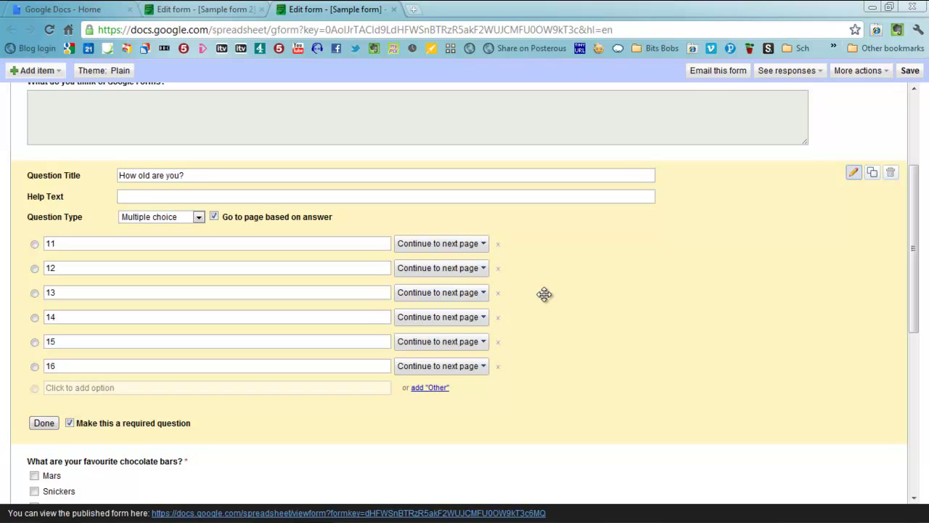
mouse_move(95, 187)
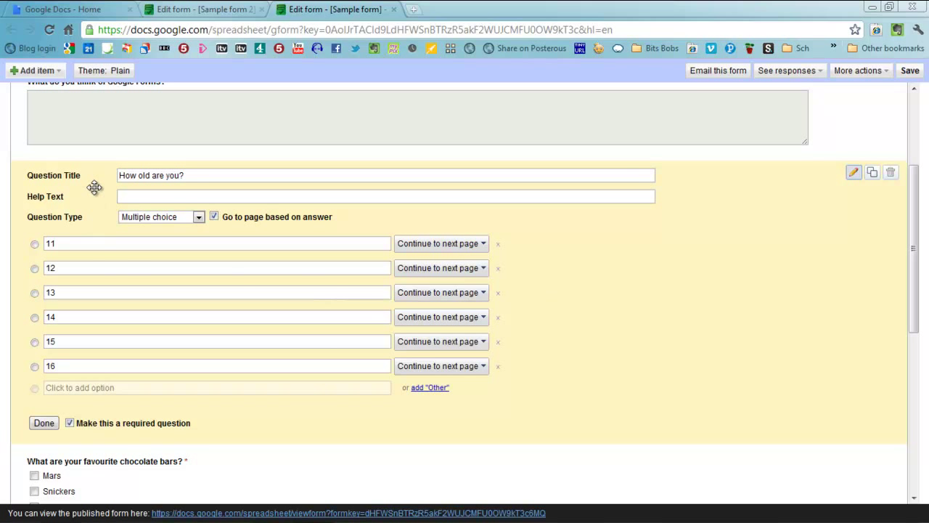
mouse_move(225, 513)
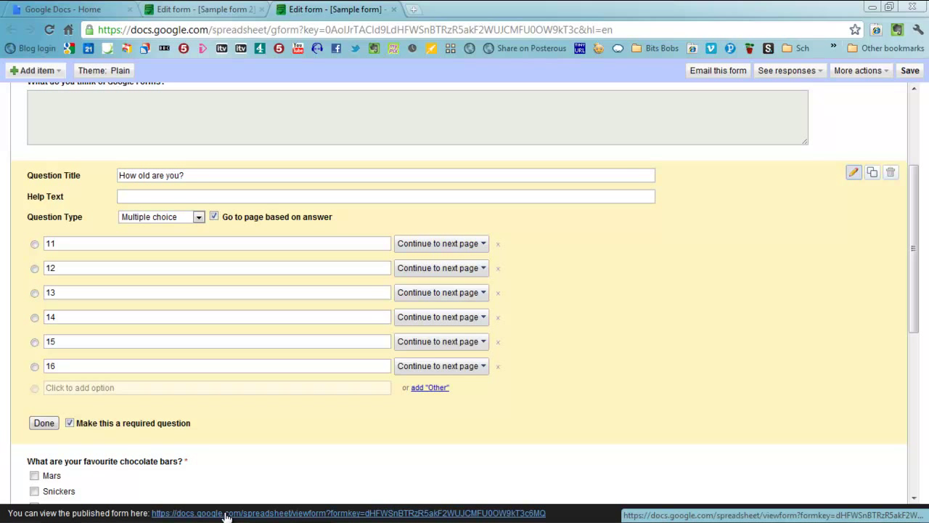
- Open the published Sample form 1 from the link at the bottom of the editor
click(349, 514)
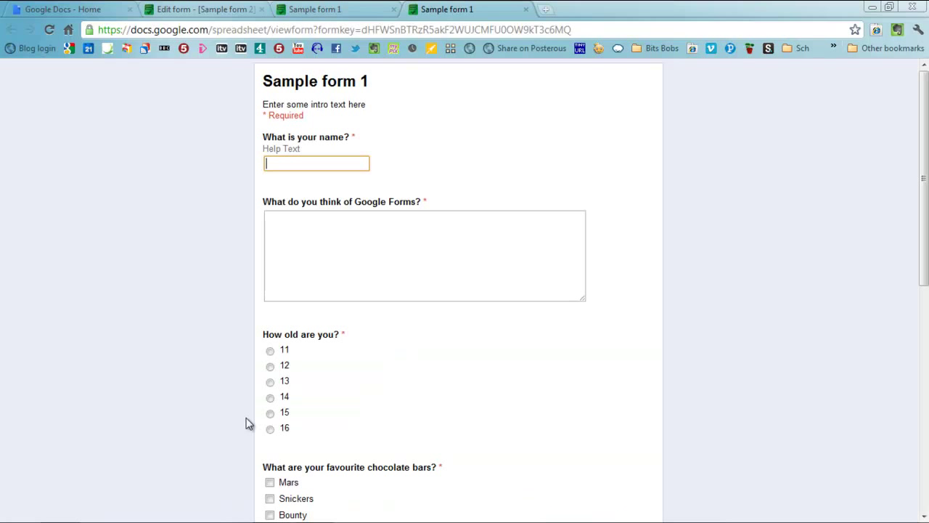
scroll(down, 3)
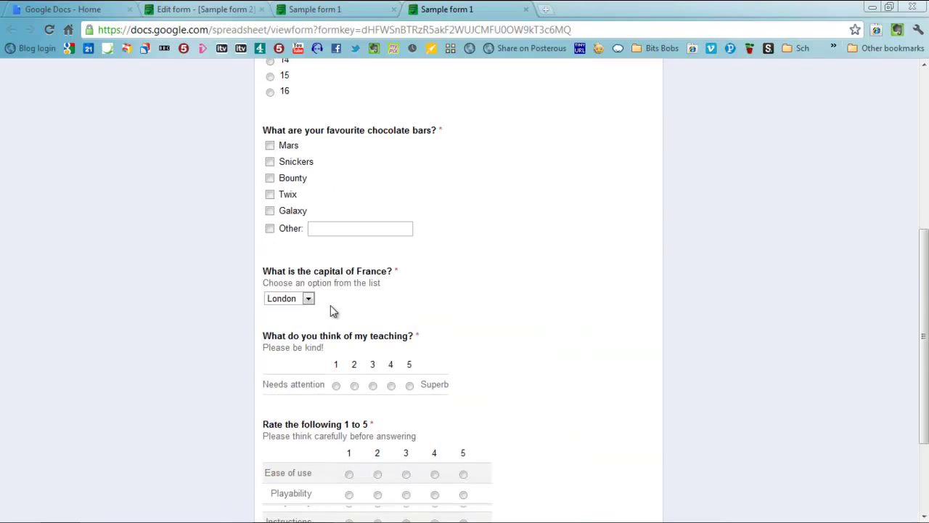
scroll(down, 3)
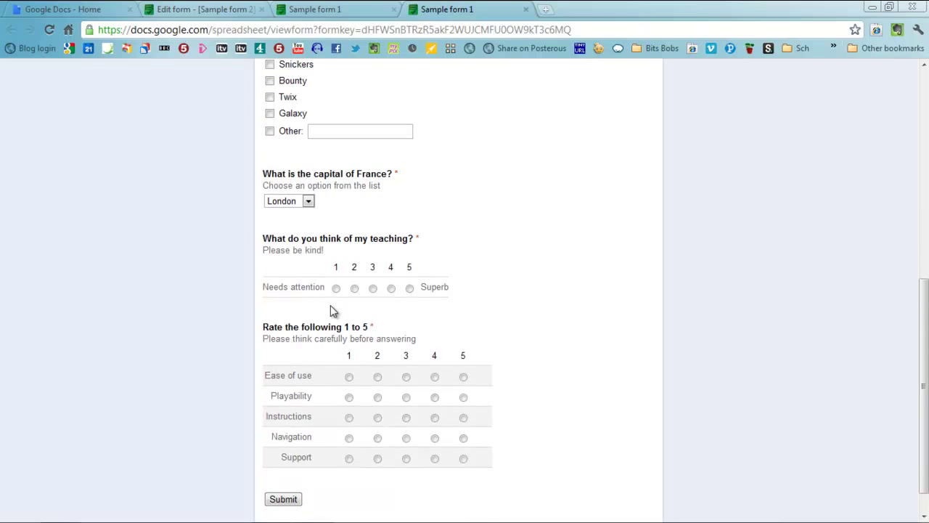
scroll(up, 3)
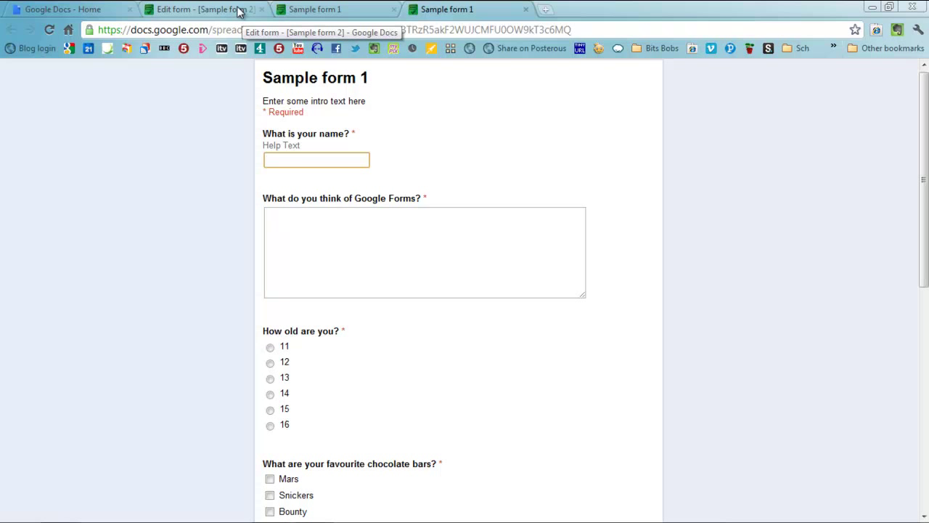
- Switch to the Sample form 1 editor and browse the theme gallery
click(203, 8)
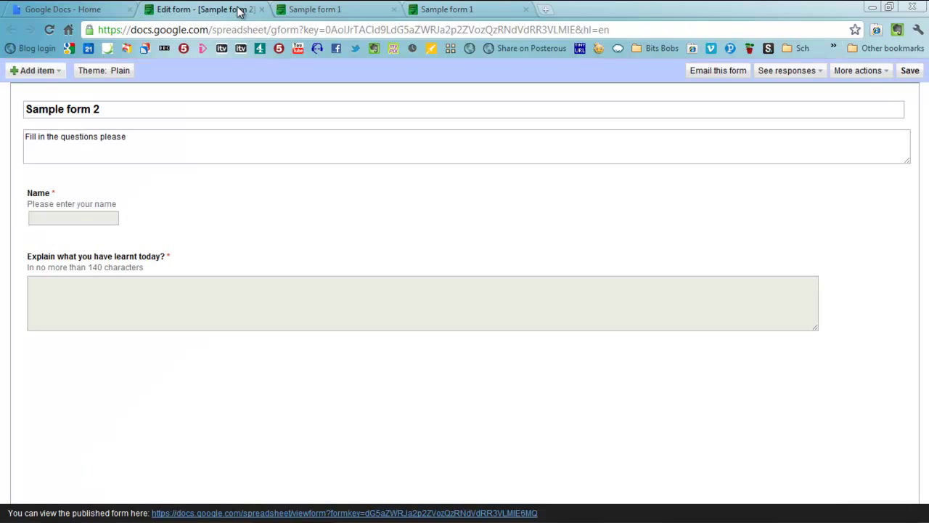
click(447, 9)
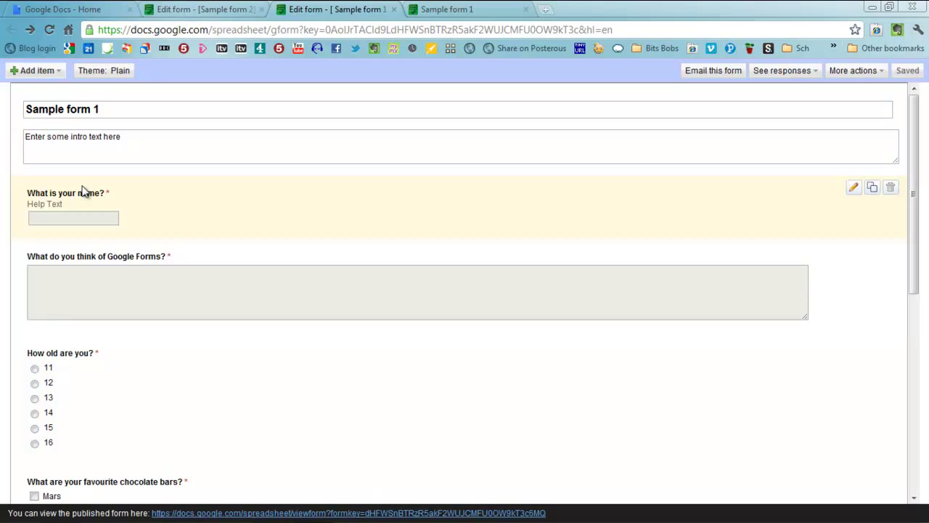
click(103, 70)
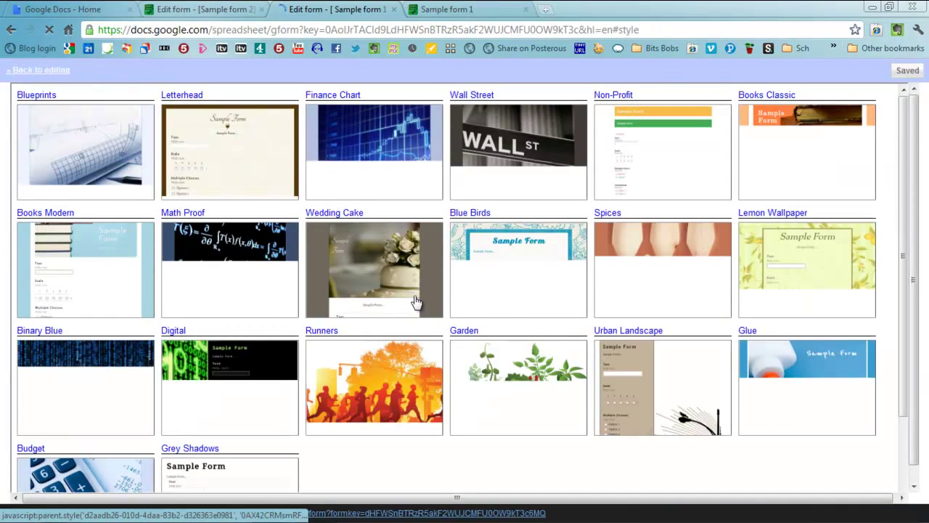
scroll(down, 3)
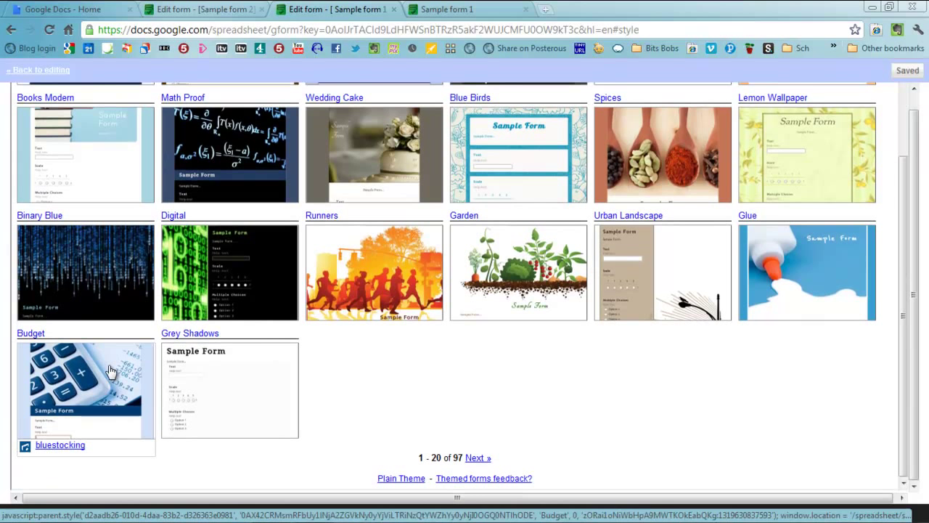
- Preview the Budget theme with its calculator header and apply it to the form
click(84, 389)
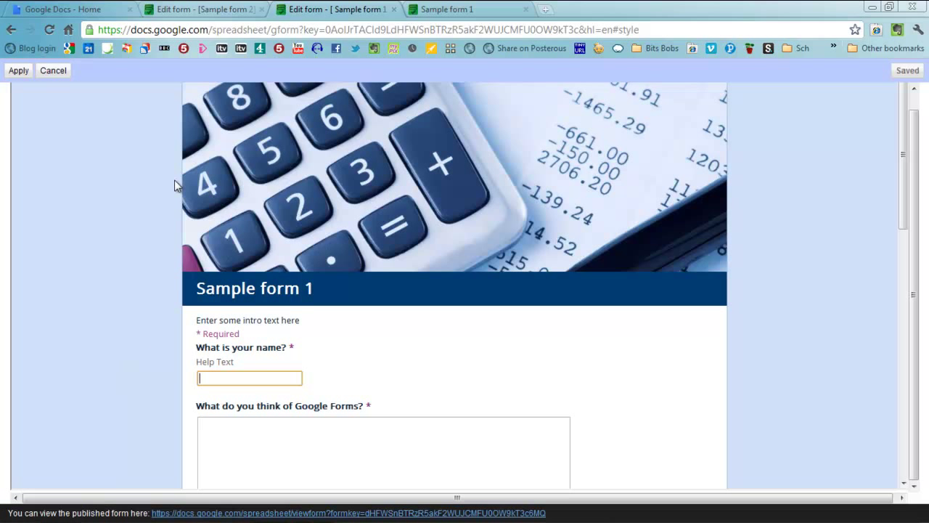
scroll(down, 3)
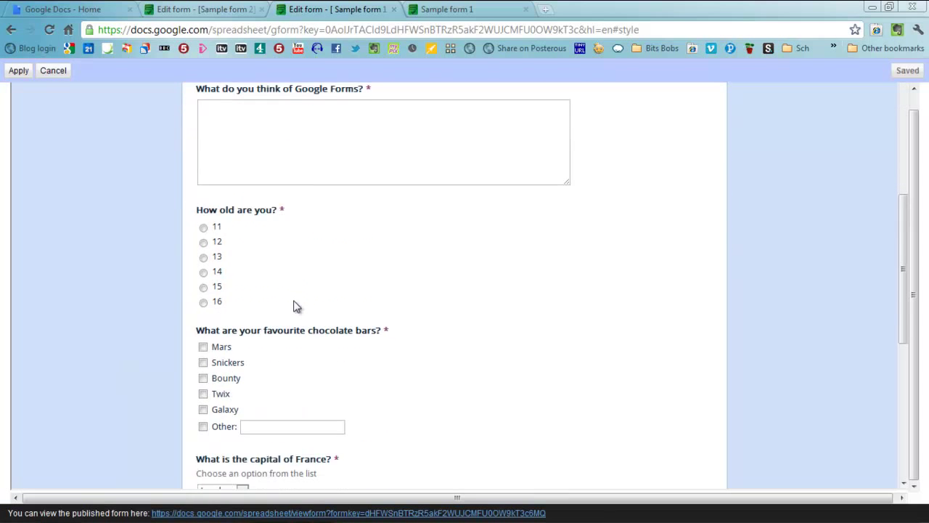
scroll(down, 3)
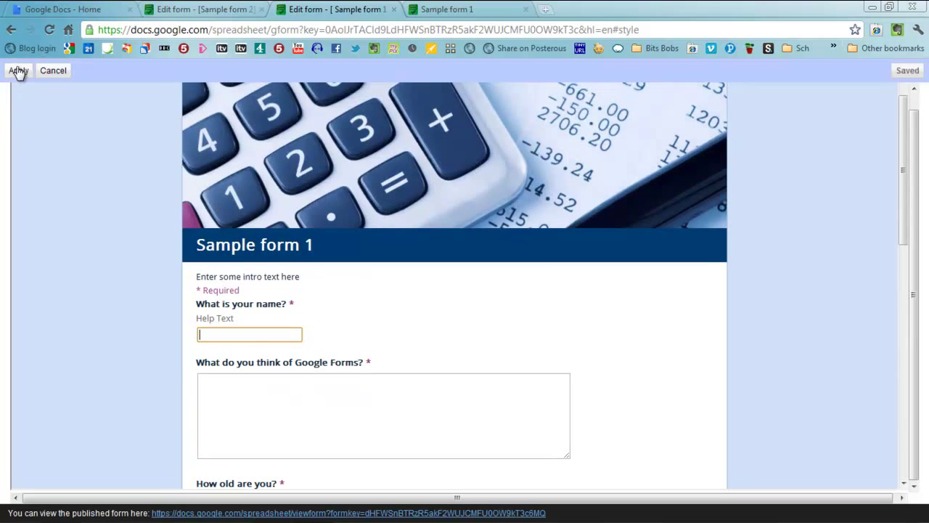
click(17, 70)
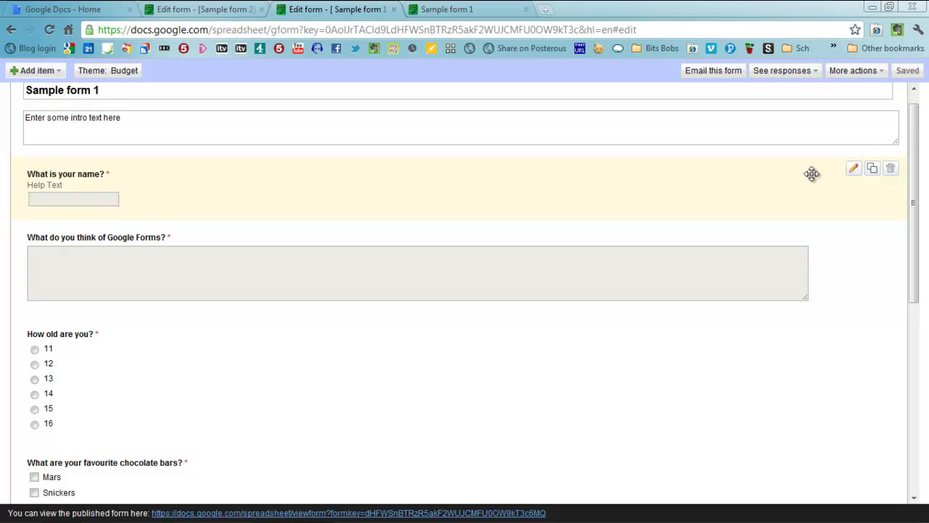
mouse_move(851, 78)
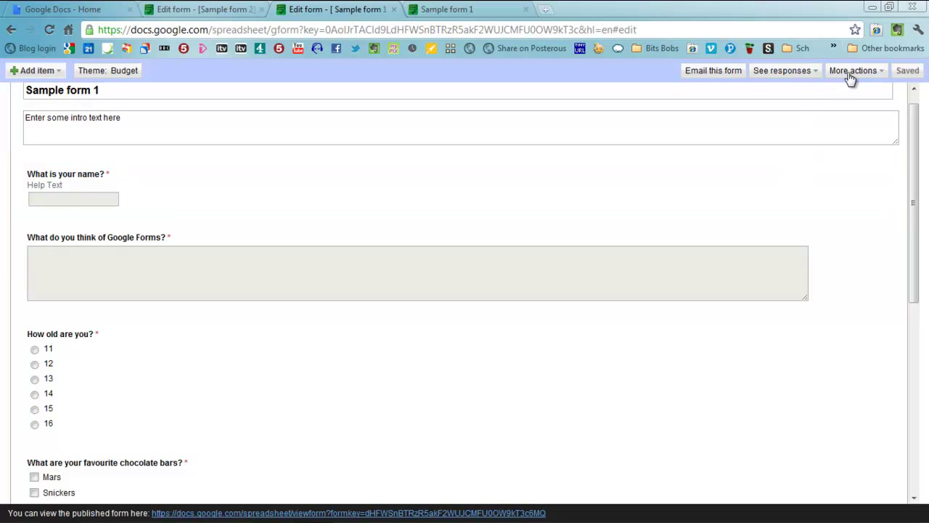
click(854, 69)
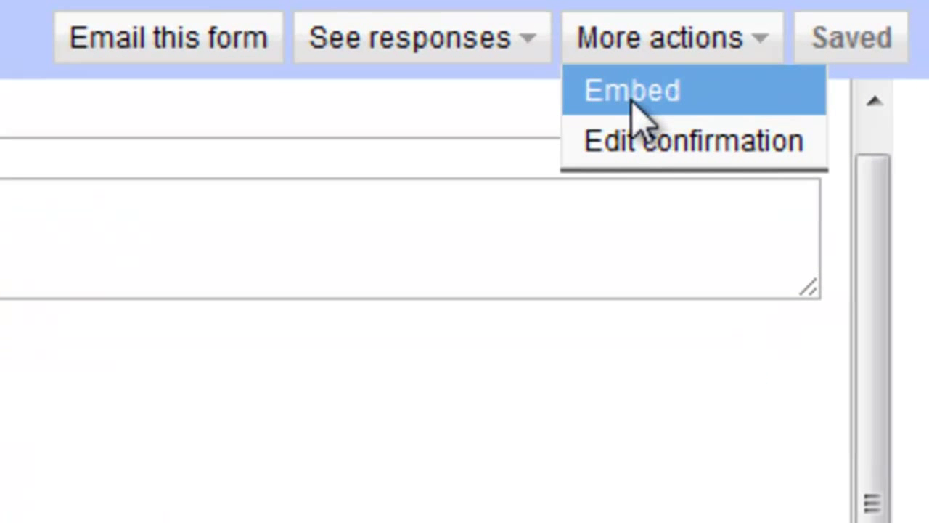
click(631, 90)
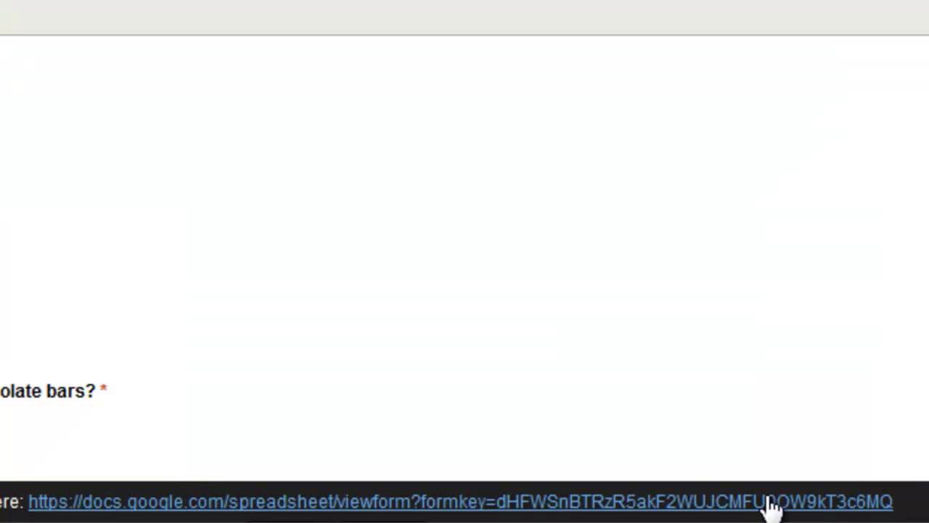
click(760, 42)
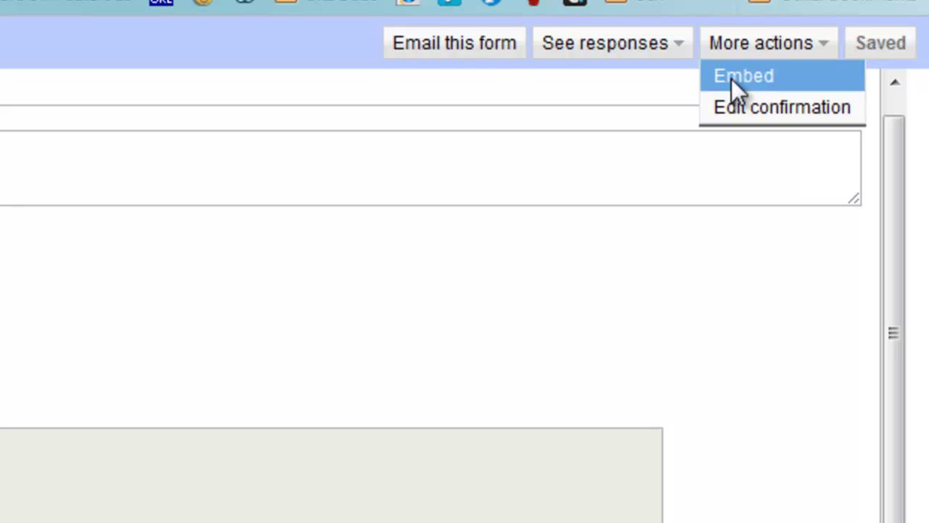
click(743, 76)
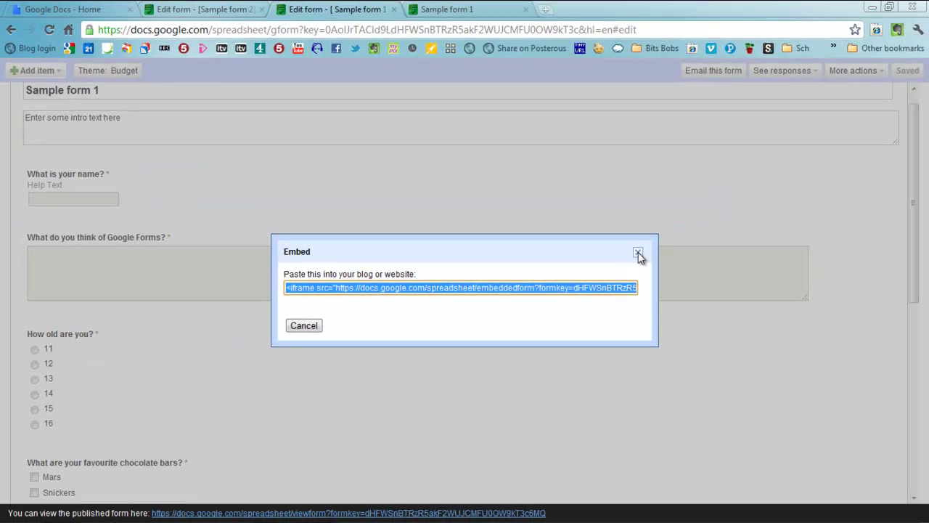
click(639, 253)
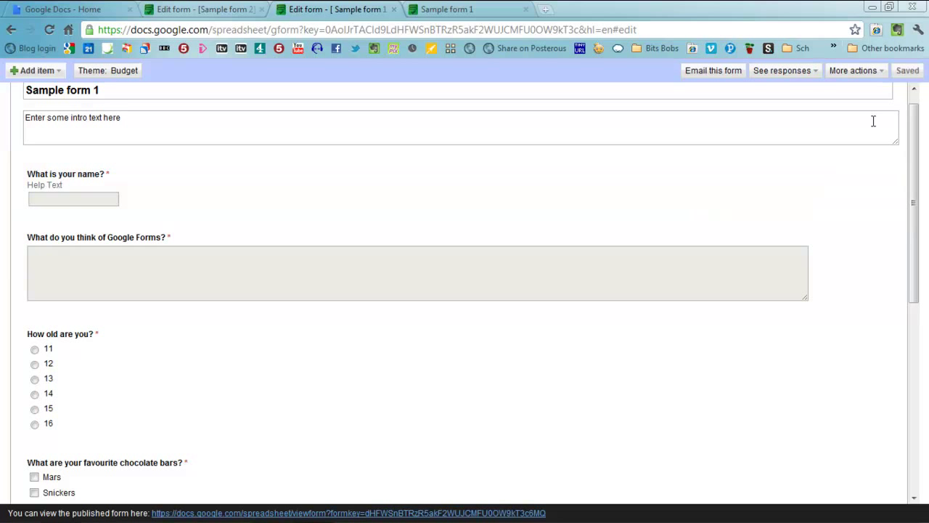
- Replace the confirmation with "Thank you for completing the quiz - let's hope you have won!!"
click(856, 70)
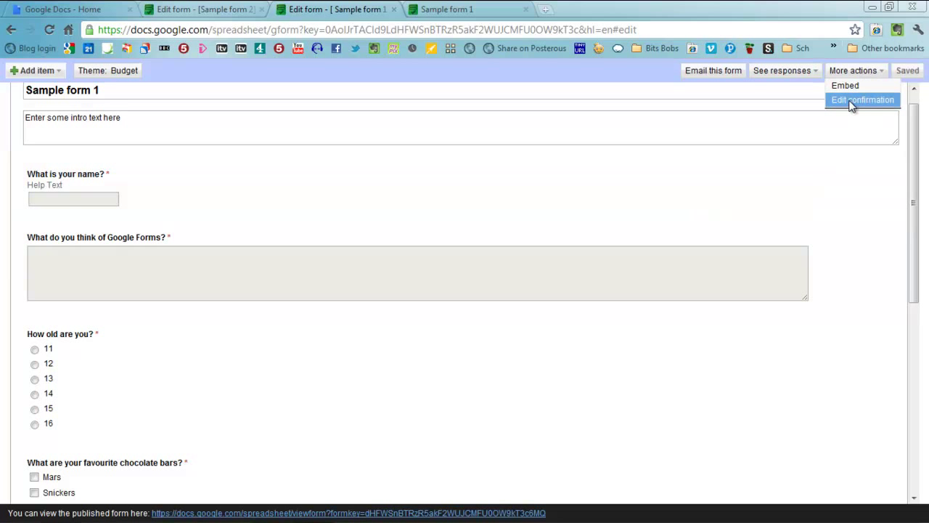
click(862, 98)
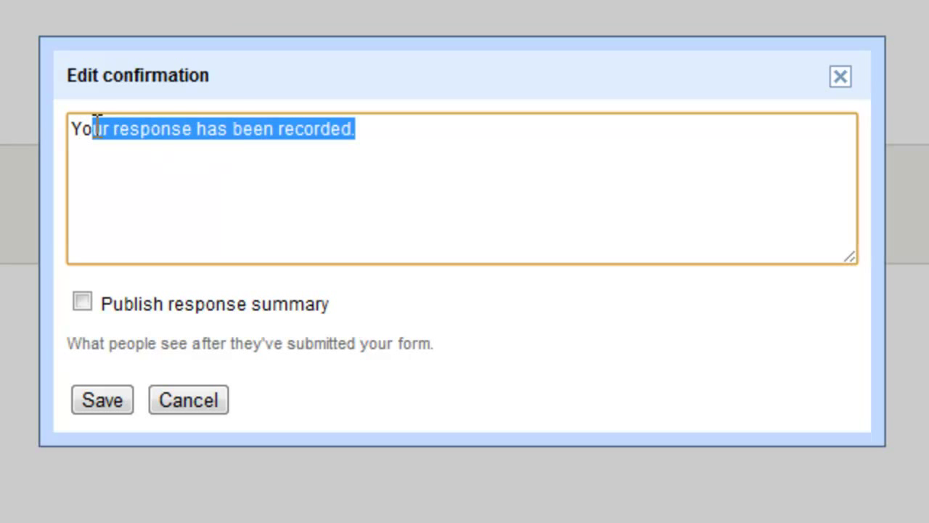
text(Thank y)
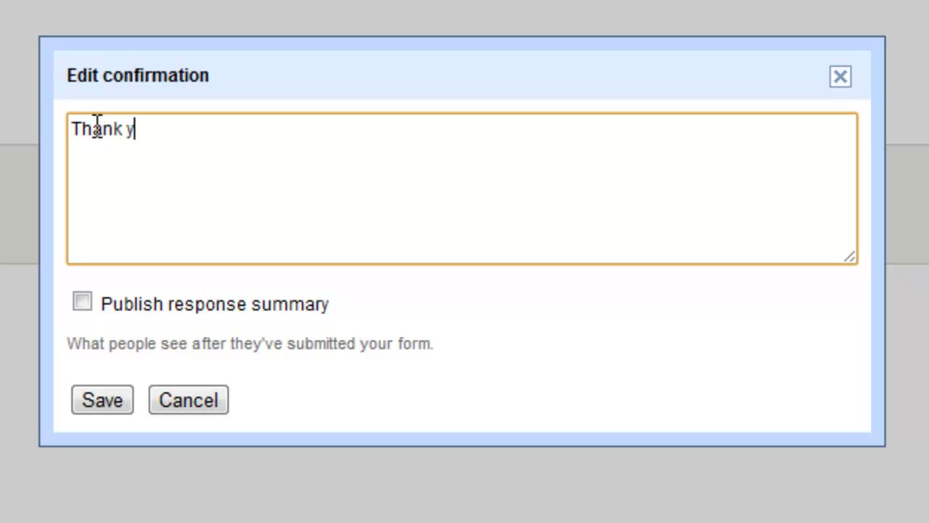
text(ou for completing th)
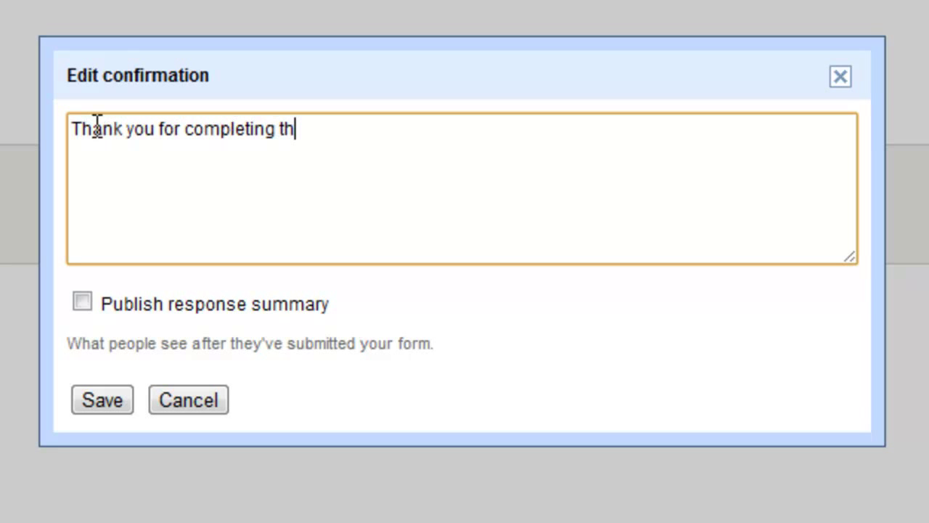
text(e quiz - let)
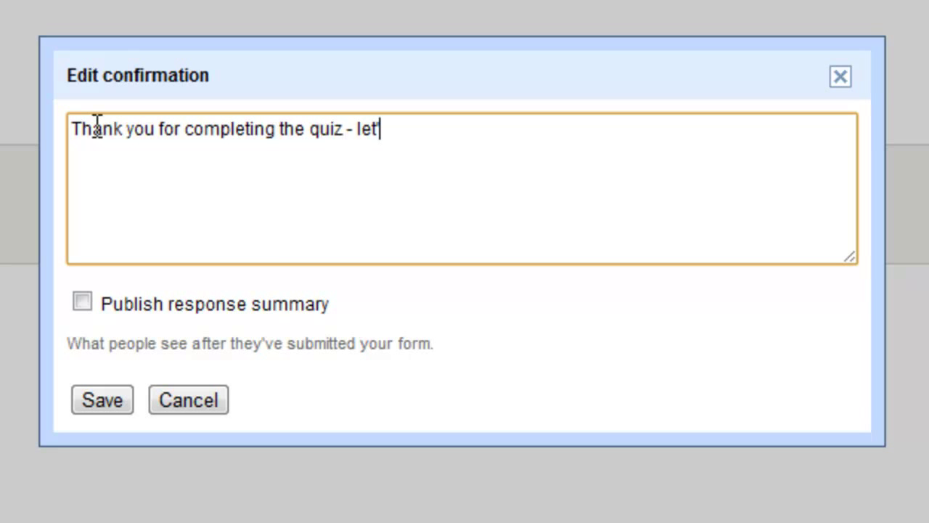
text('s hope you have)
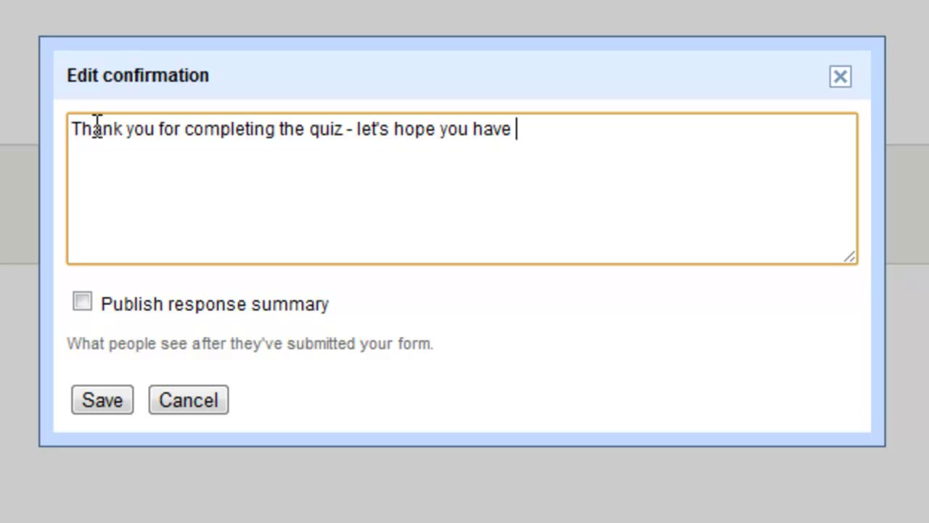
text(won!!)
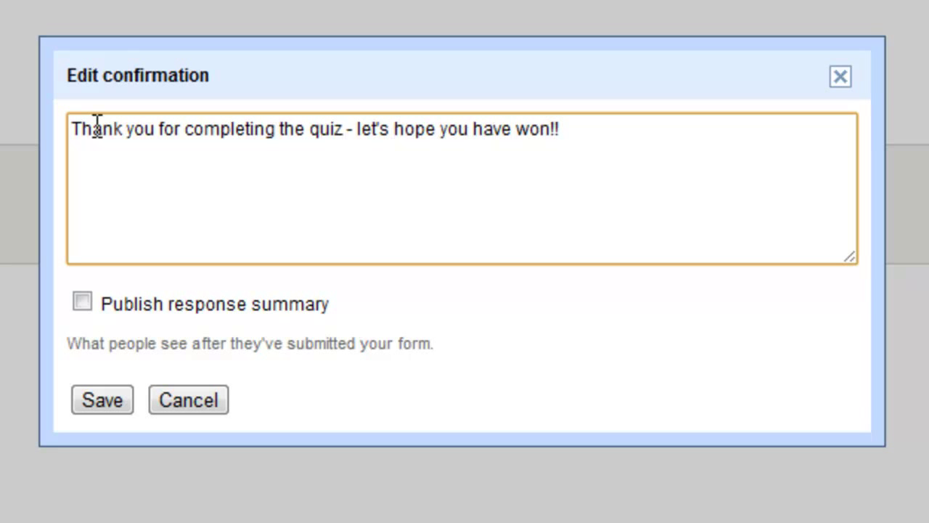
mouse_move(82, 300)
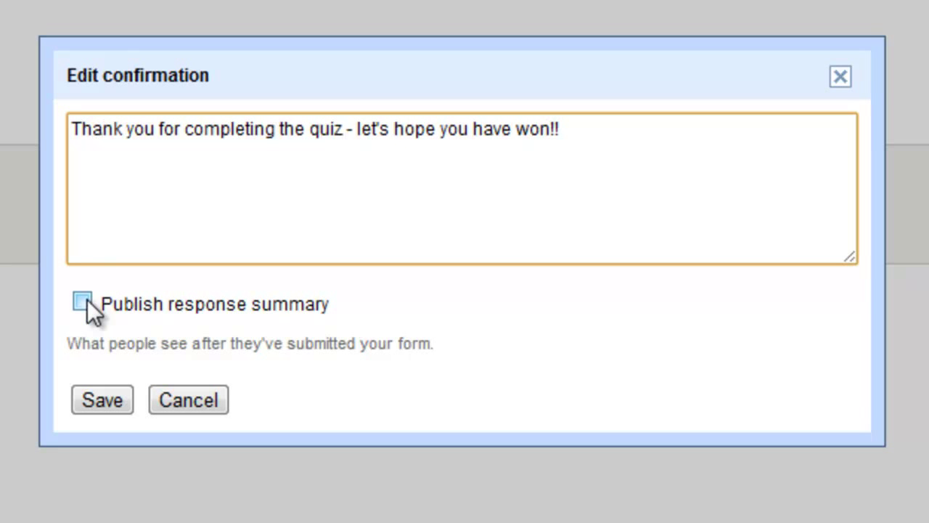
mouse_move(267, 319)
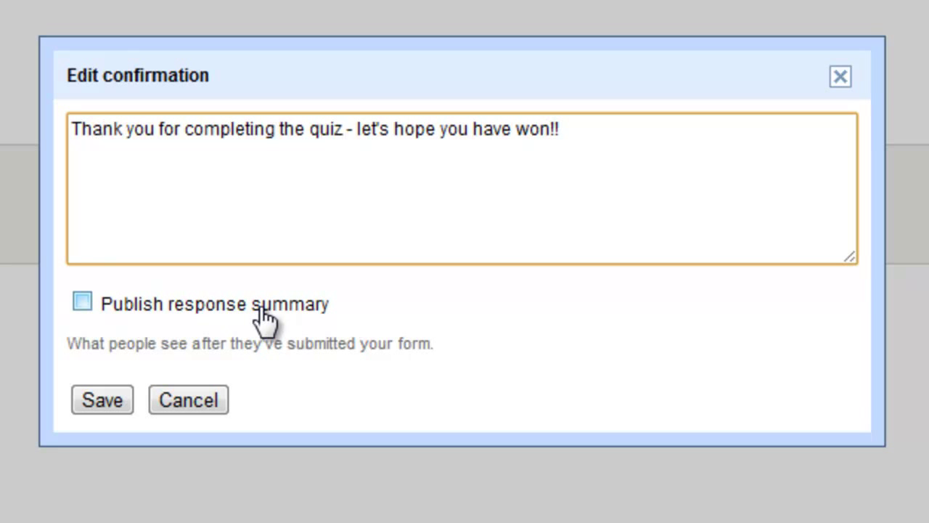
- Enable Publish response summary and save the confirmation settings
click(82, 300)
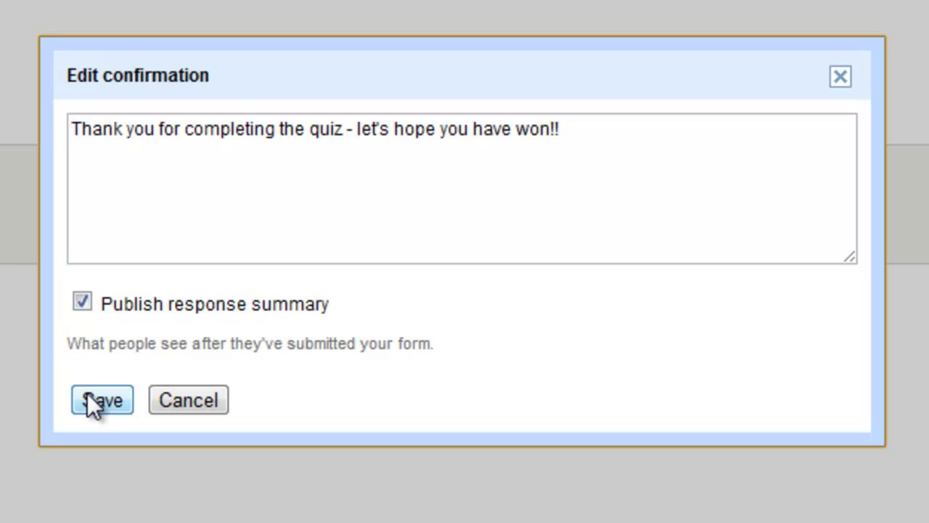
mouse_move(143, 328)
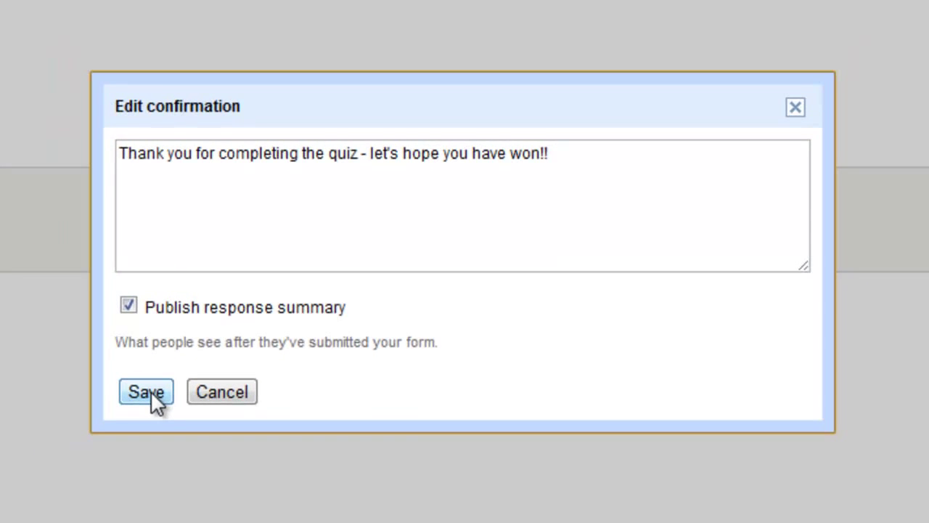
click(145, 391)
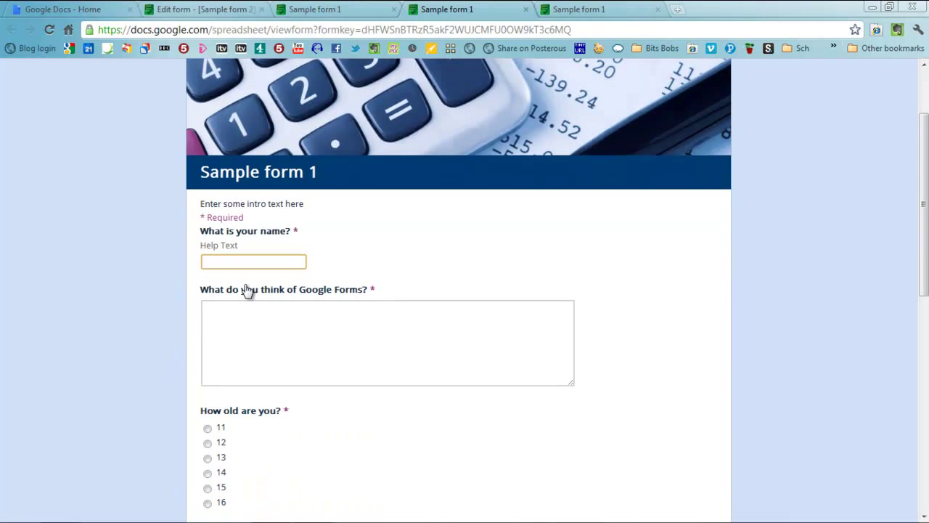
- Fill the live form's text answers ('I think they are great!', 'Dairy Mi...') and choose Paris as France's capital
text(Mark)
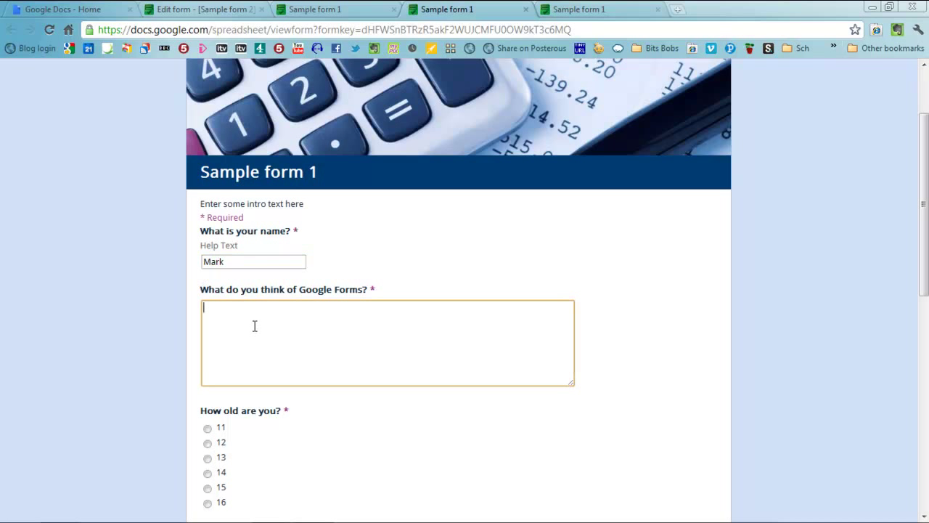
text(I think they)
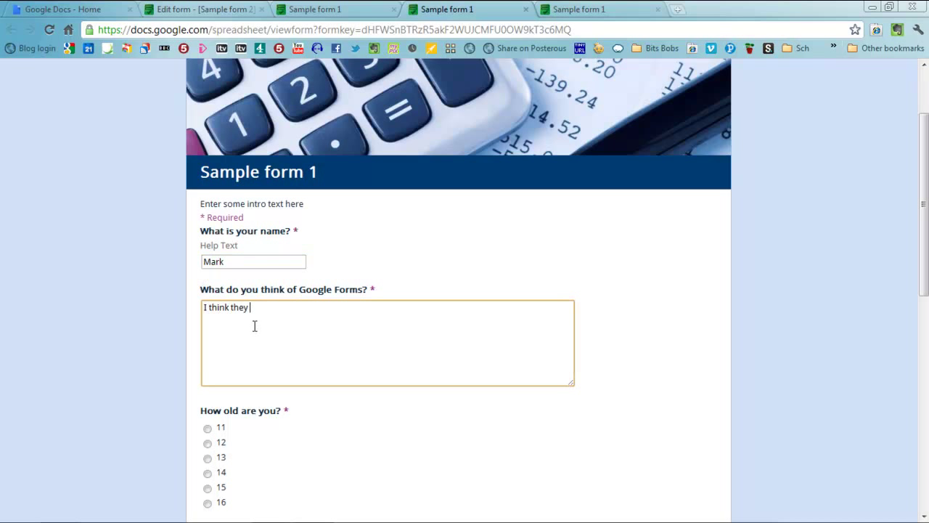
text(are great!)
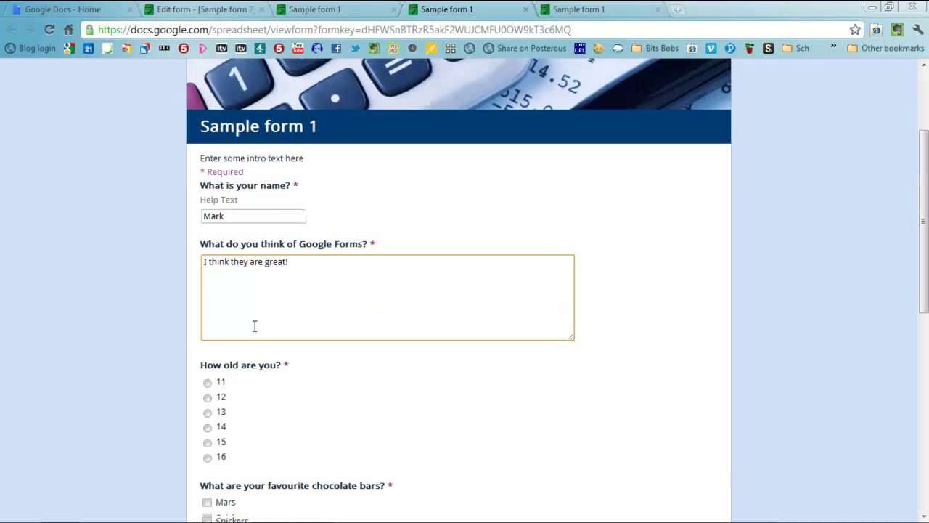
scroll(down, 3)
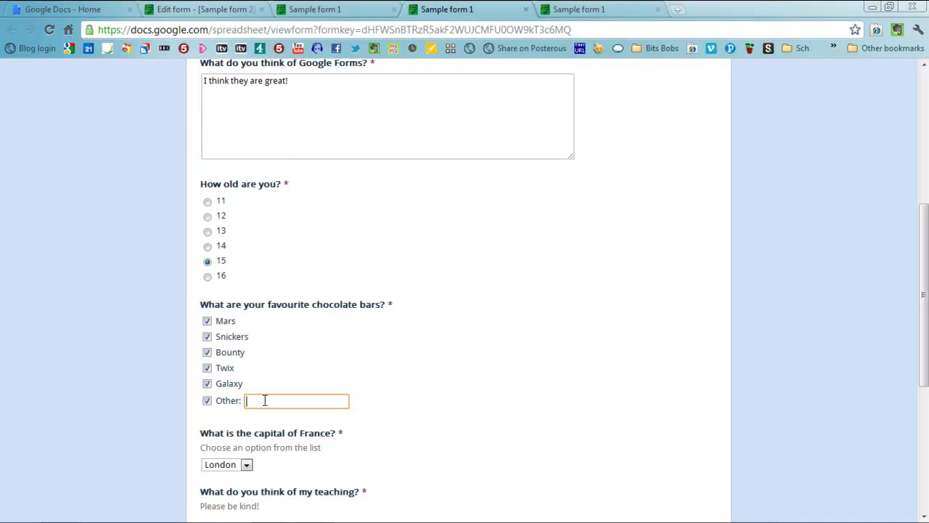
text(Dairy Mi)
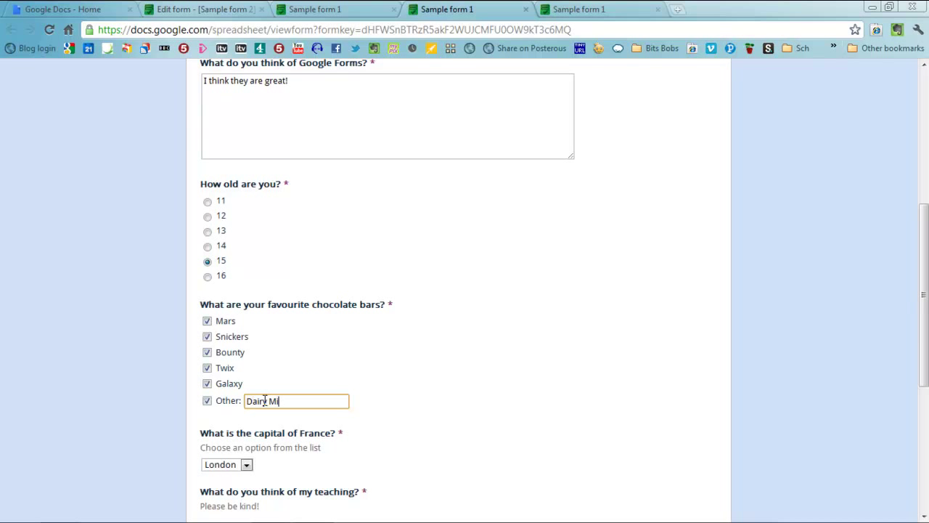
scroll(down, 3)
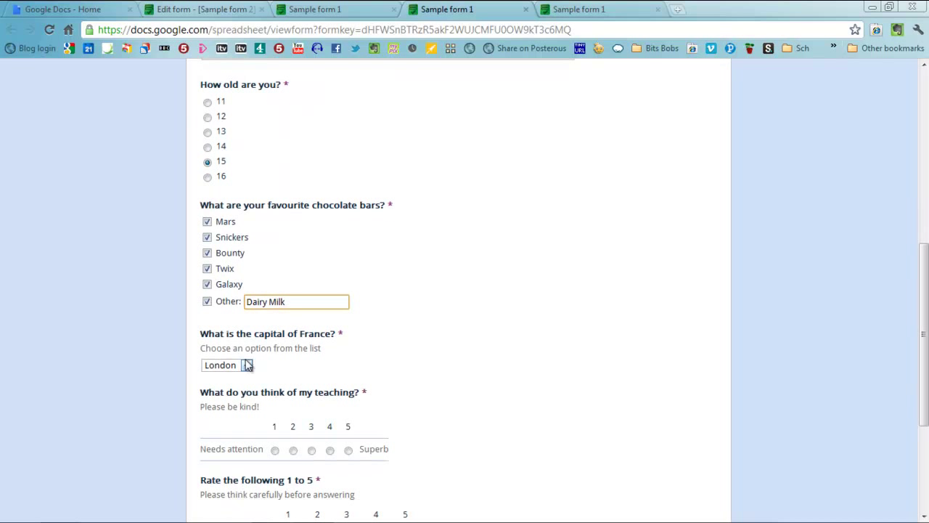
click(226, 364)
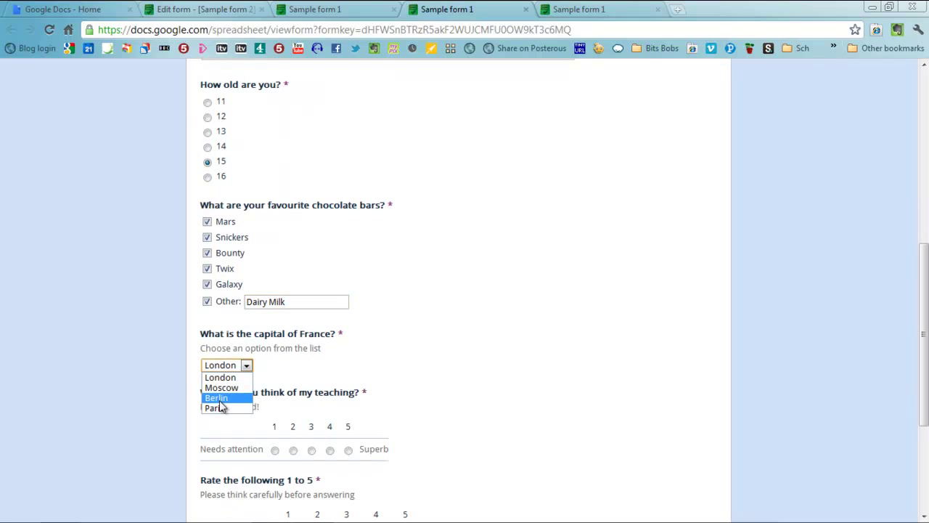
click(215, 407)
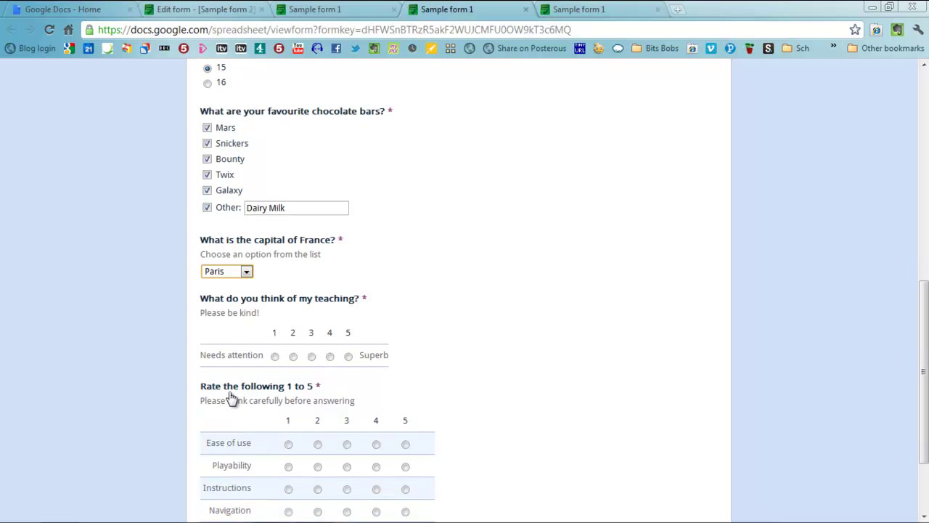
- Rate teaching Superb, Ease of use 5, Playability 4, Instructions 5, Support 5, and submit the form
click(348, 354)
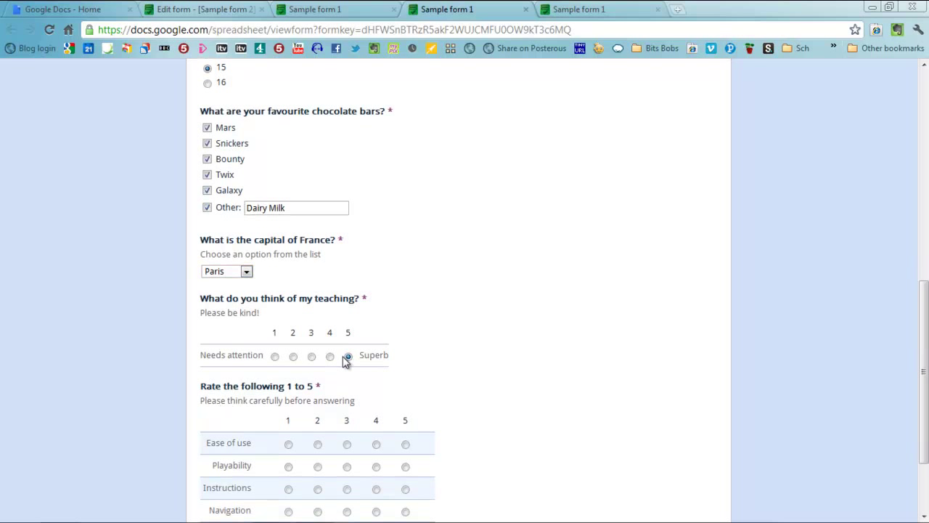
scroll(down, 3)
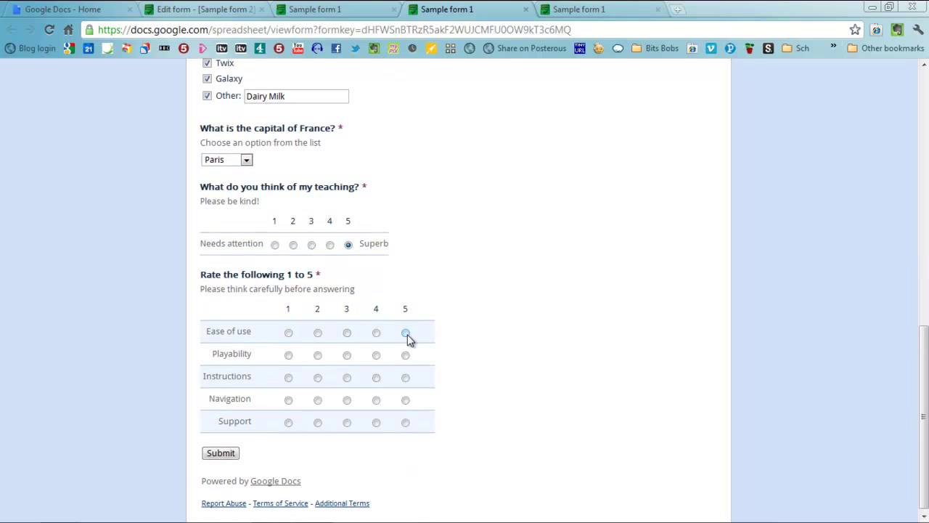
click(404, 330)
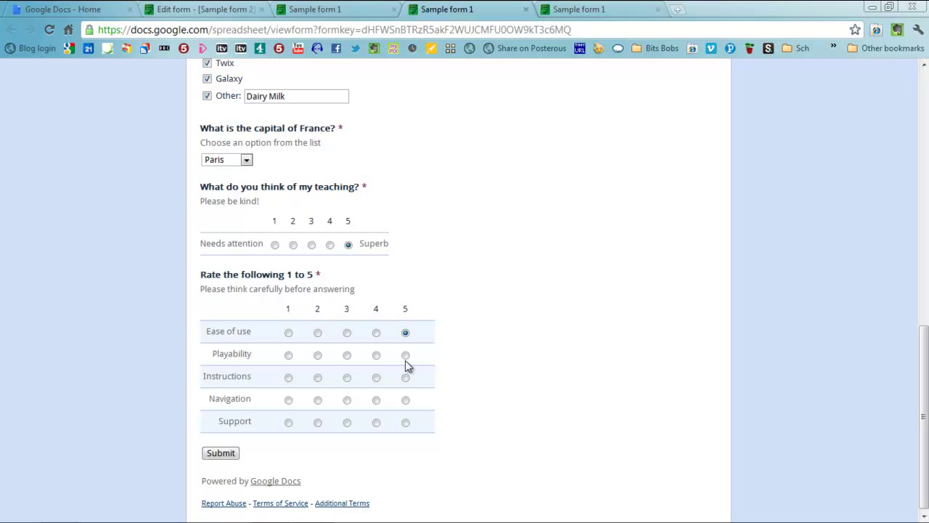
click(376, 354)
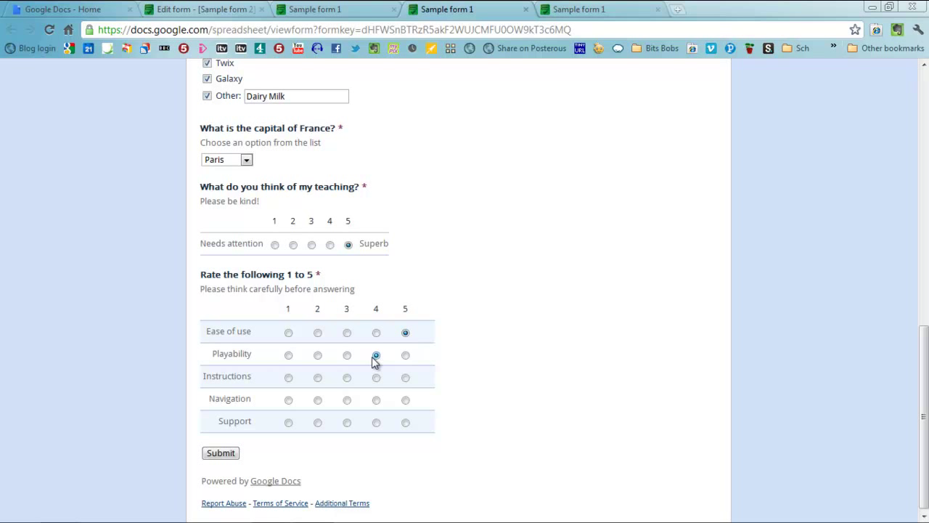
click(374, 354)
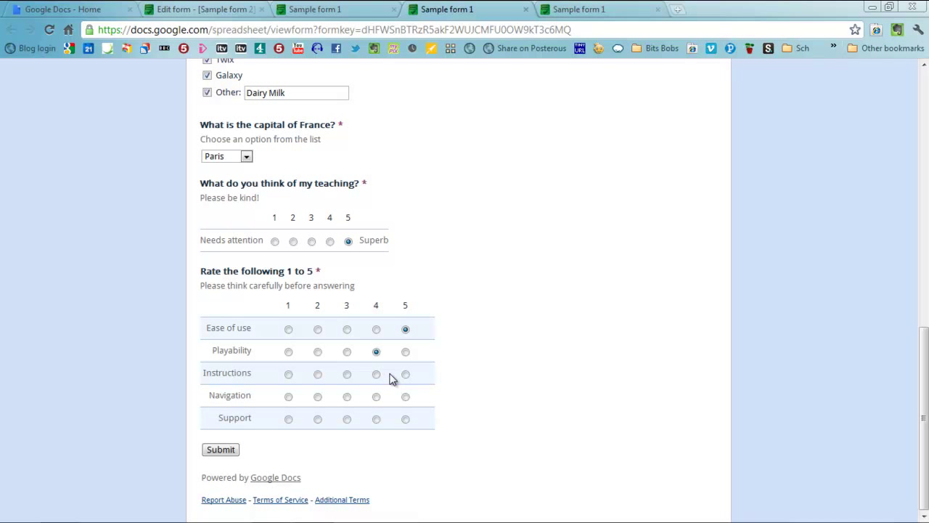
click(405, 373)
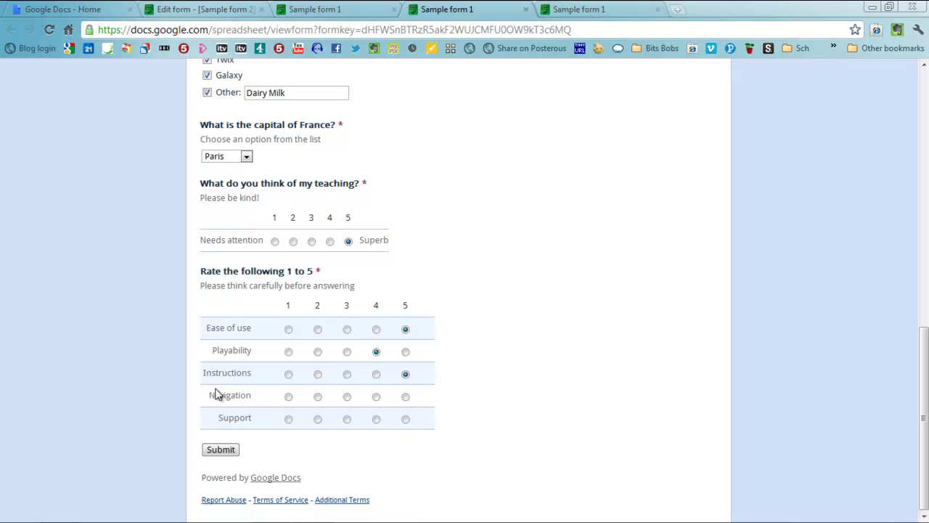
click(405, 397)
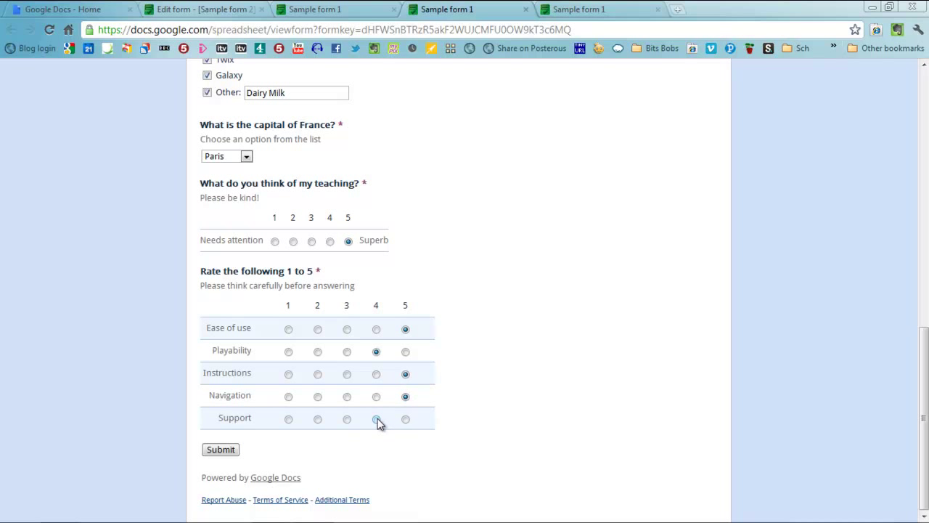
click(405, 418)
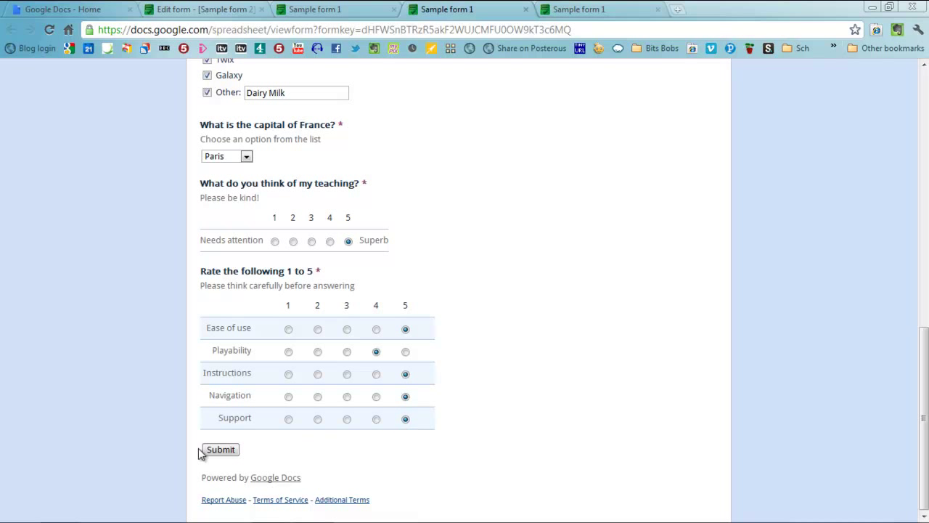
click(220, 450)
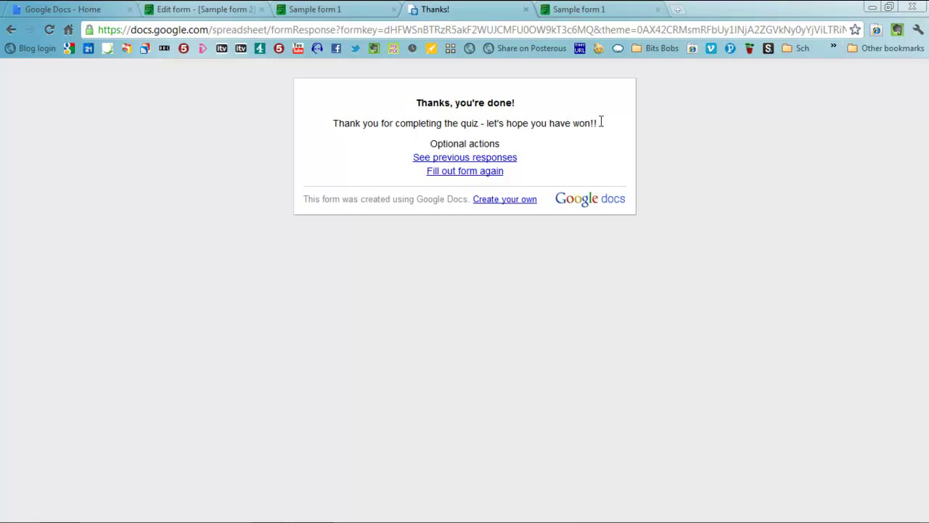
mouse_move(461, 122)
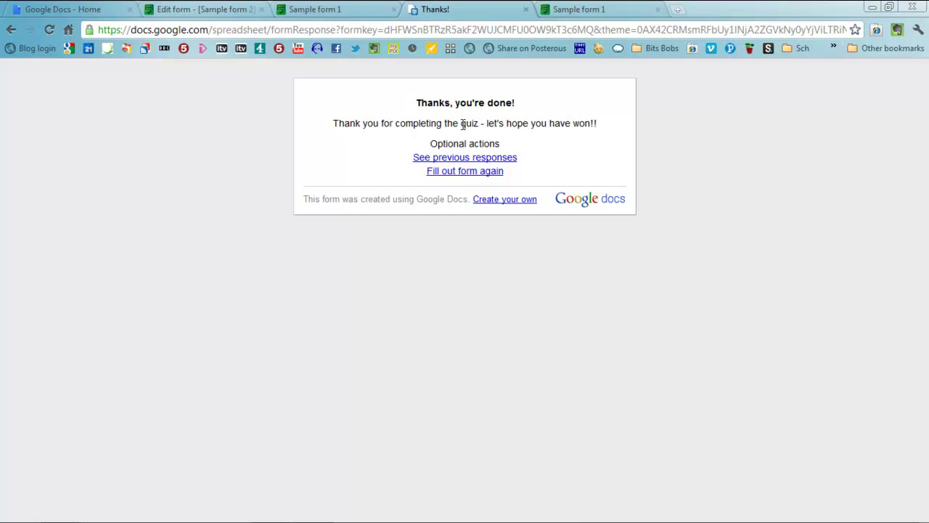
mouse_move(503, 163)
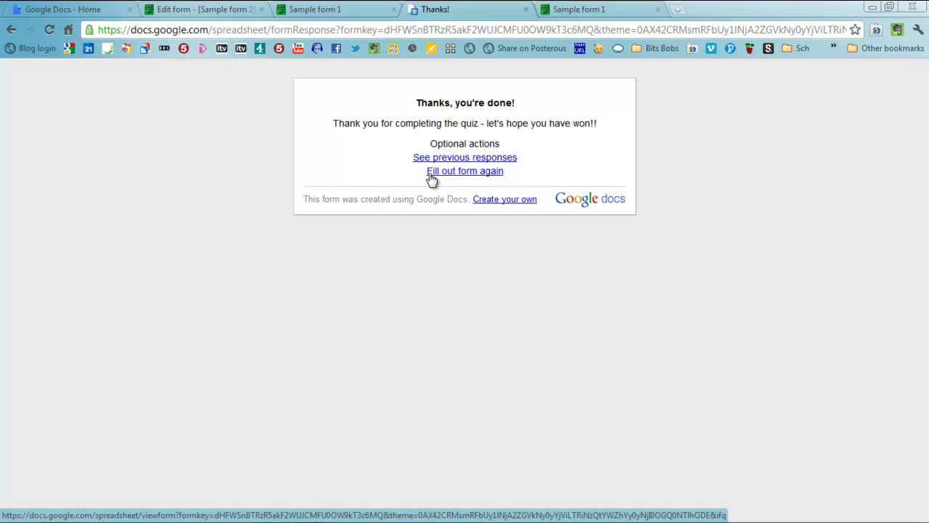
mouse_move(428, 174)
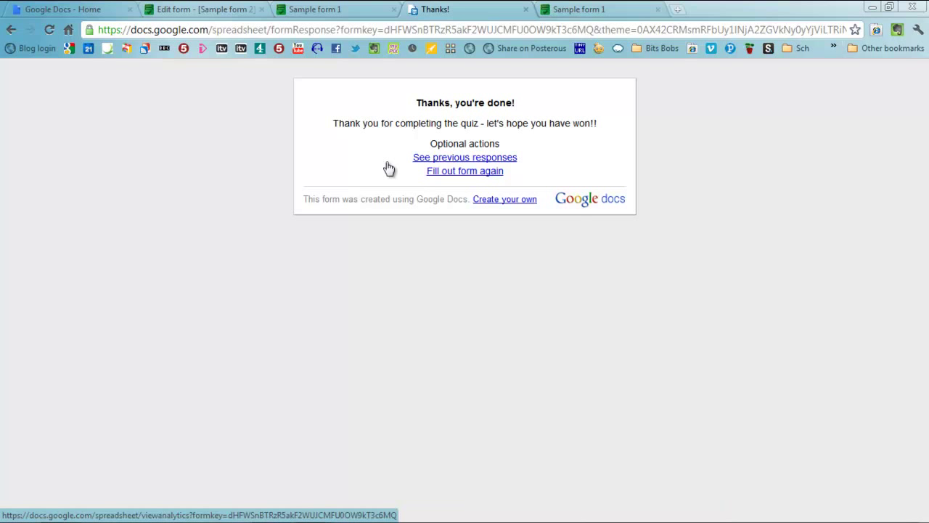
mouse_move(351, 143)
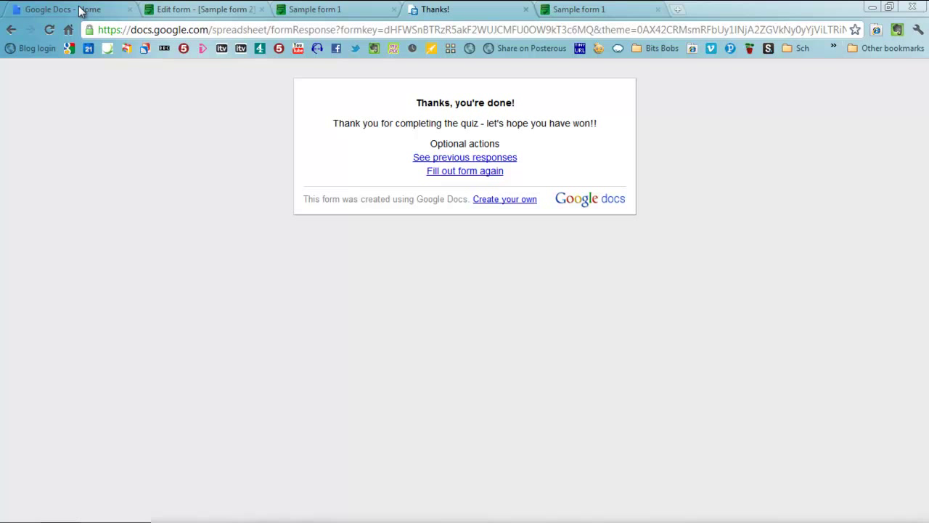
- Return from the thank-you confirmation page to the Google Docs home list
click(66, 9)
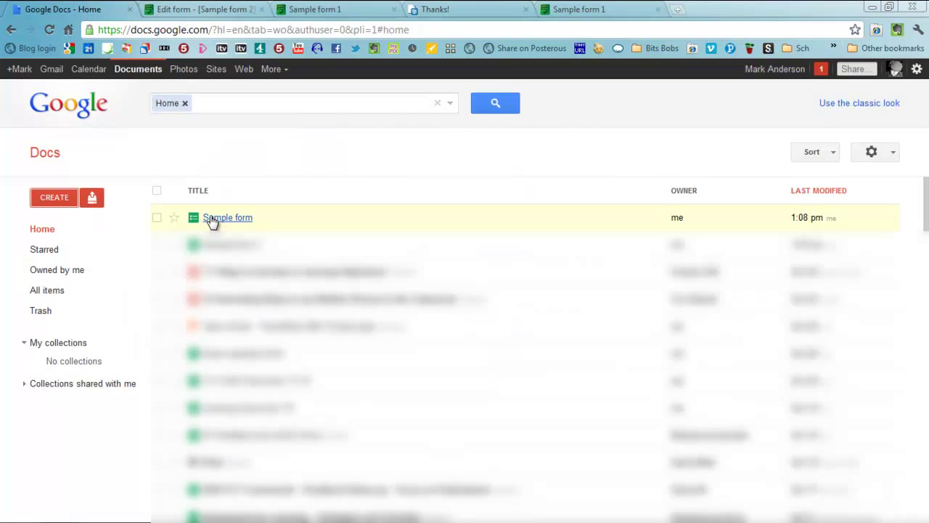
- Open the Sample form response spreadsheet showing the test answers in row 2
click(228, 217)
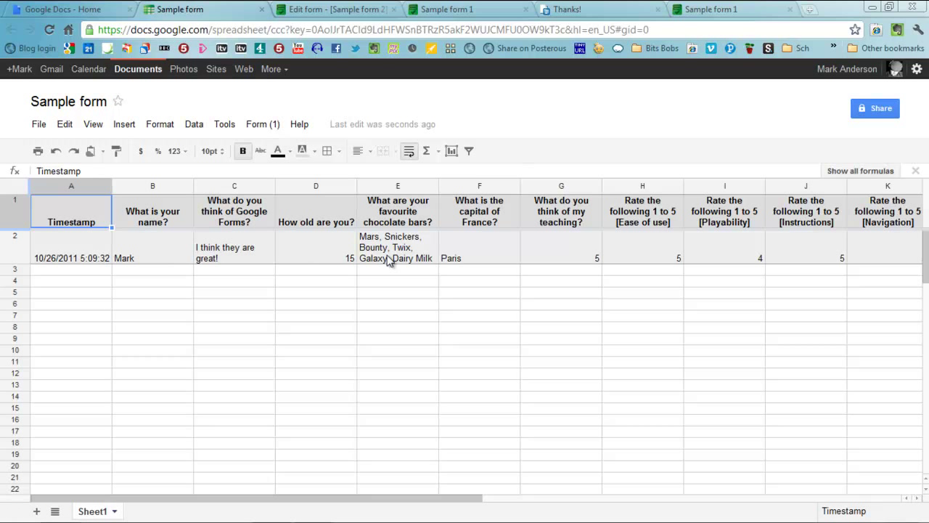
mouse_move(511, 253)
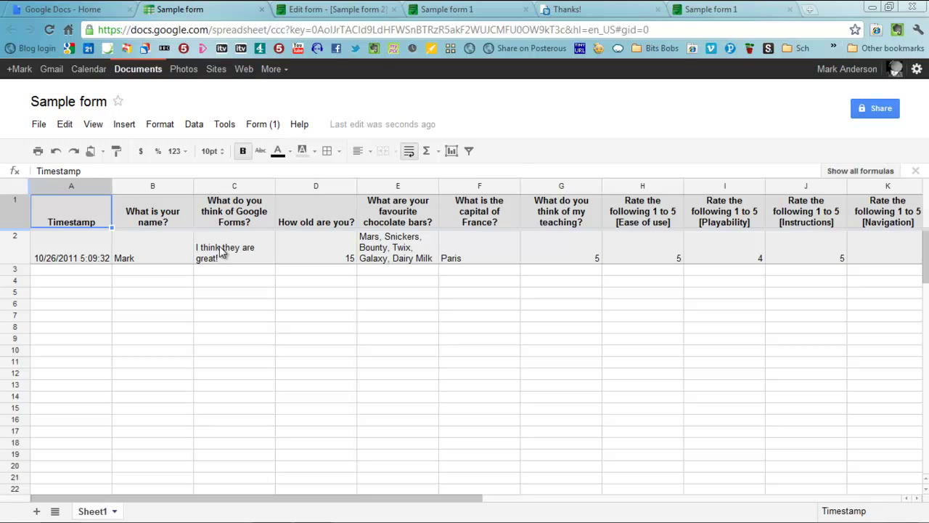
mouse_move(267, 381)
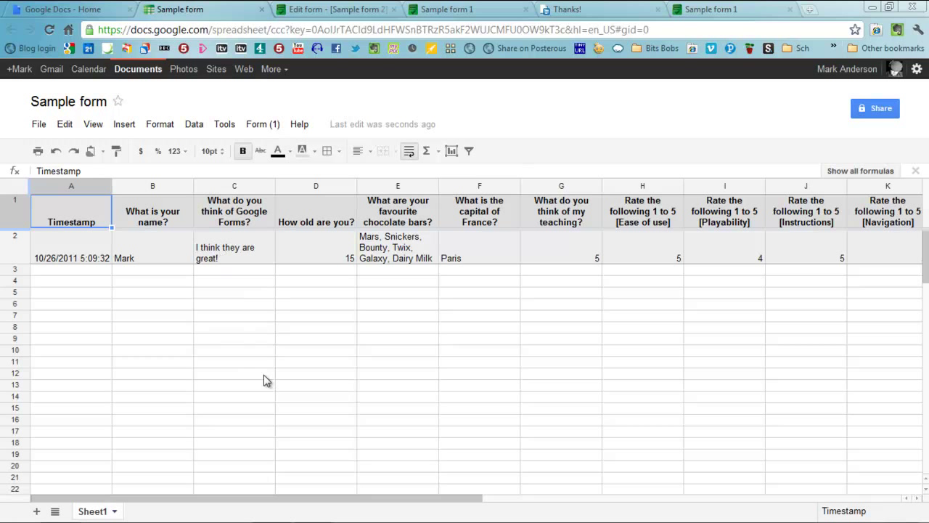
mouse_move(260, 315)
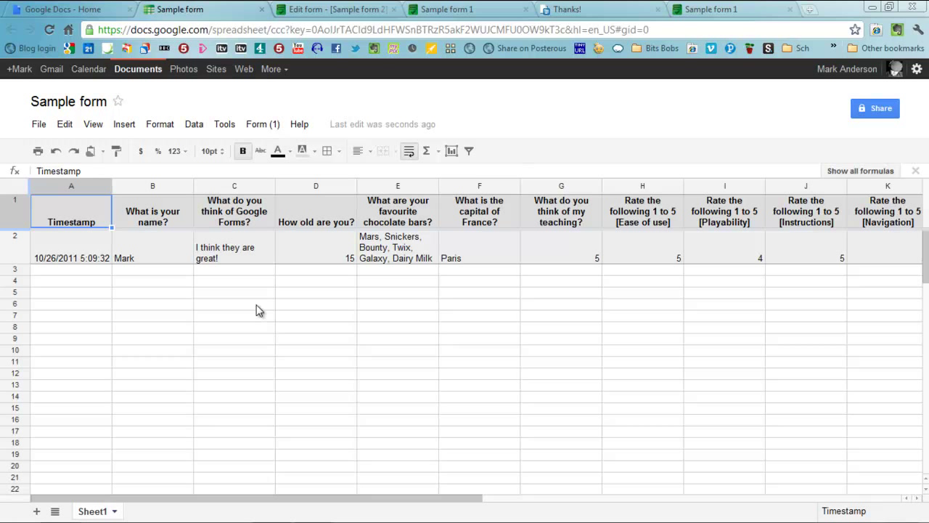
mouse_move(249, 187)
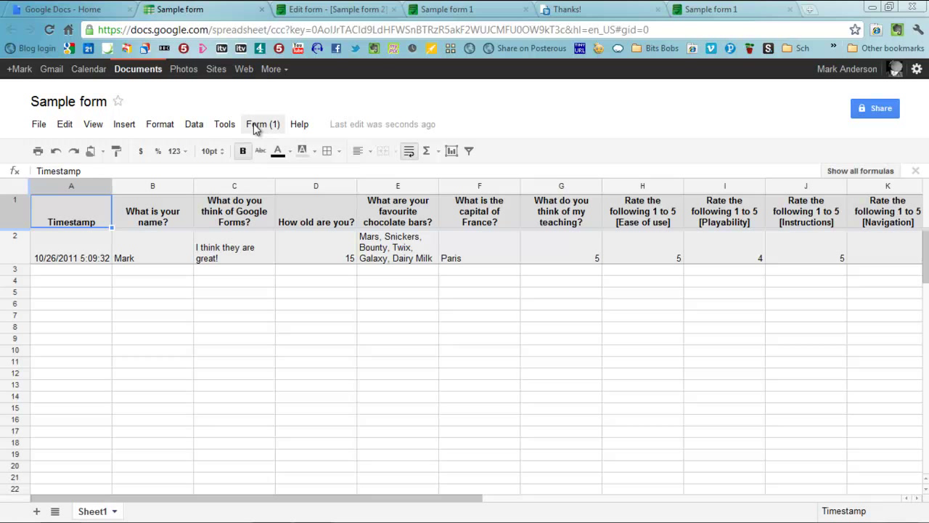
- Show the graphical summary of responses from the Form menu
click(263, 123)
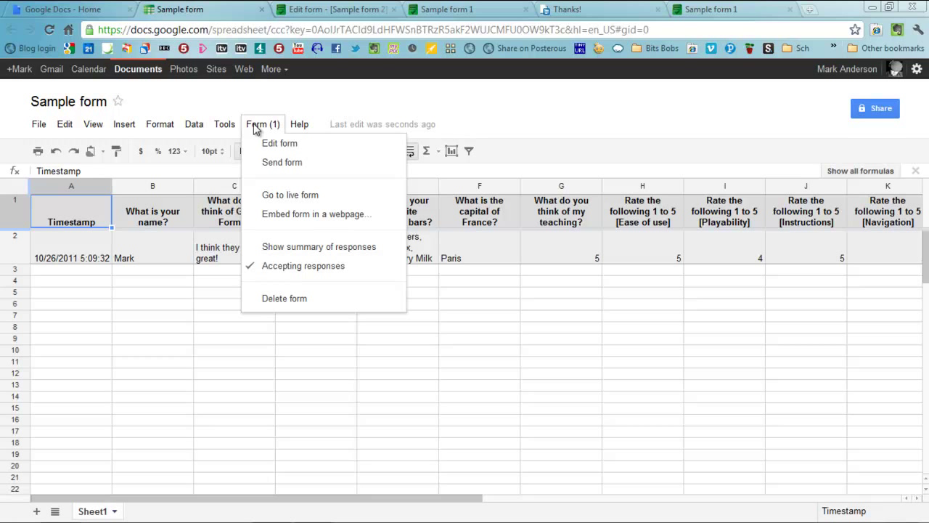
mouse_move(317, 247)
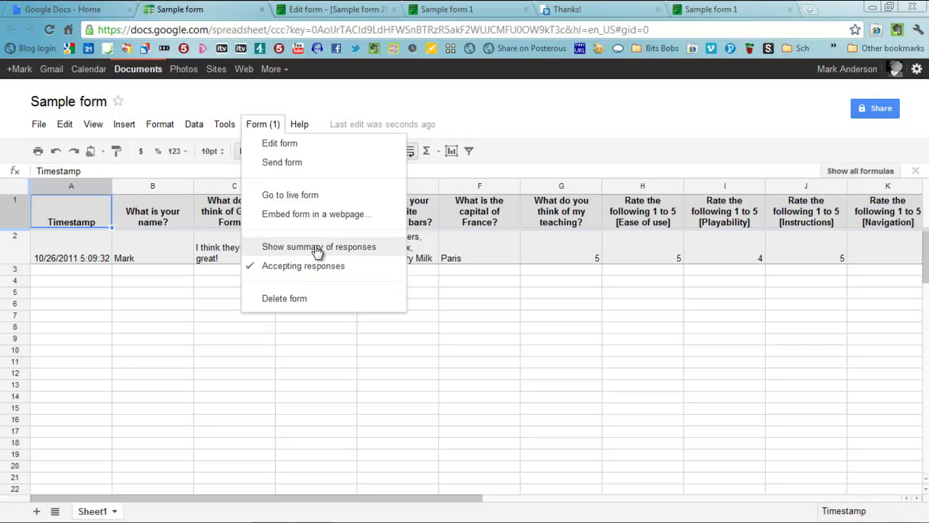
click(319, 247)
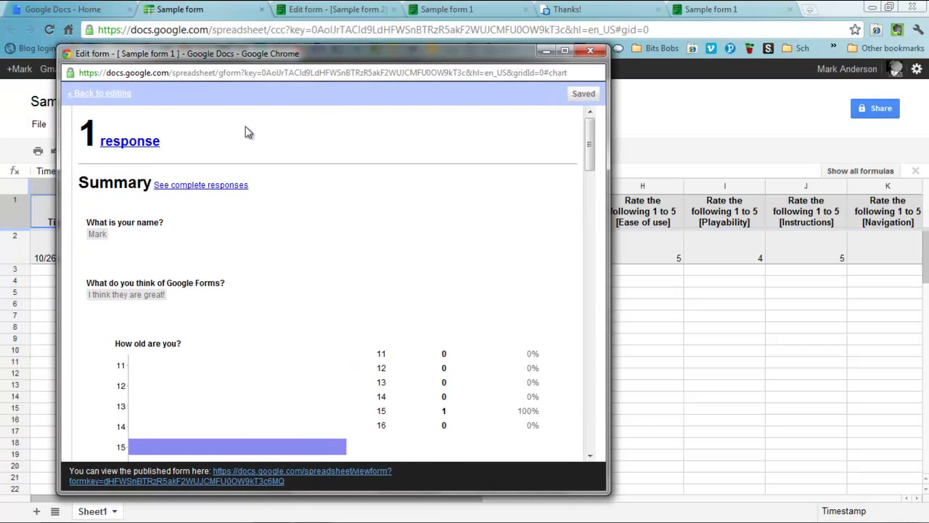
scroll(up, 3)
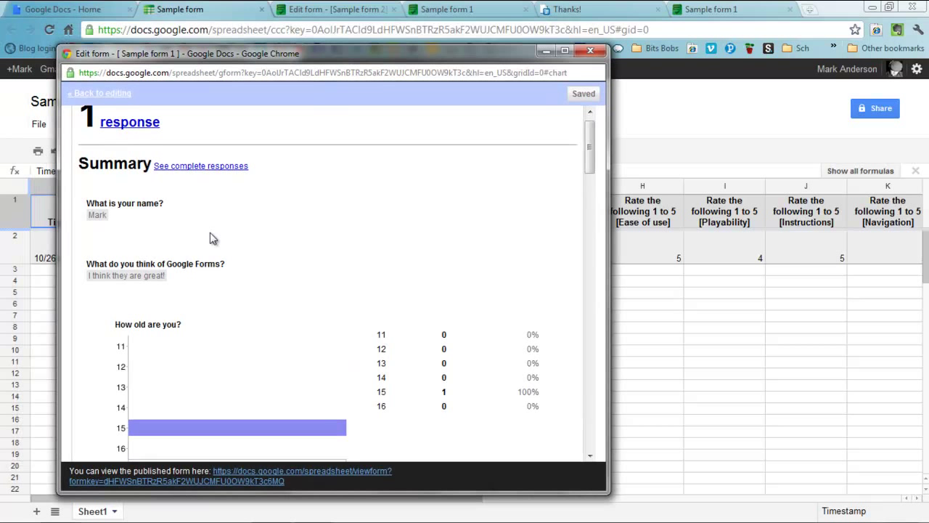
scroll(down, 3)
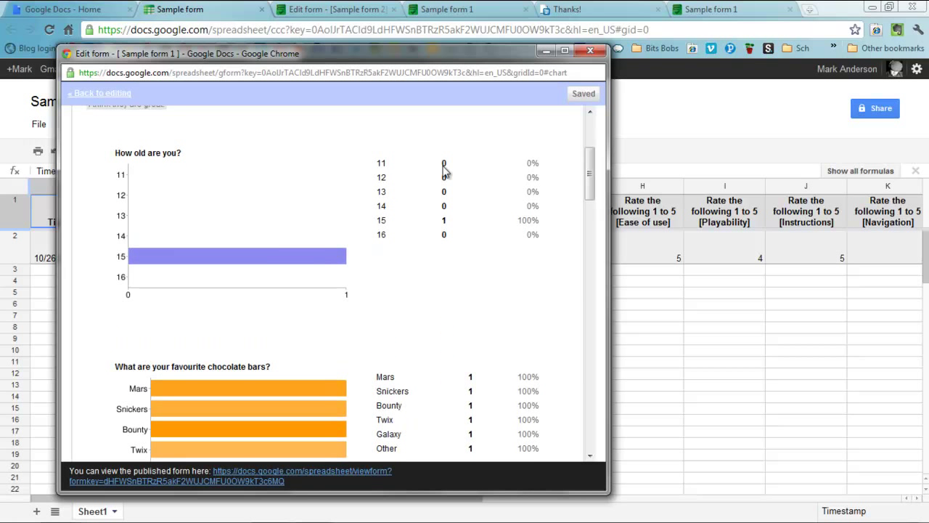
scroll(down, 3)
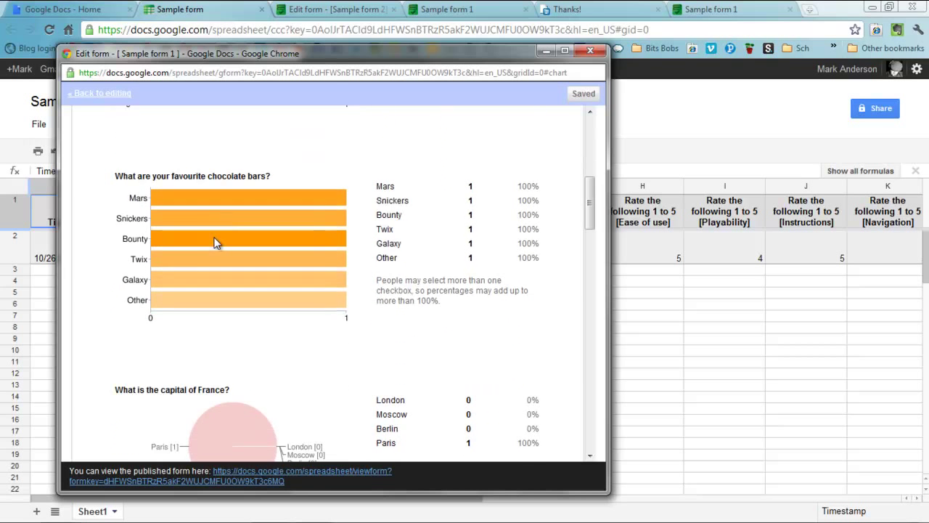
scroll(down, 3)
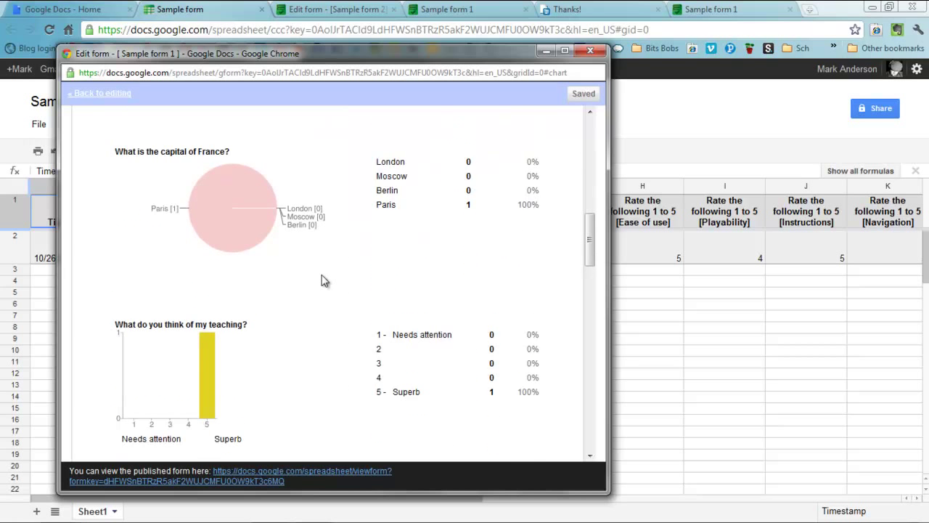
scroll(down, 3)
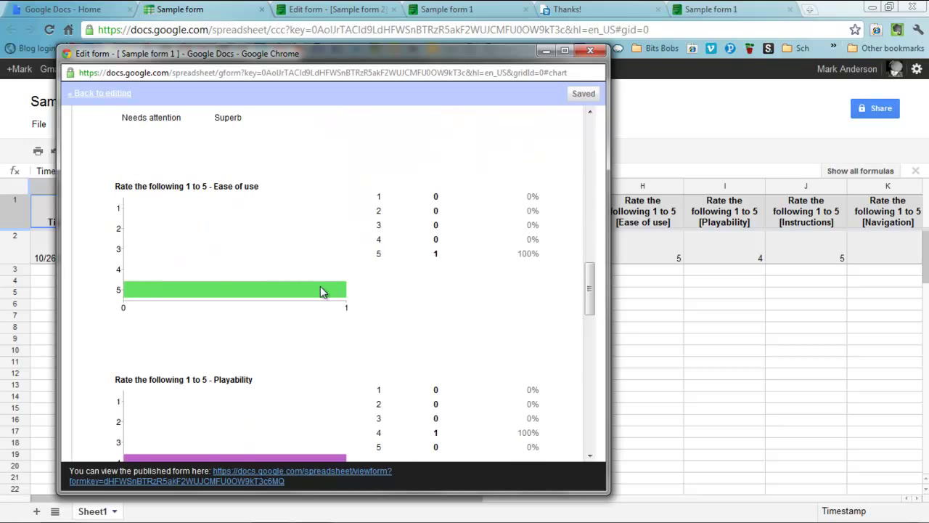
scroll(down, 3)
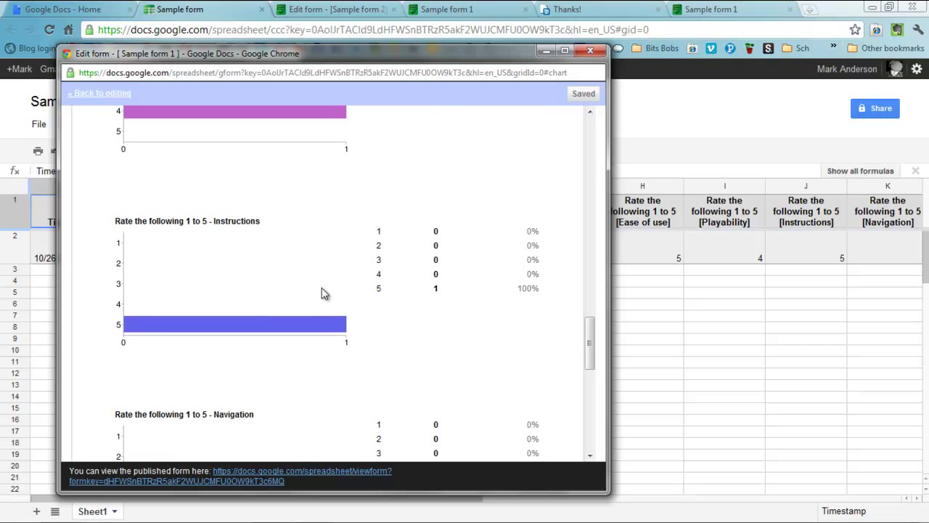
scroll(down, 3)
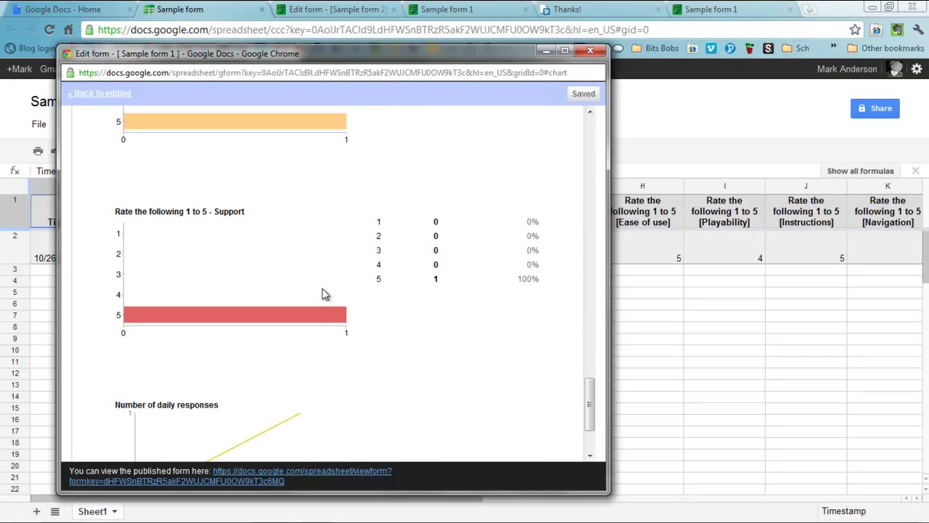
scroll(down, 3)
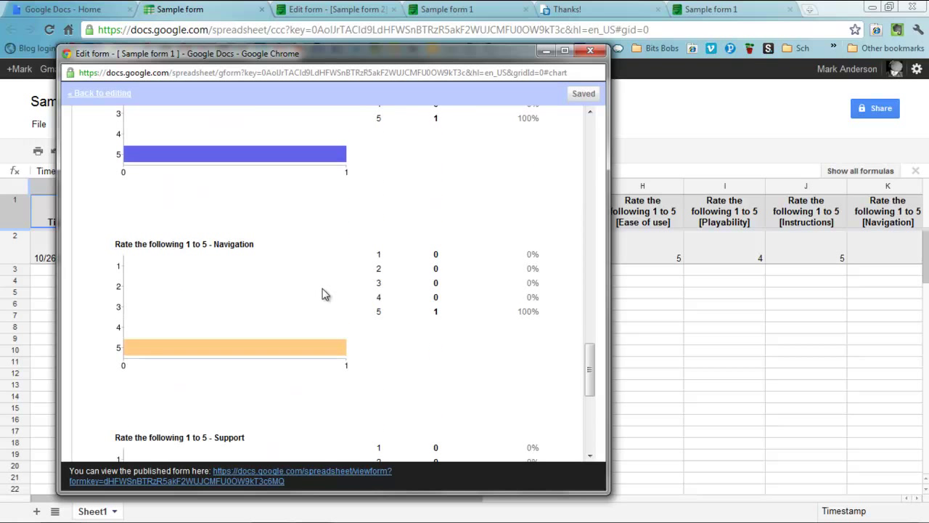
scroll(up, 3)
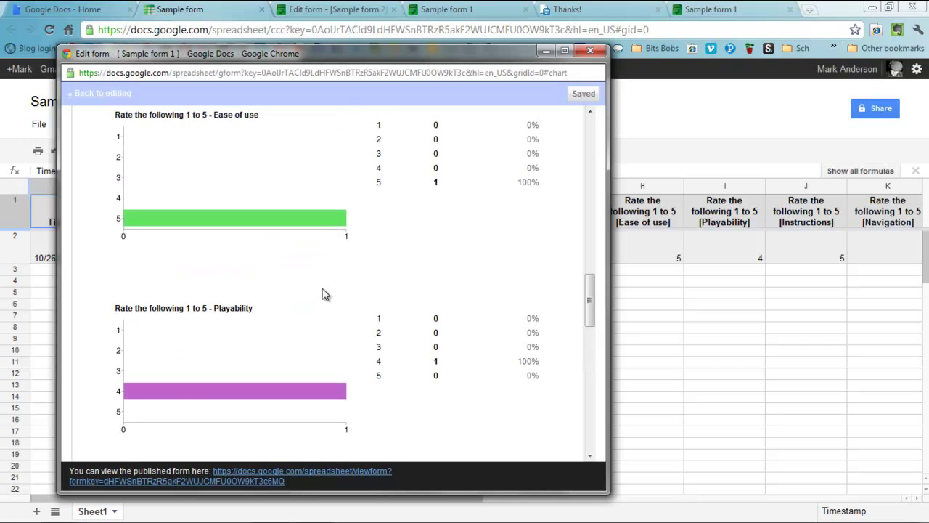
scroll(down, 3)
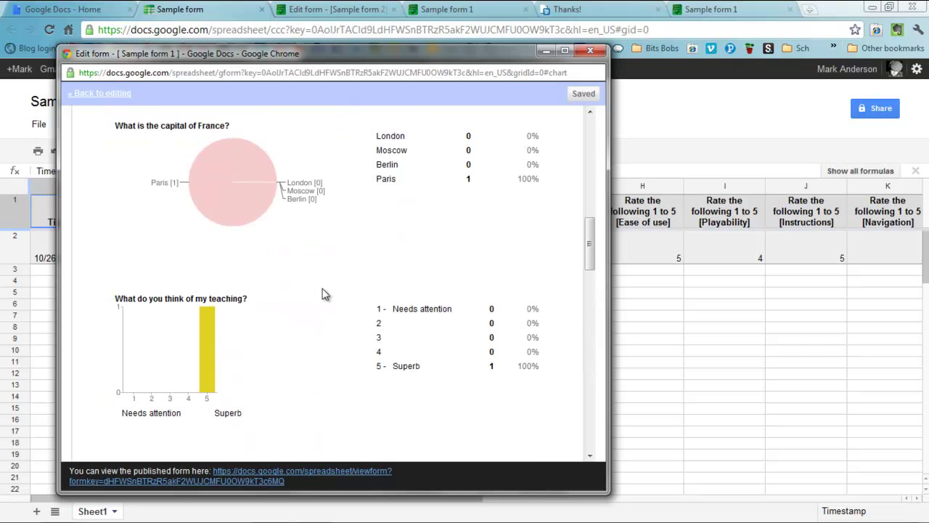
scroll(down, 3)
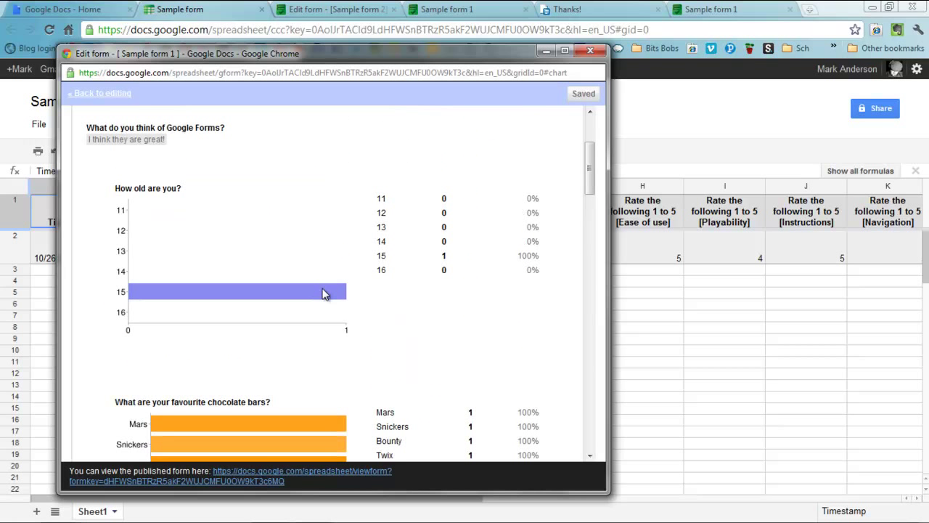
scroll(up, 3)
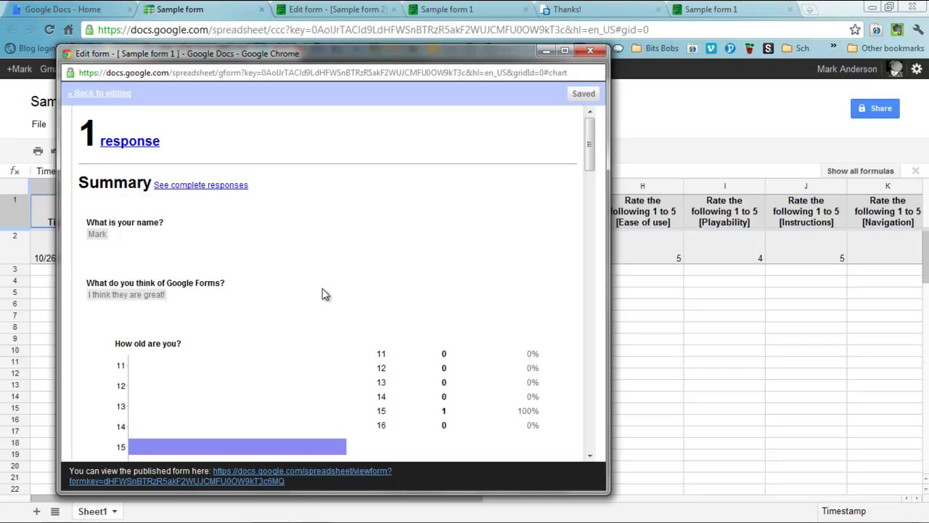
mouse_move(501, 283)
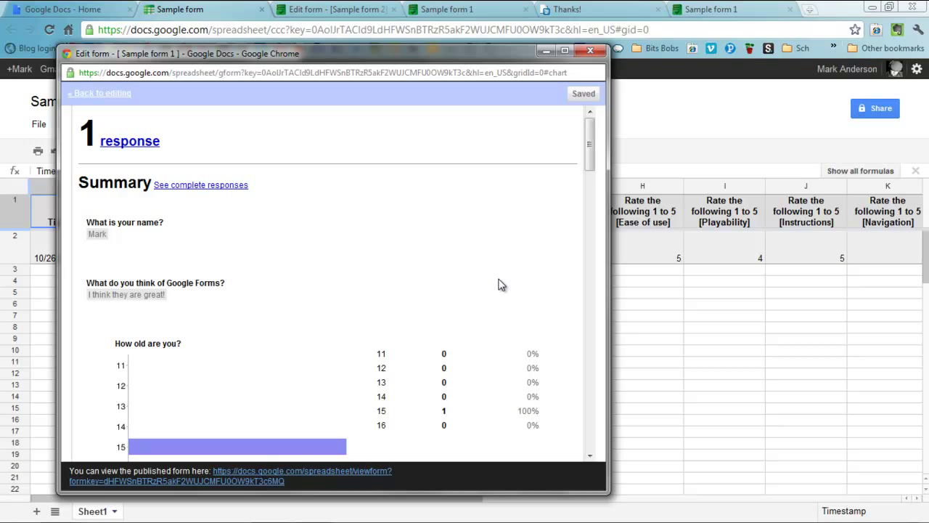